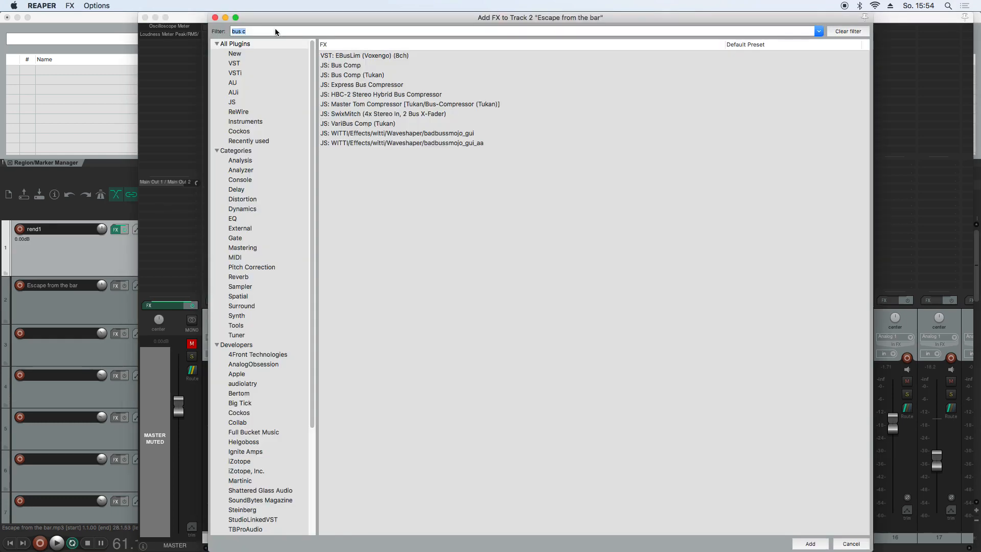
# Filter the Add FX list for 'lim' to insert JS: Limiter 3 (Tukan) on track 2
pyautogui.write('lim')
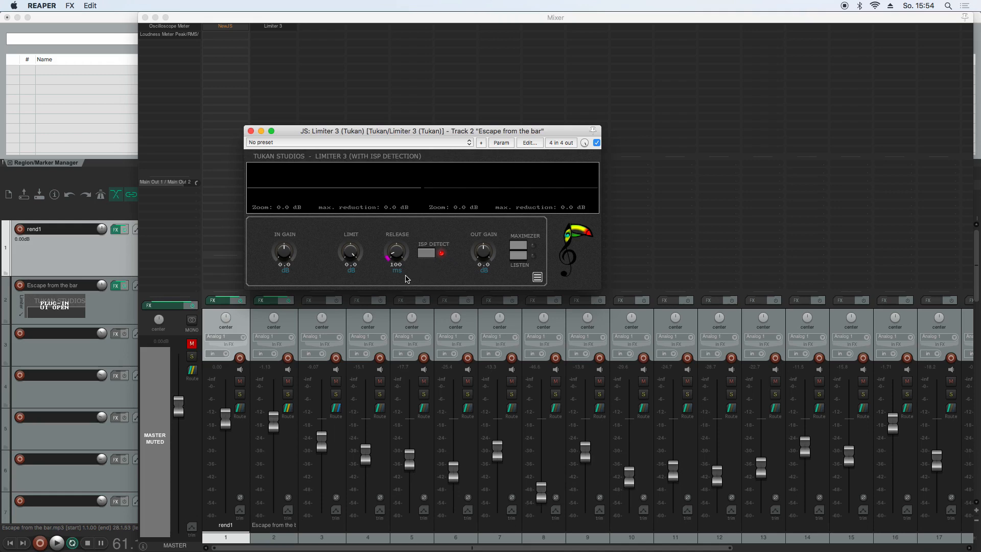
# Enable Maximizer mode, set Limit to -10.0 dB with 10.0 dB output gain, bypass toggled off and on
pyautogui.click(518, 245)
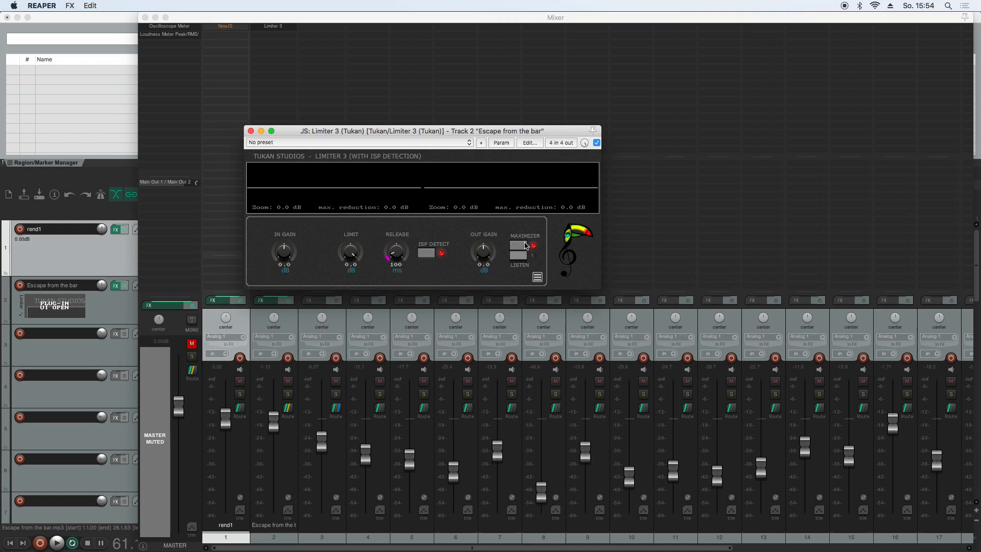
pyautogui.moveTo(480, 239)
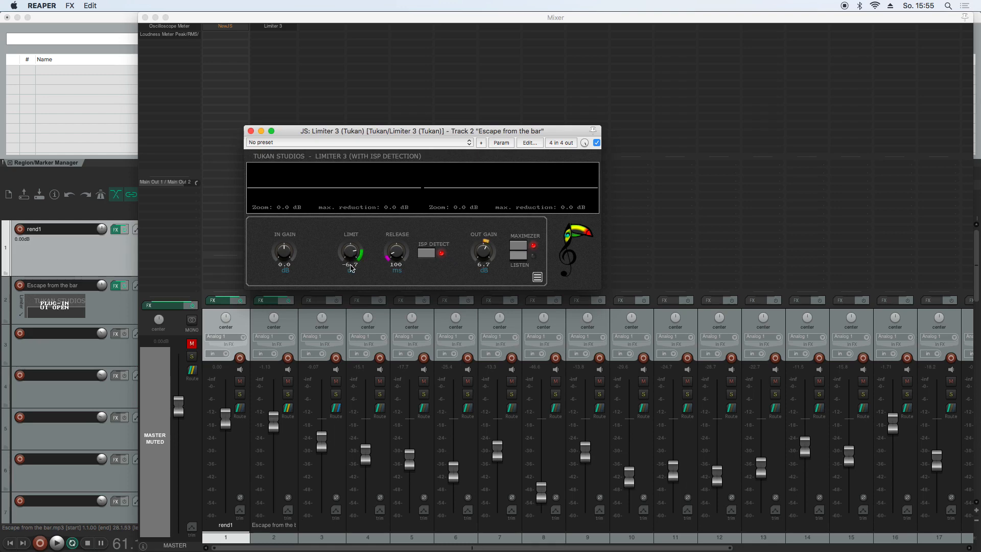
pyautogui.moveTo(350, 253); pyautogui.dragTo(350, 262)
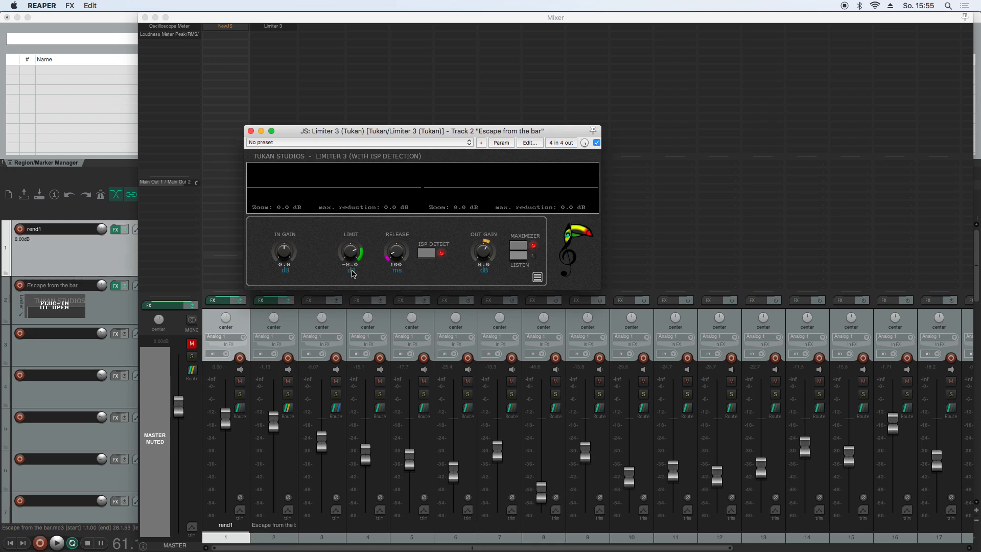
pyautogui.moveTo(351, 249)
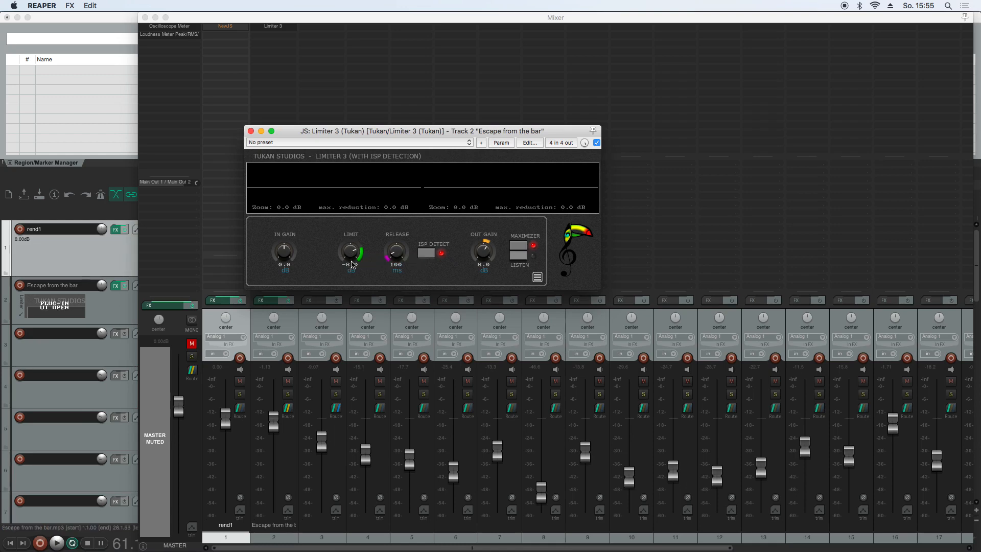
pyautogui.click(596, 143)
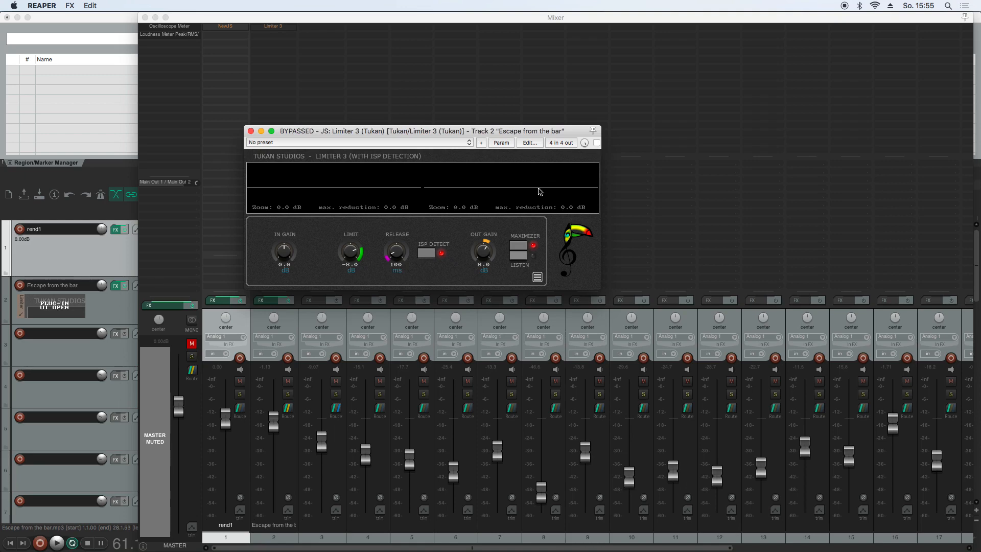
pyautogui.moveTo(351, 253); pyautogui.dragTo(350, 259)
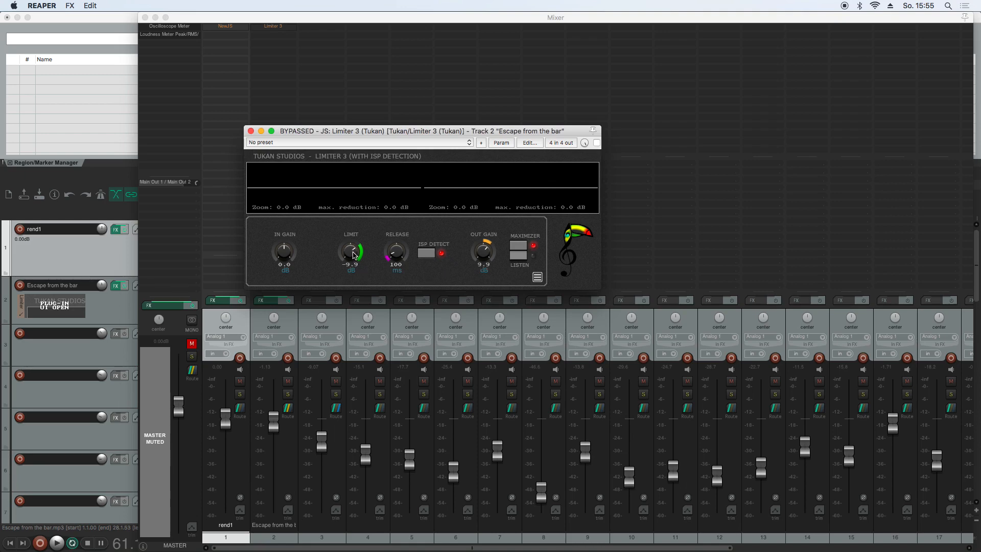
pyautogui.moveTo(351, 254); pyautogui.dragTo(358, 263)
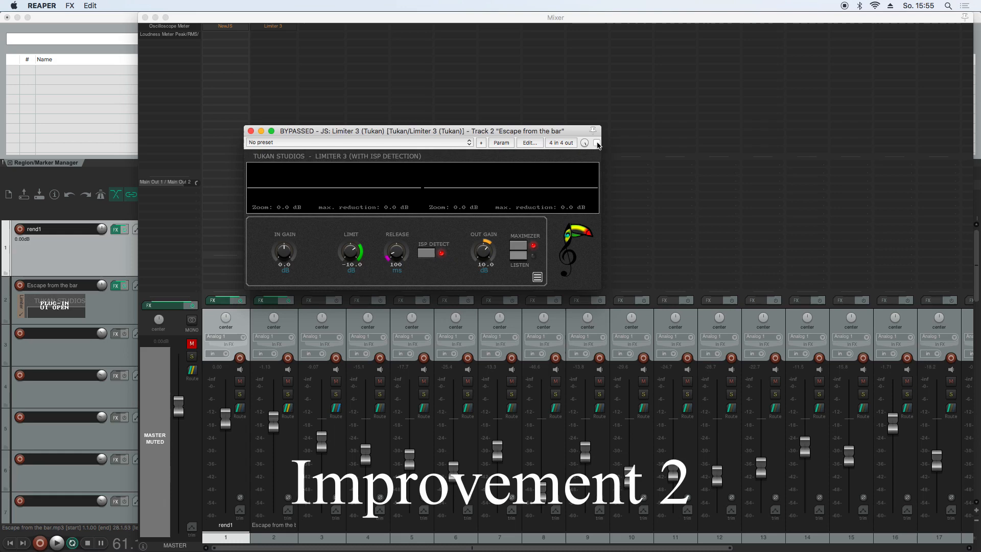
pyautogui.click(596, 143)
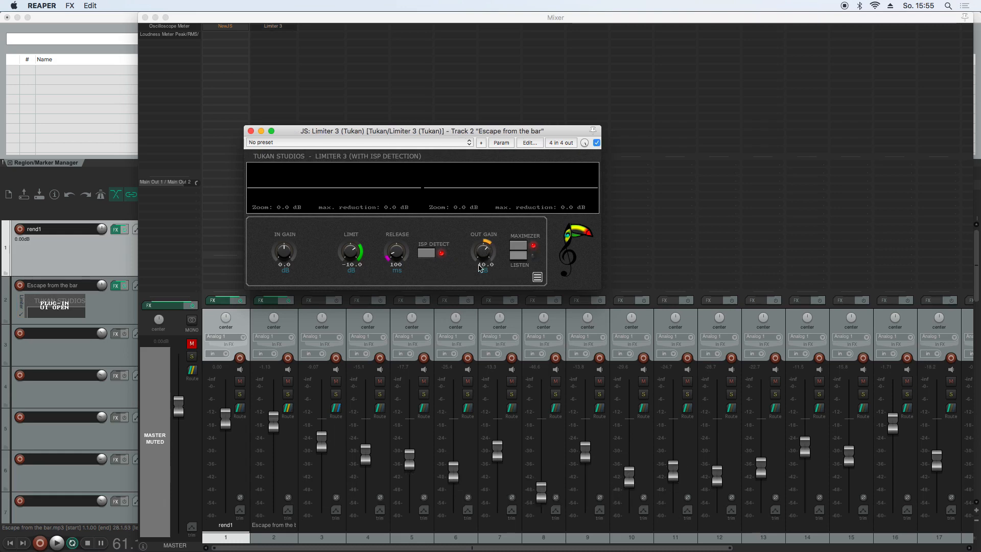
pyautogui.moveTo(483, 253); pyautogui.dragTo(483, 247)
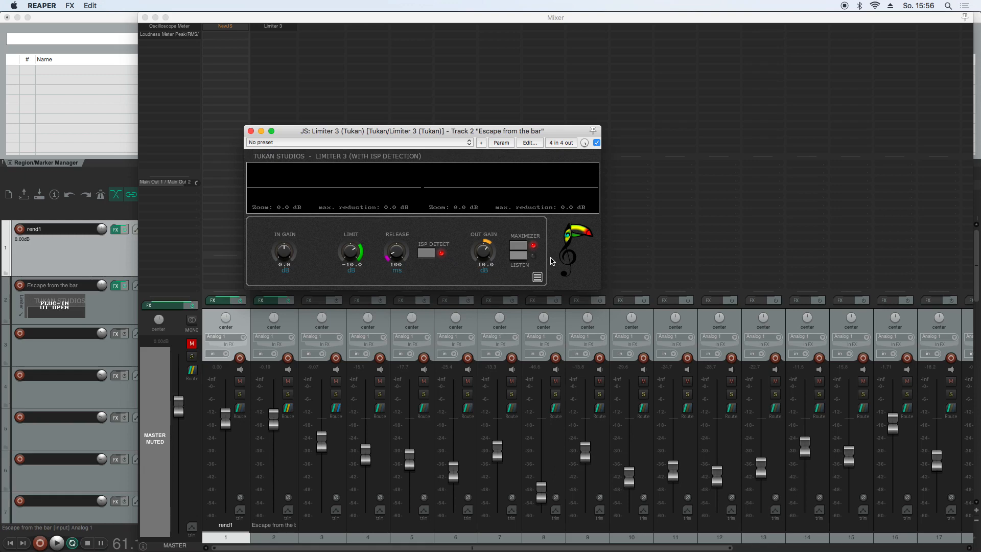
# Open Limiter 3's options menu to reach the Maximizer Output ceiling setting
pyautogui.click(536, 277)
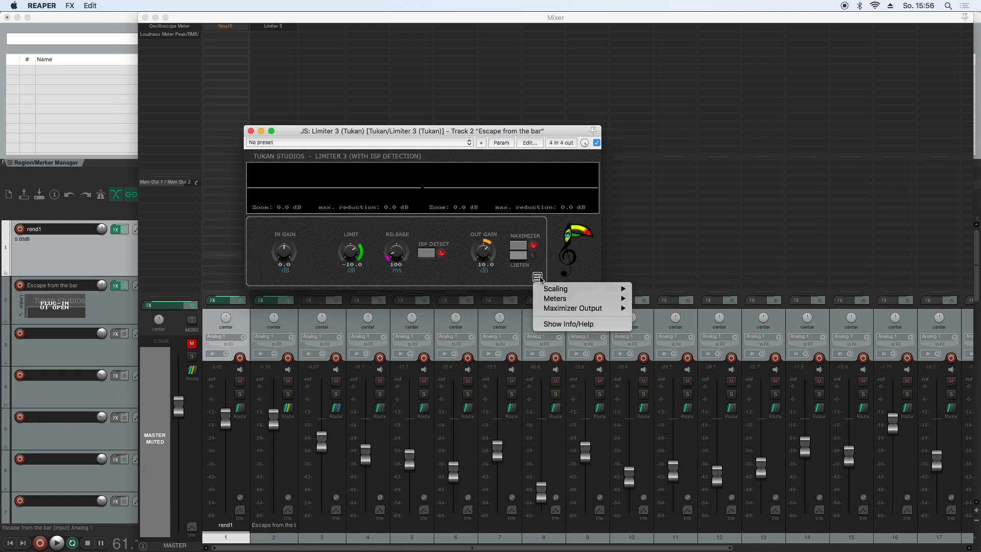
pyautogui.moveTo(572, 307)
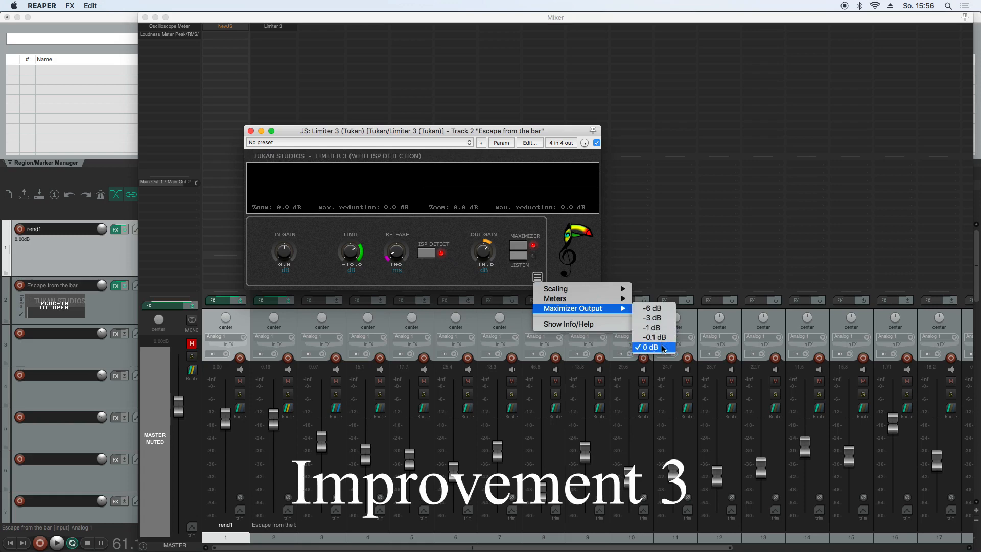
pyautogui.moveTo(651, 308)
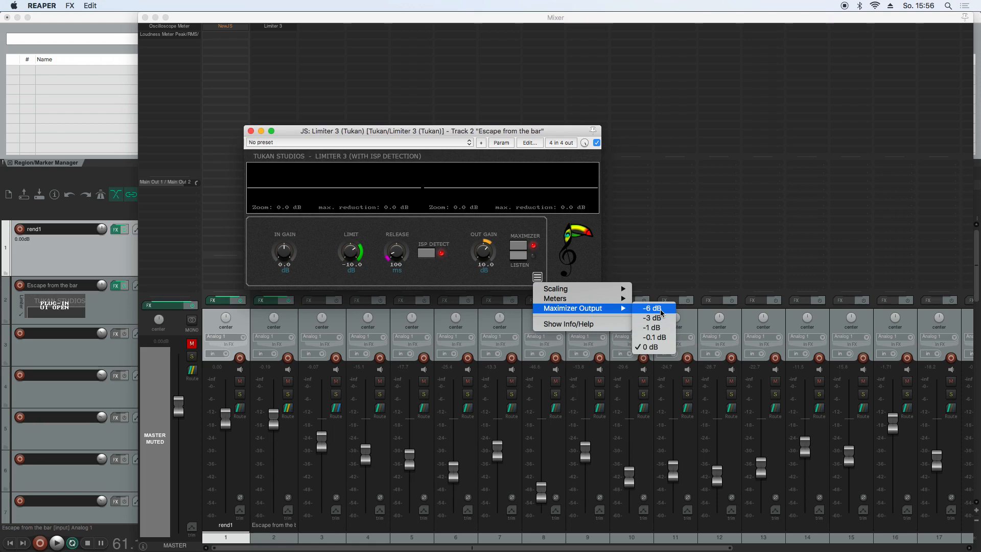
pyautogui.moveTo(650, 328)
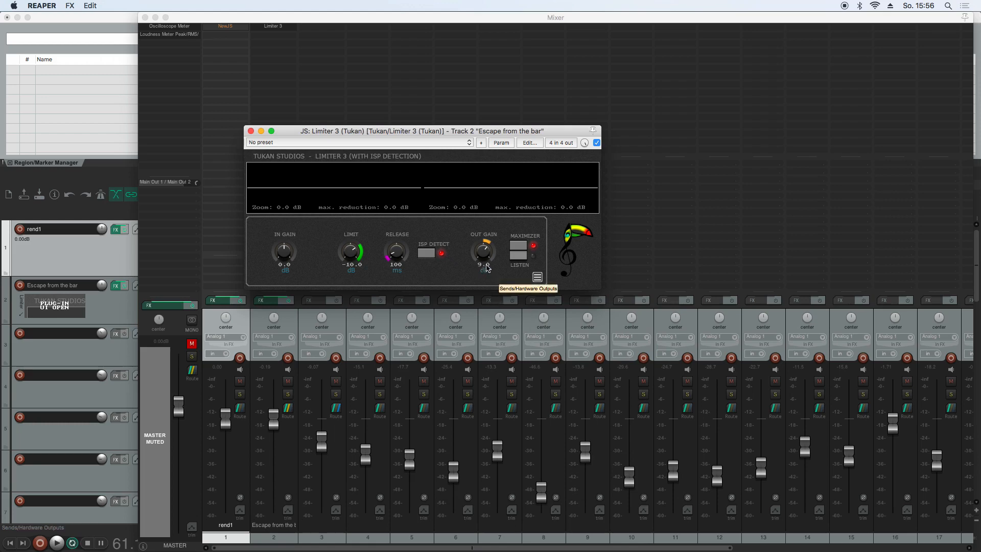
pyautogui.moveTo(389, 285)
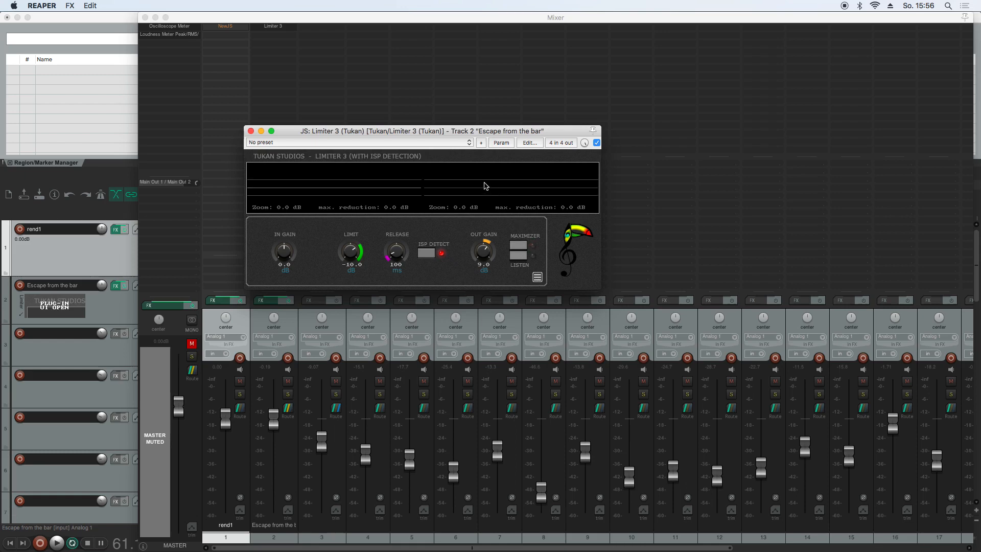
pyautogui.moveTo(543, 269)
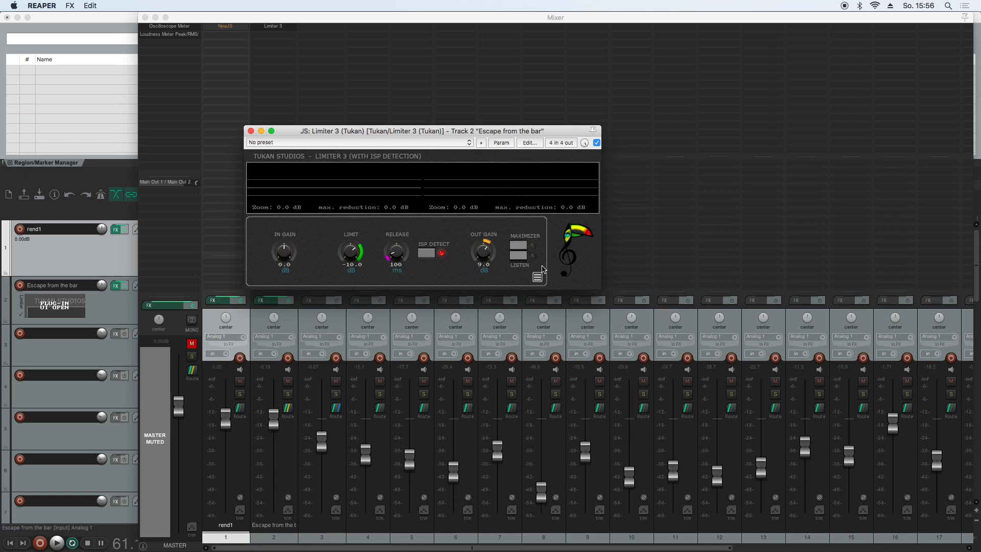
# During playback, switch the scope view through Output and Input+Limited signal displays
pyautogui.click(56, 543)
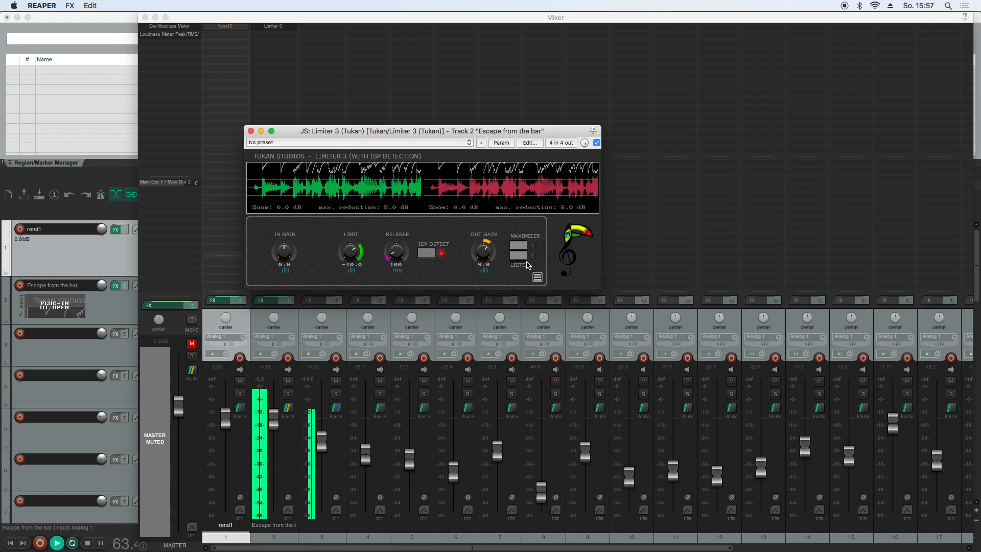
pyautogui.click(537, 277)
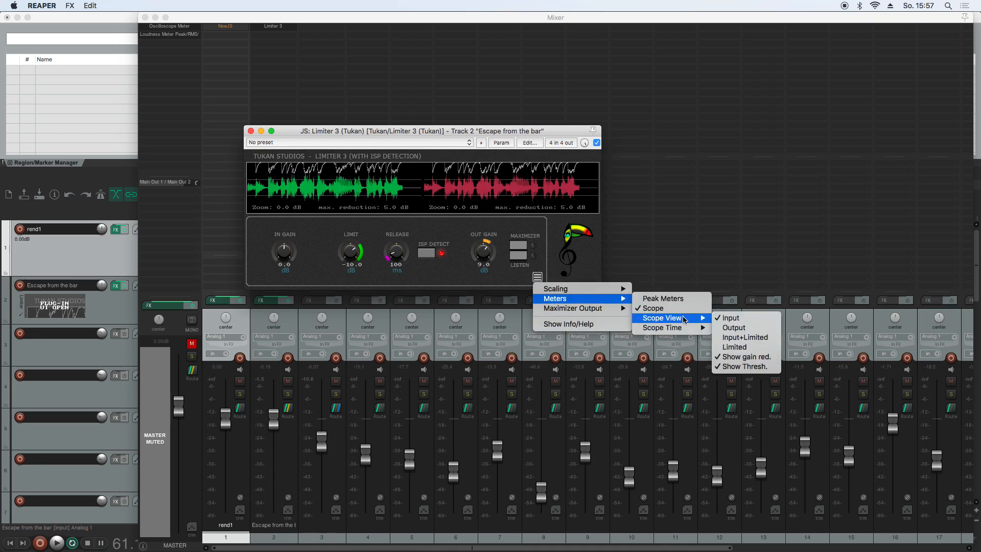
pyautogui.moveTo(734, 327)
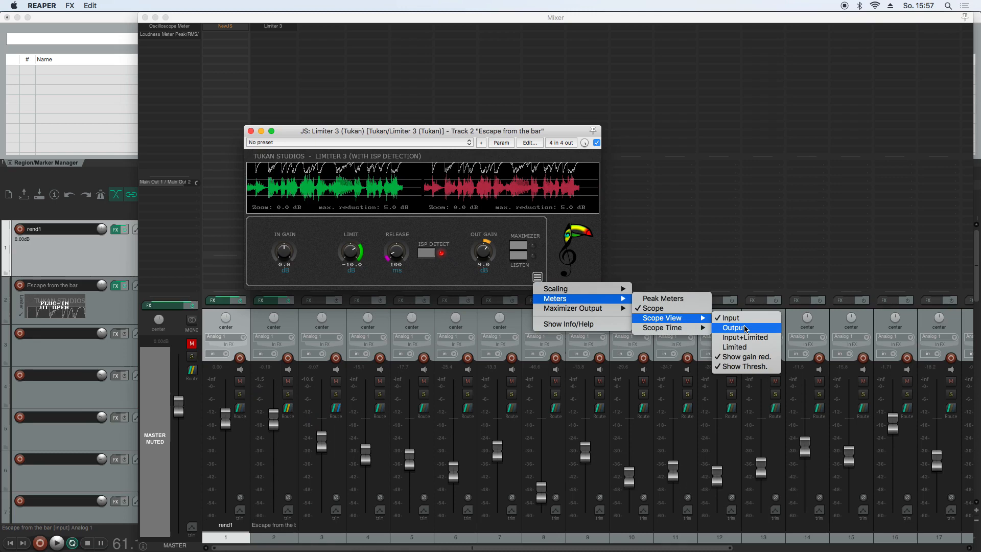
pyautogui.click(732, 327)
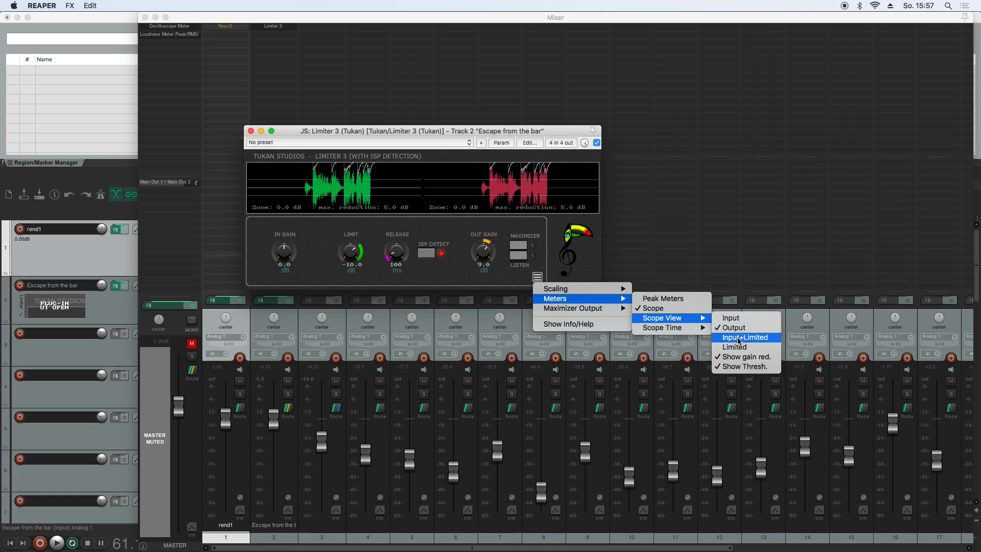
pyautogui.click(745, 337)
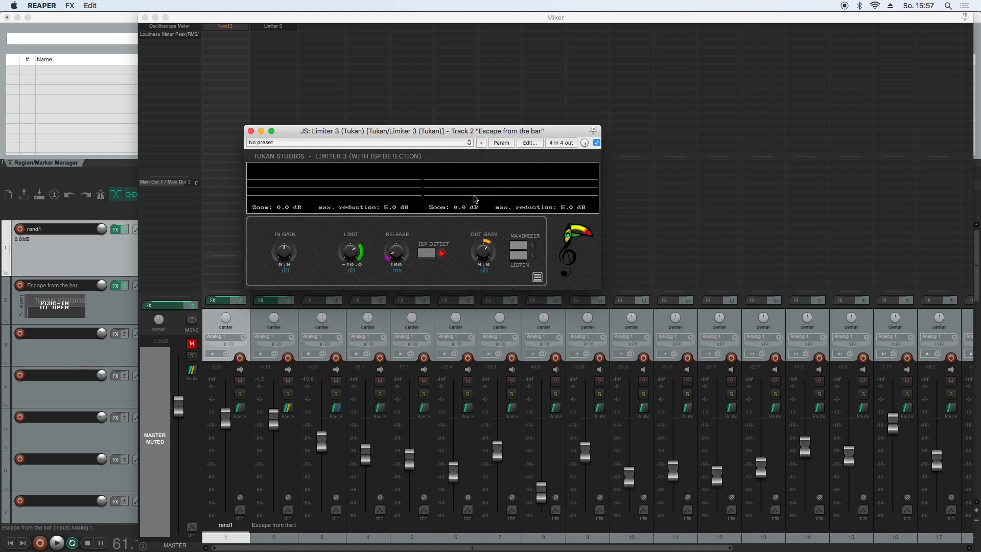
# Restart playback and set the scope to show only the Limited signal
pyautogui.click(55, 543)
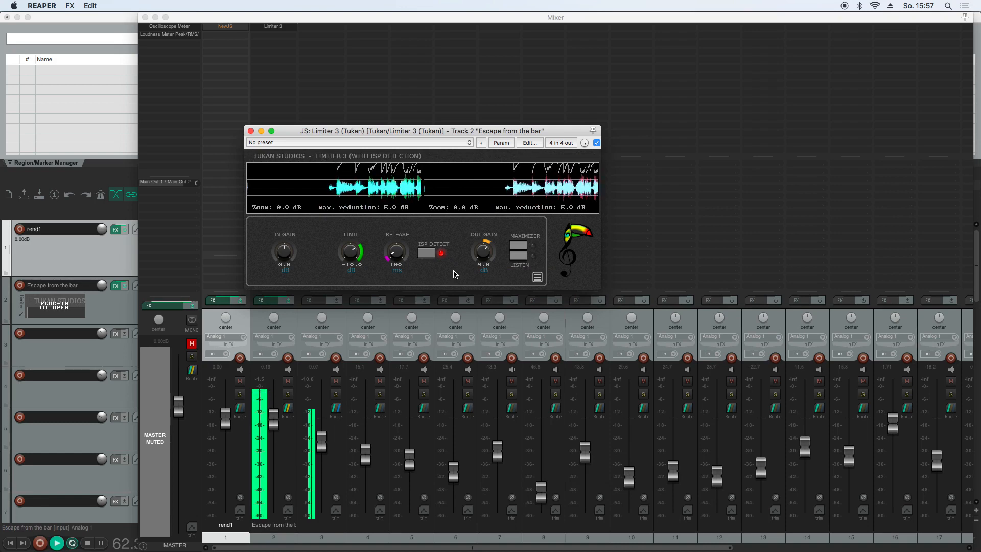
pyautogui.click(536, 277)
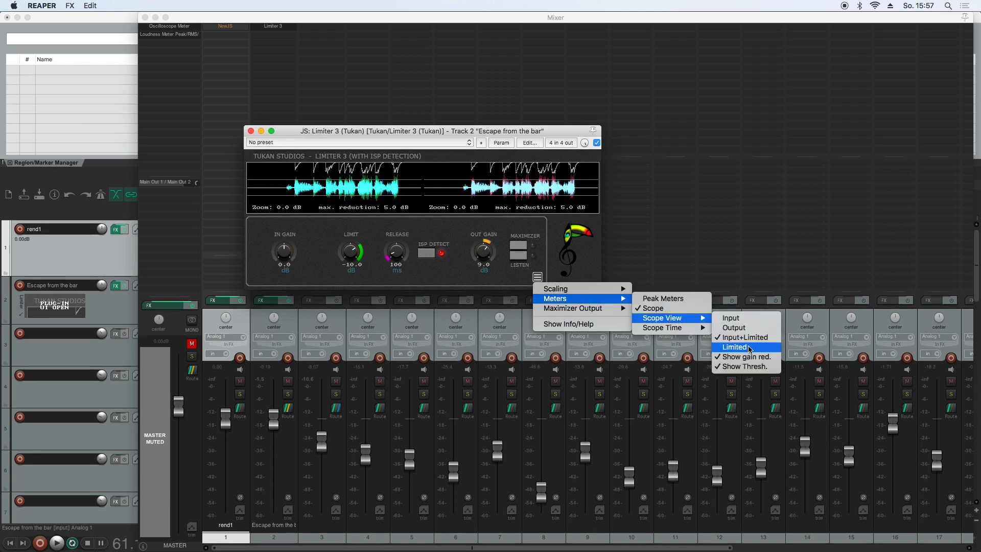
pyautogui.click(735, 348)
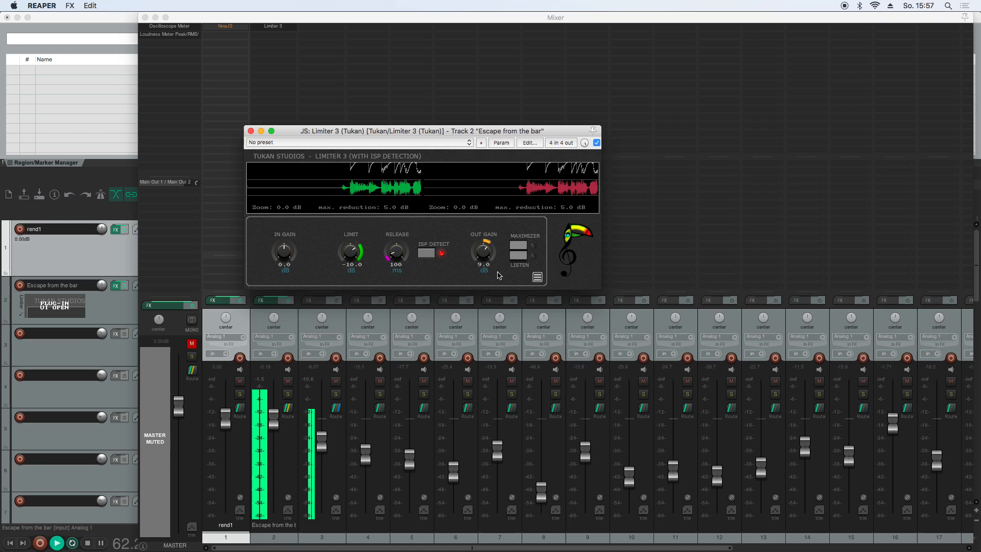
pyautogui.click(536, 277)
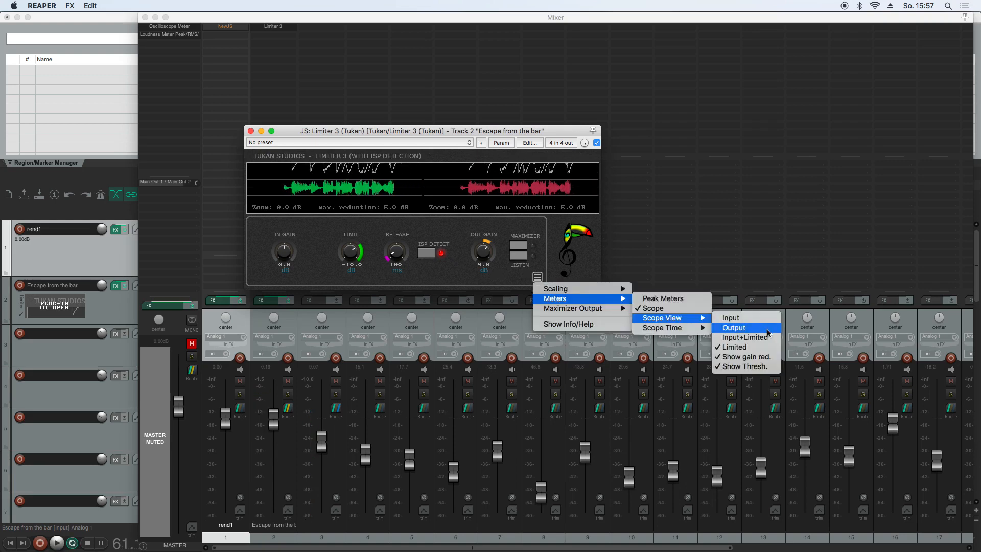
pyautogui.moveTo(768, 357)
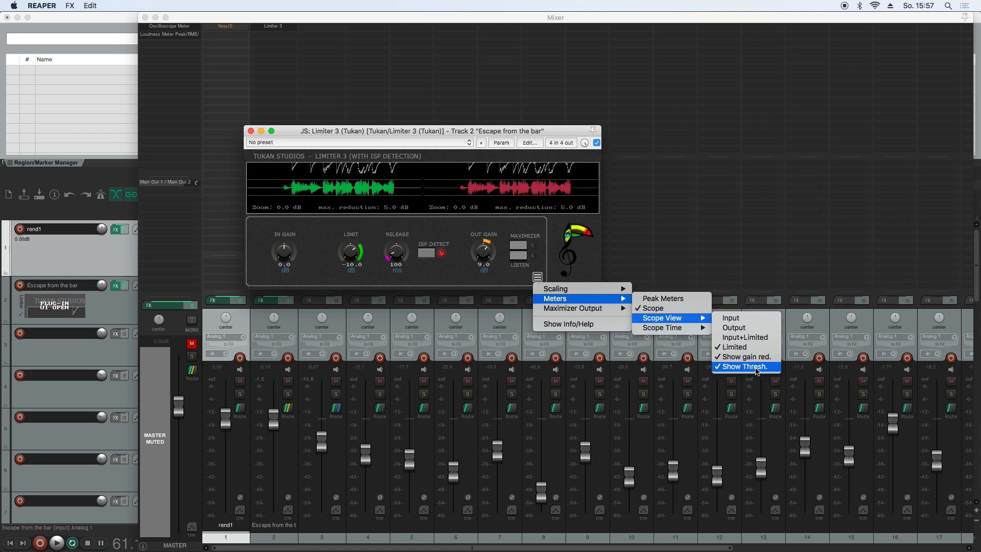
pyautogui.moveTo(744, 356)
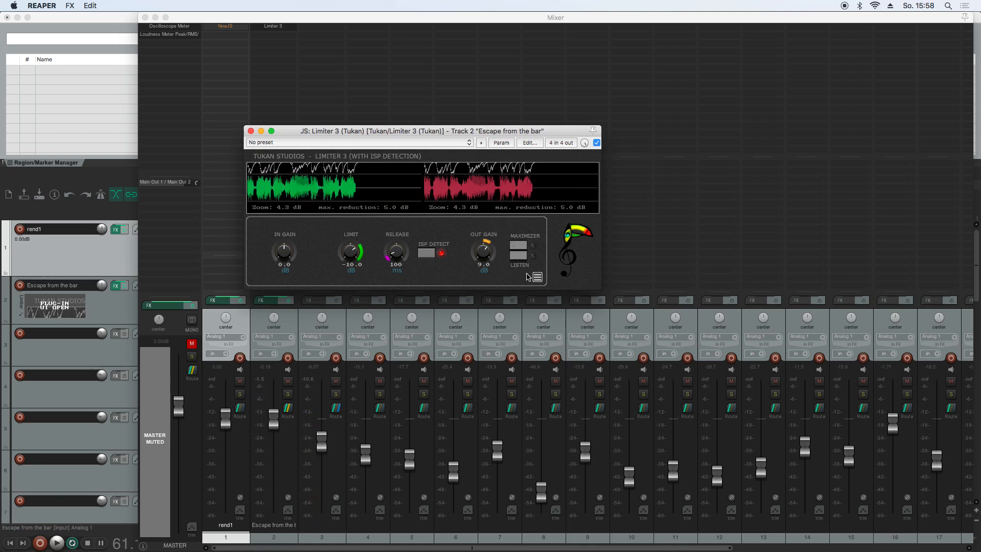
# Switch Limiter 3's display from the scope to Peak Meters
pyautogui.click(536, 277)
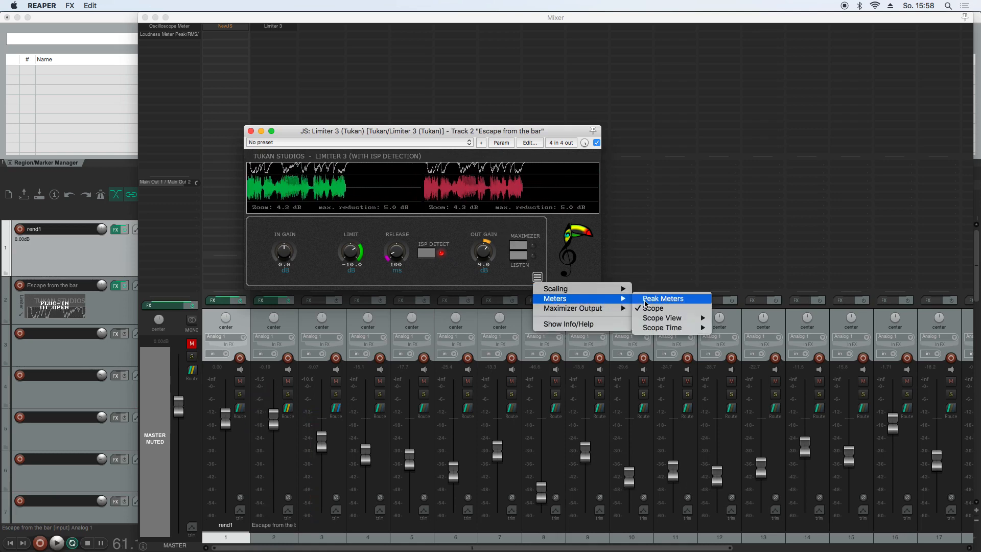
pyautogui.click(662, 298)
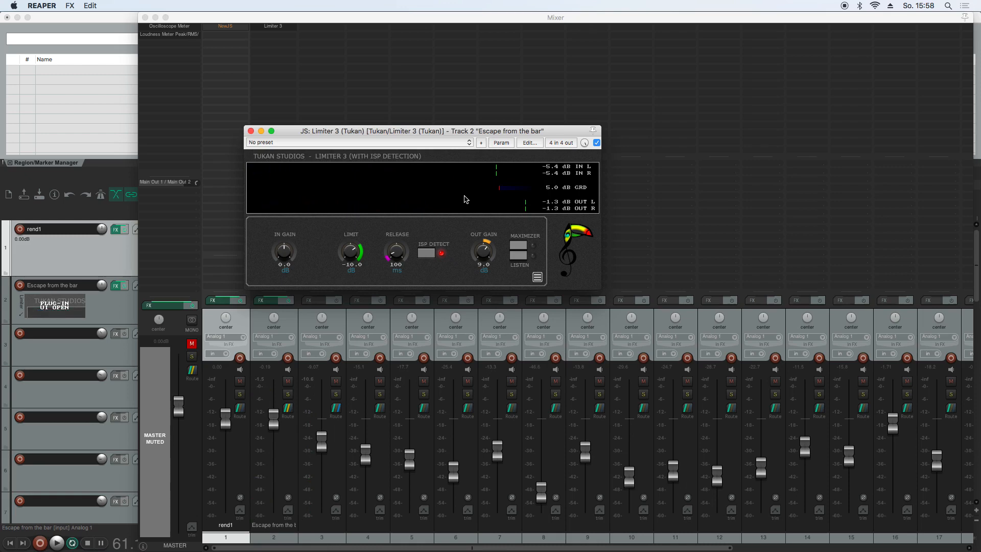
pyautogui.moveTo(492, 186)
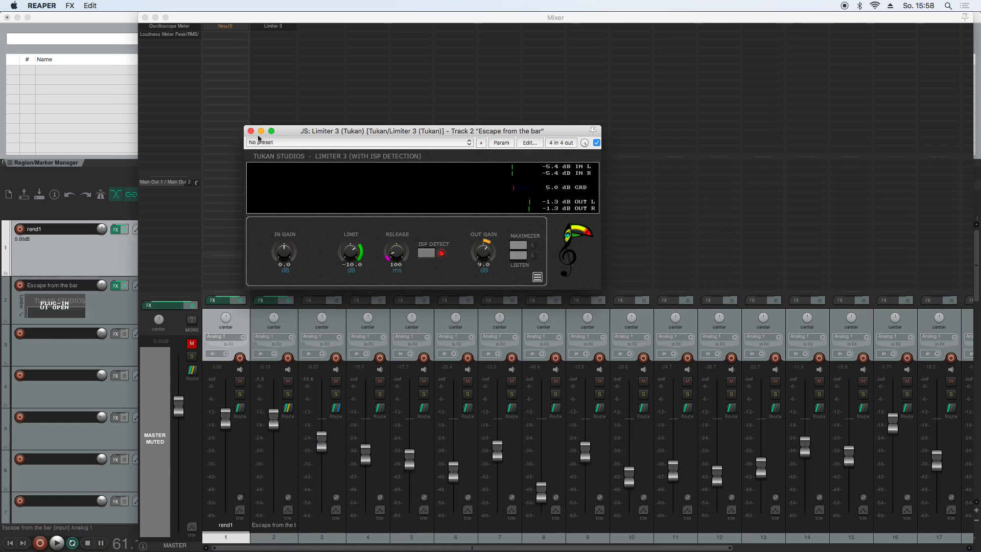
# Show Limiter 3's embedded UI in track 2's mixer strip and close the plugin window
pyautogui.rightClick(272, 25)
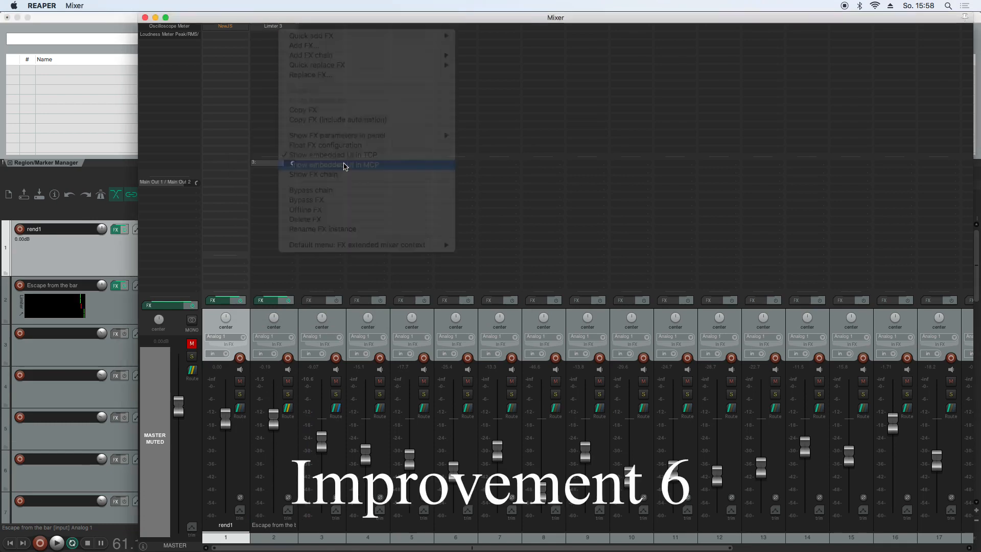
pyautogui.click(335, 164)
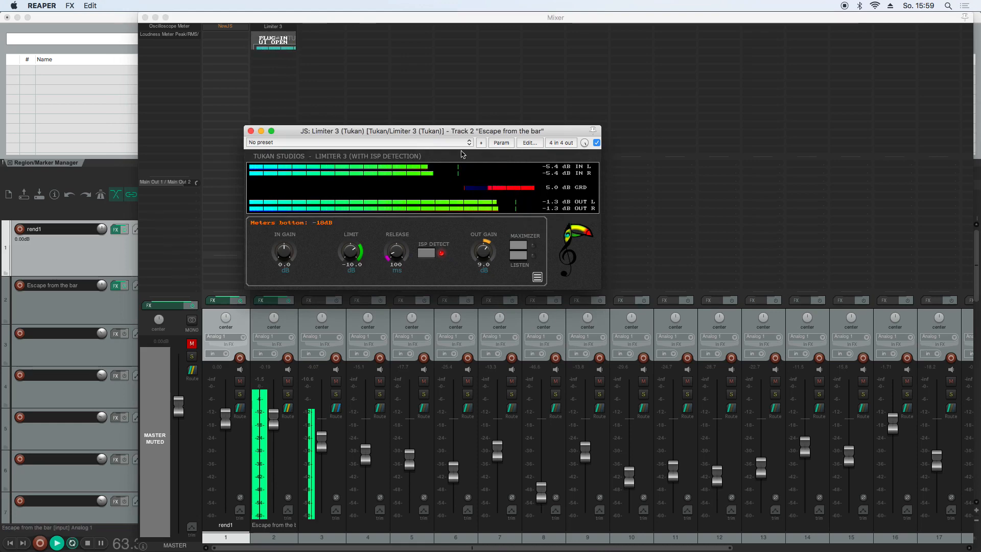
pyautogui.click(252, 131)
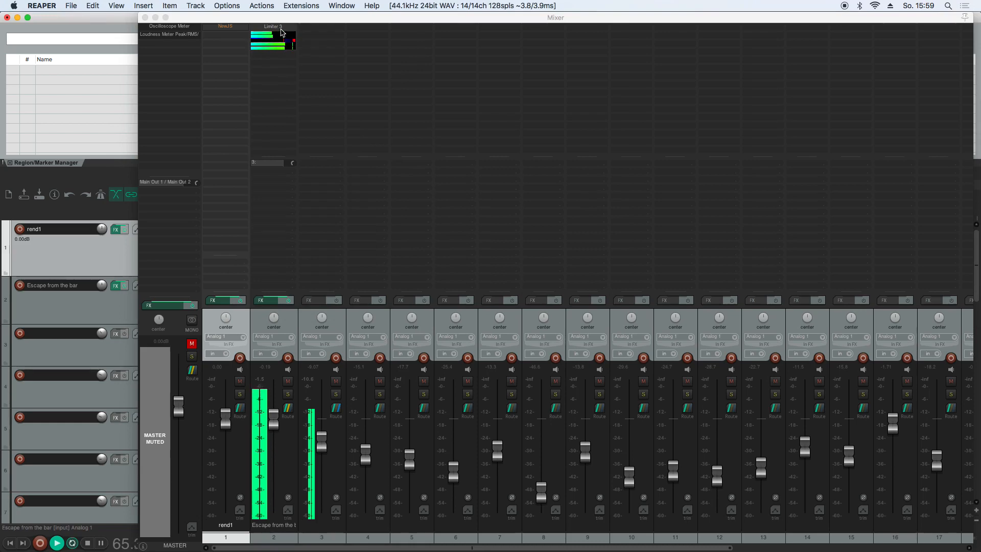
# Switch Limiter 3 back to the scope showing Input+Limited signal
pyautogui.click(537, 277)
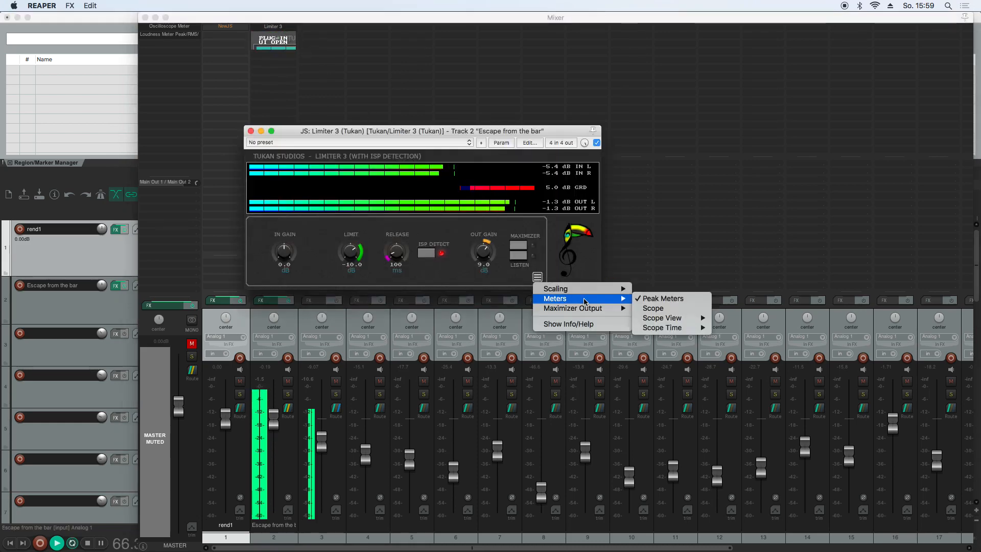
pyautogui.click(653, 307)
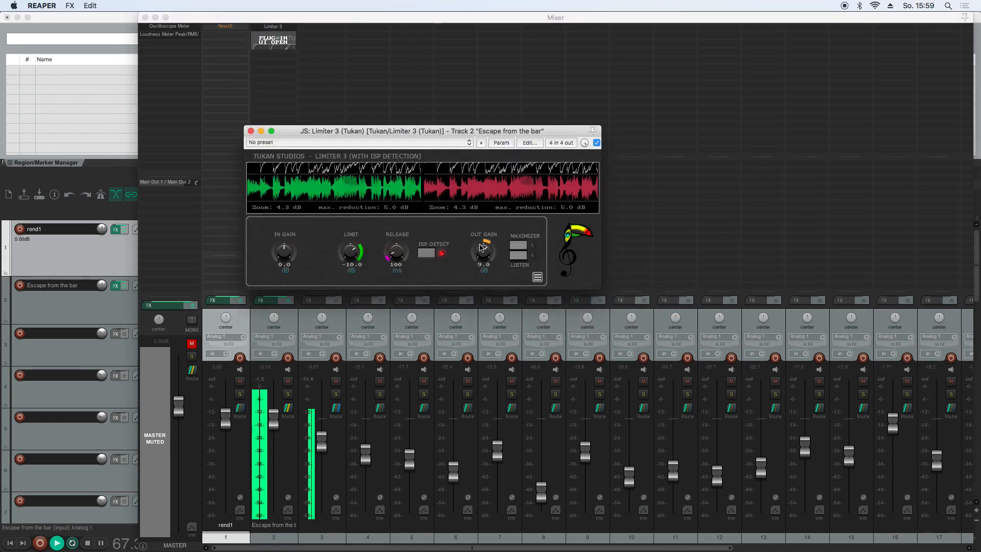
pyautogui.click(536, 277)
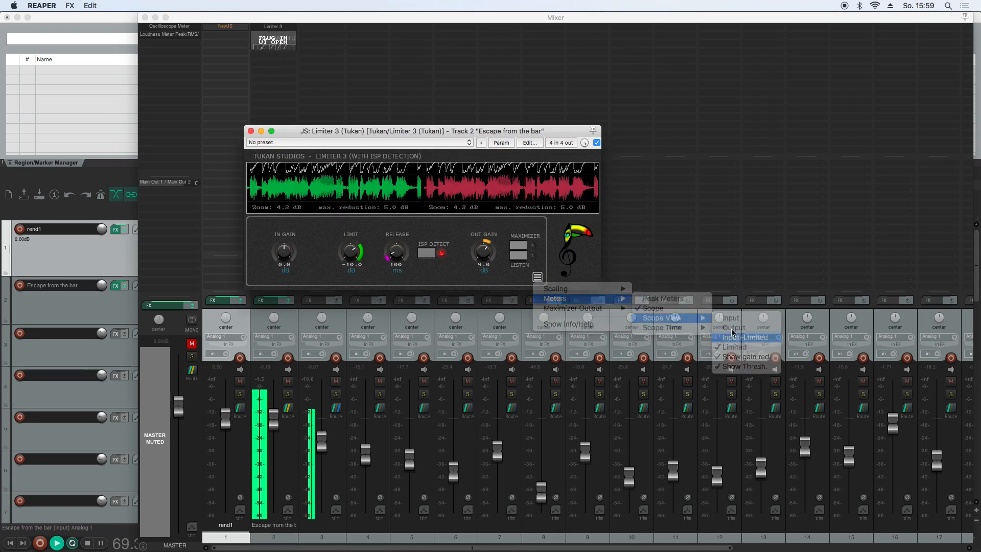
pyautogui.click(742, 336)
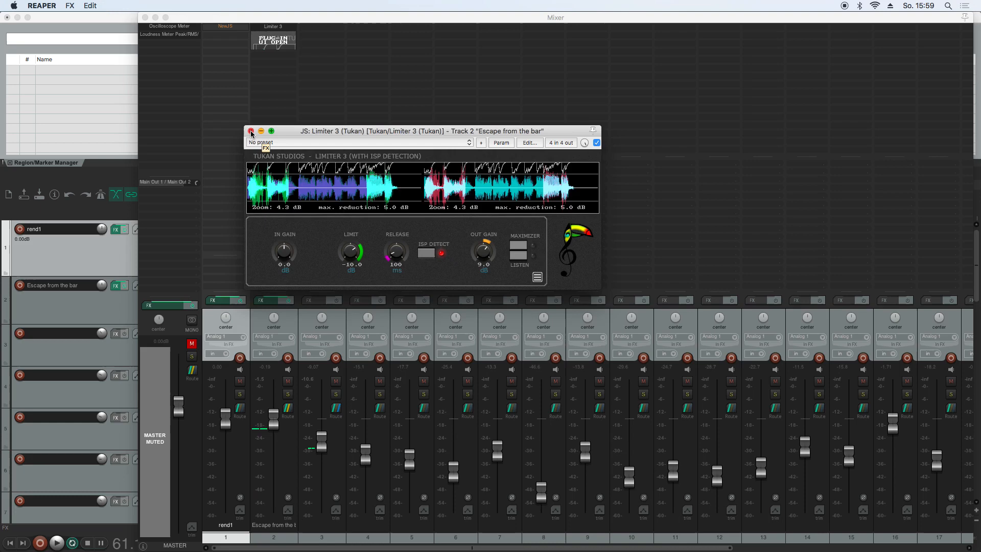
# Close the limiter window, embed its UI in track 2's track control panel and start playback
pyautogui.click(251, 131)
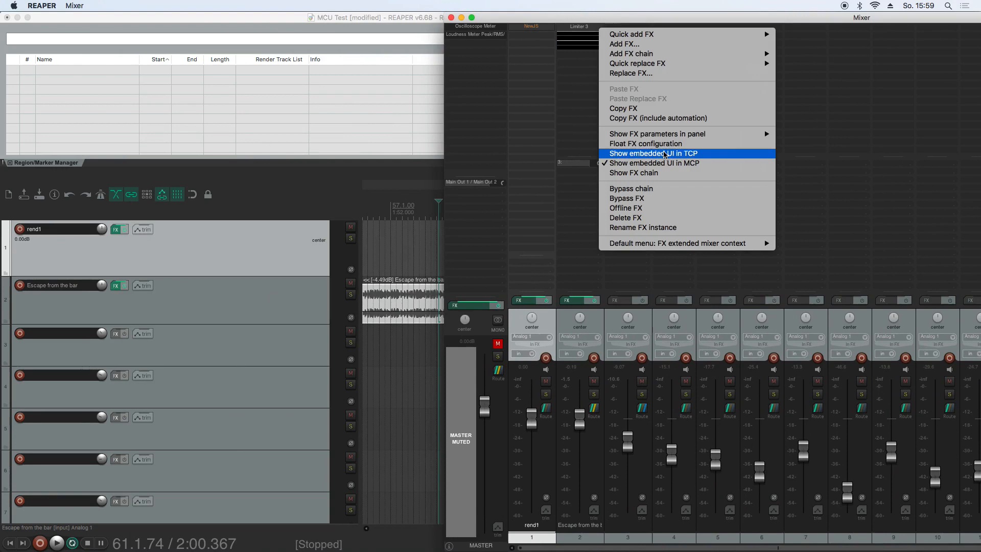
pyautogui.click(653, 153)
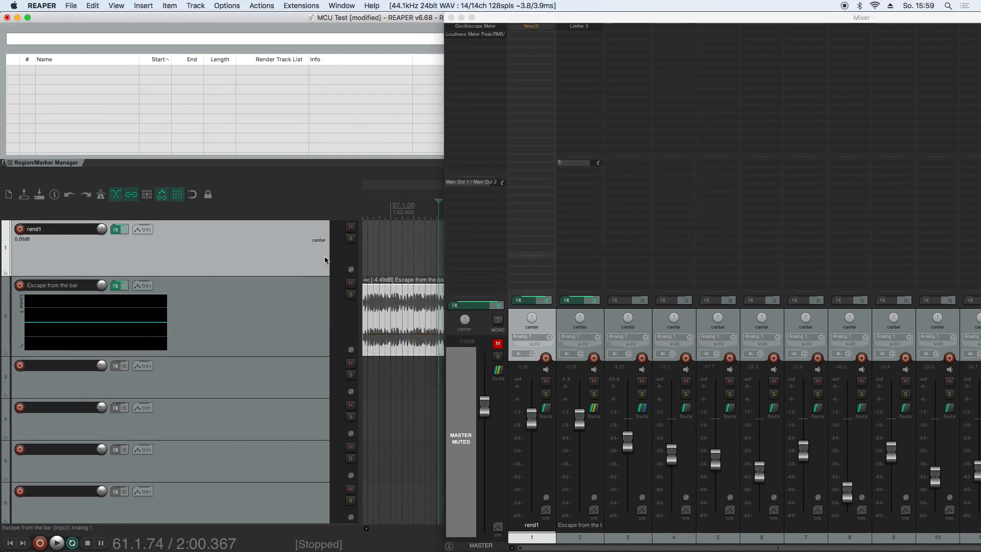
pyautogui.click(56, 543)
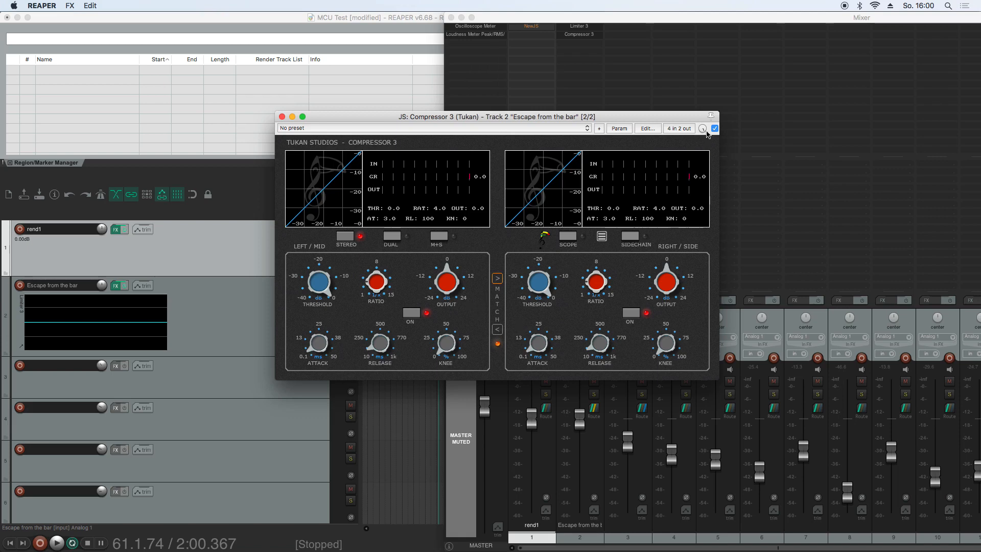
# Toggle Compressor 3's bypass, then set left channel threshold -12 dB, ratio 6.1, output 5 dB
pyautogui.click(714, 129)
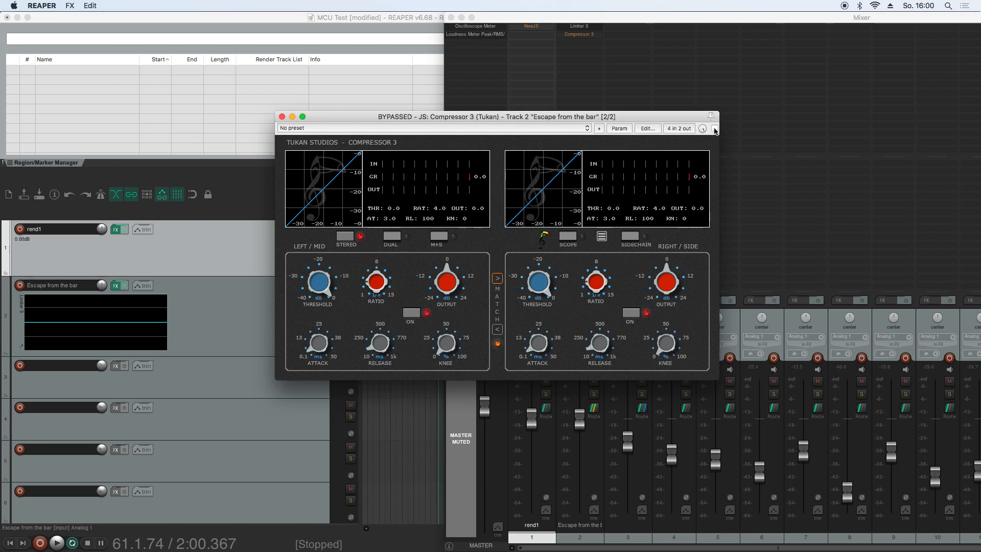
pyautogui.click(715, 129)
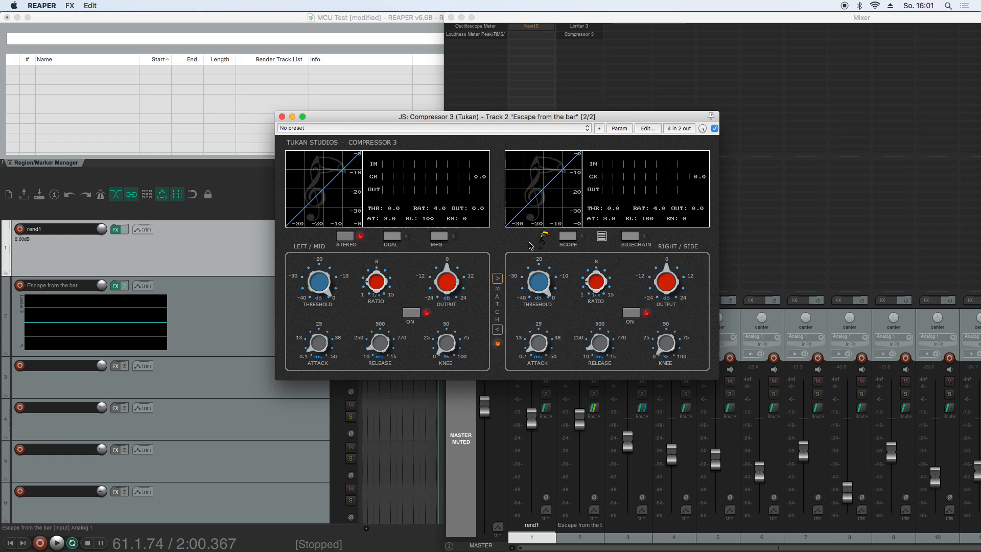
pyautogui.moveTo(627, 249)
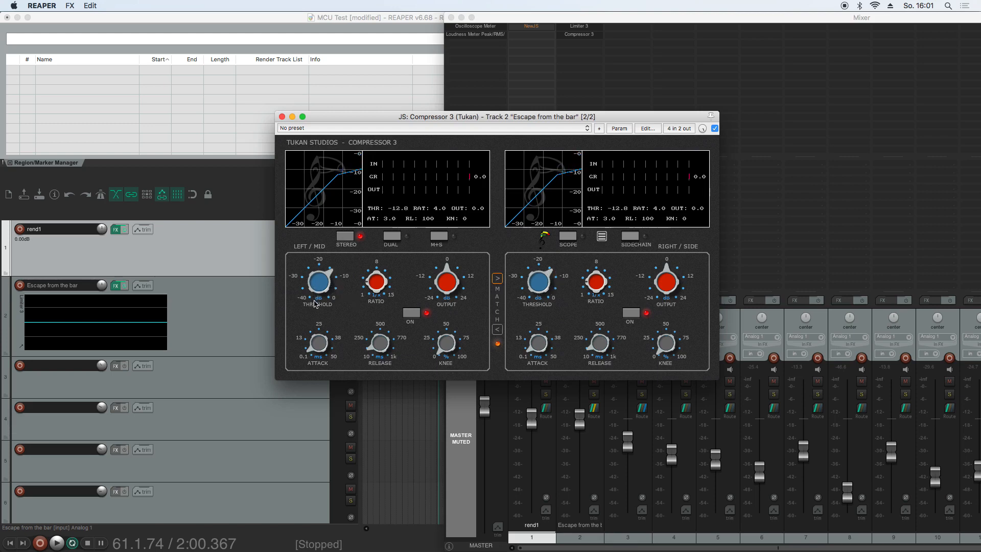
pyautogui.moveTo(446, 282); pyautogui.dragTo(446, 272)
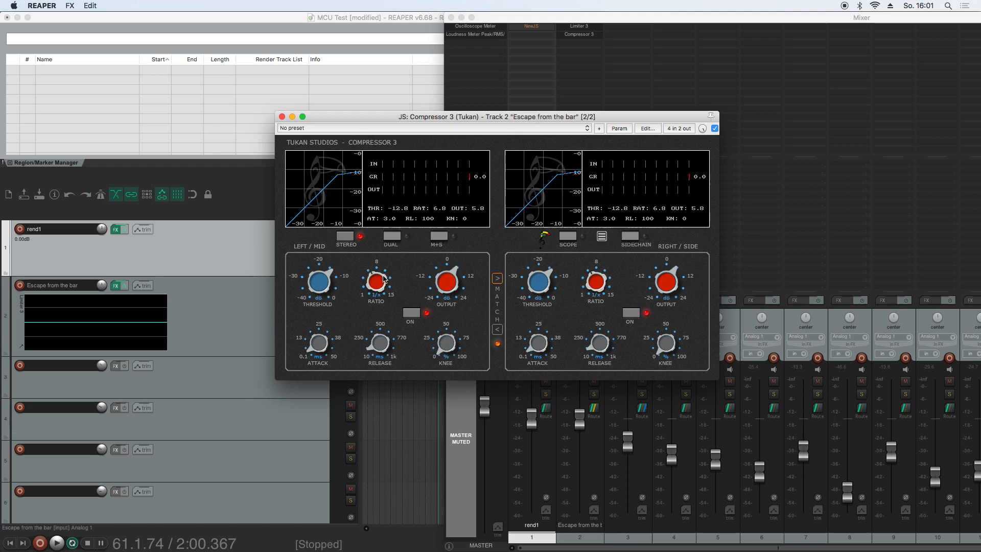
pyautogui.moveTo(375, 278); pyautogui.dragTo(375, 285)
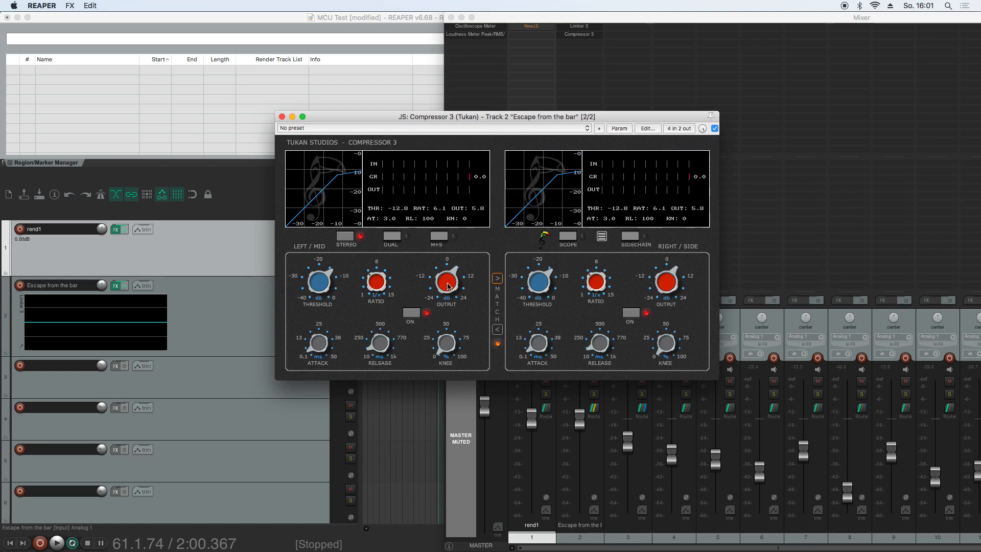
pyautogui.moveTo(570, 270)
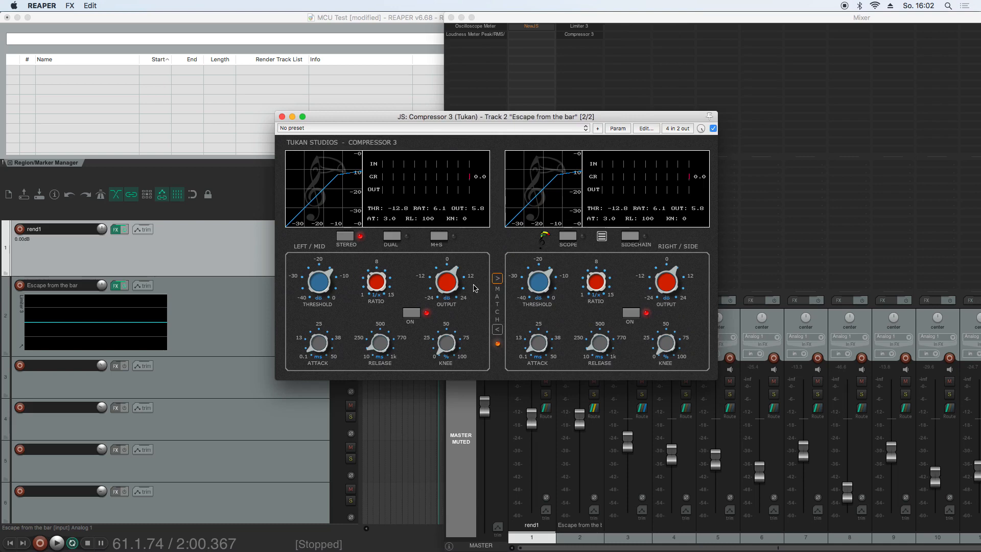
pyautogui.moveTo(394, 258)
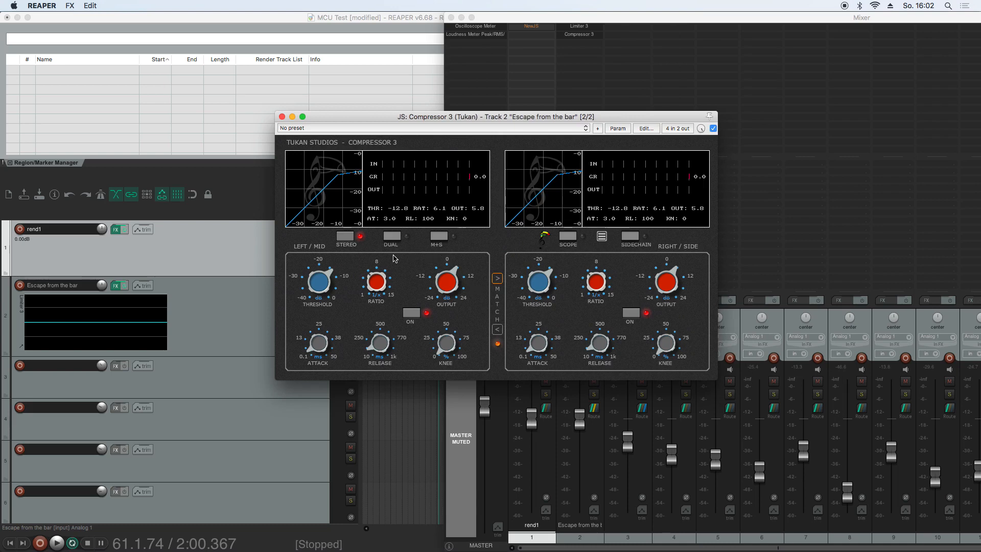
# In stereo mode lower the output gain, set threshold -17.6 dB and ratio 6.9, then return to dual
pyautogui.click(390, 236)
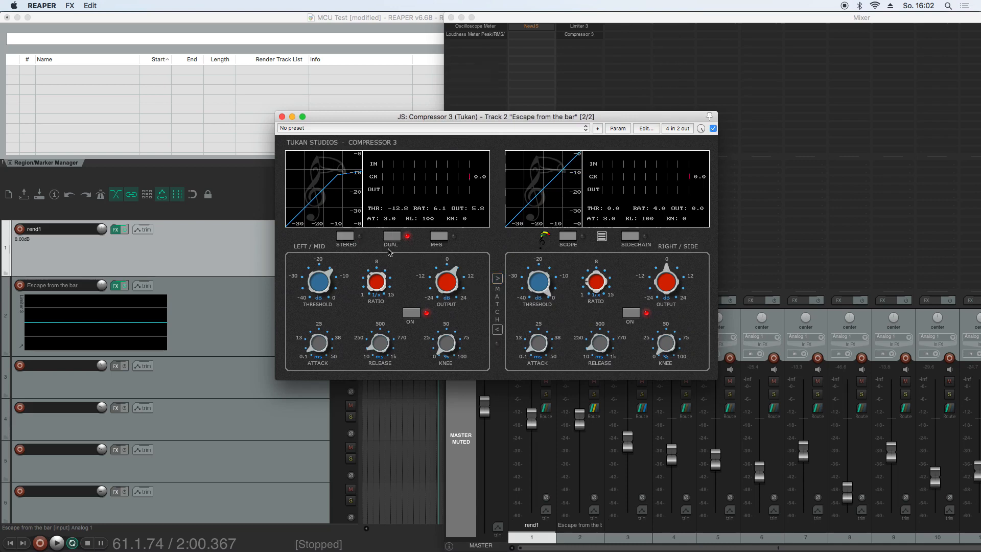
pyautogui.moveTo(398, 274)
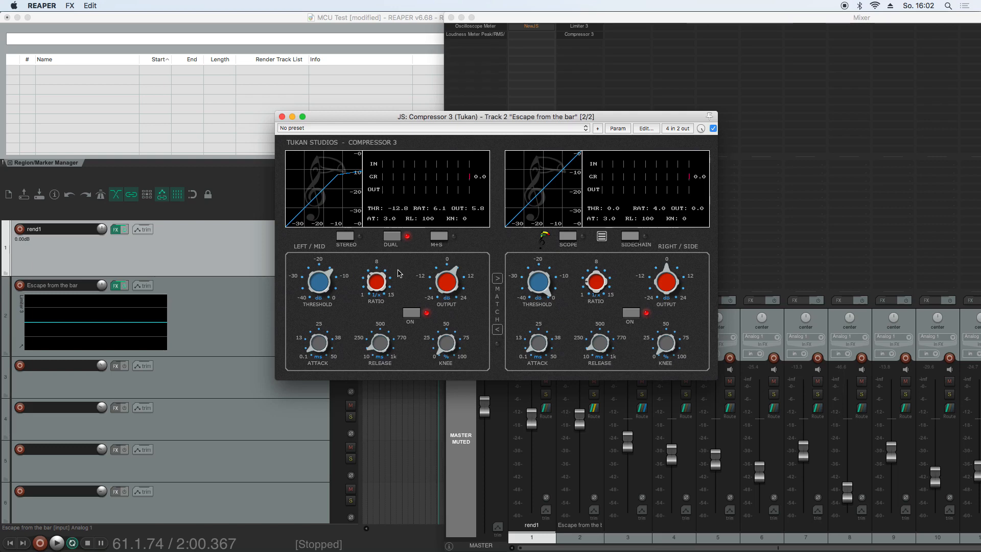
pyautogui.moveTo(687, 283)
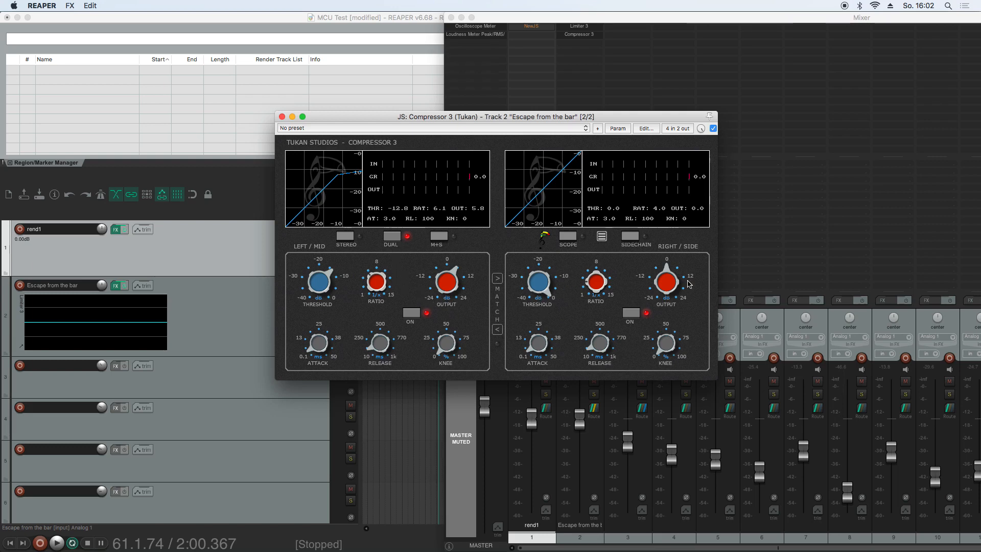
pyautogui.moveTo(386, 270)
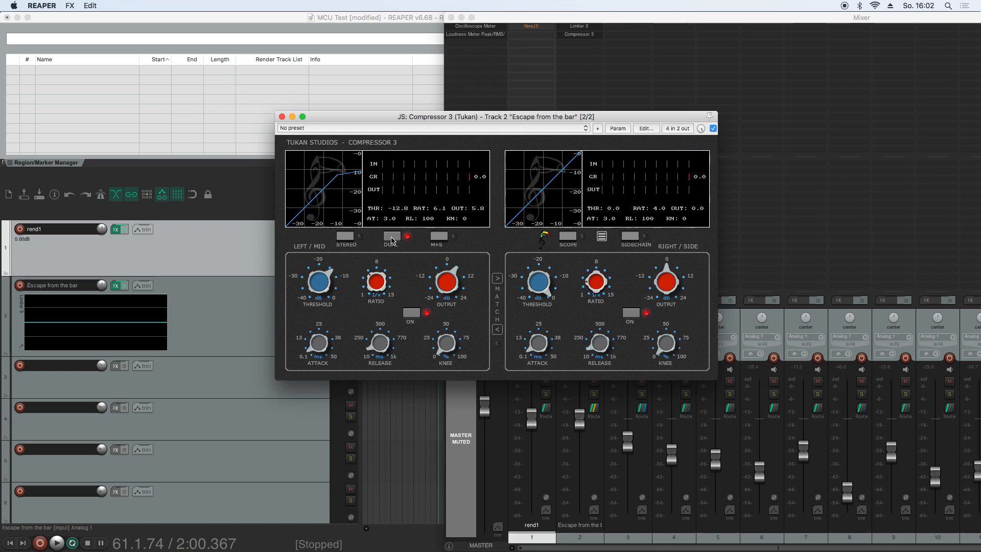
pyautogui.moveTo(569, 288)
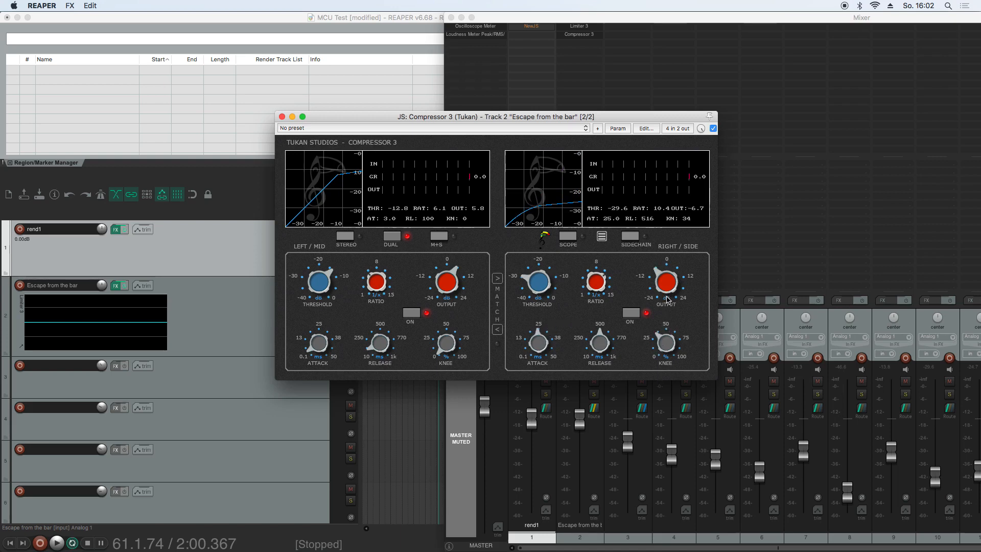
pyautogui.moveTo(665, 280); pyautogui.dragTo(665, 300)
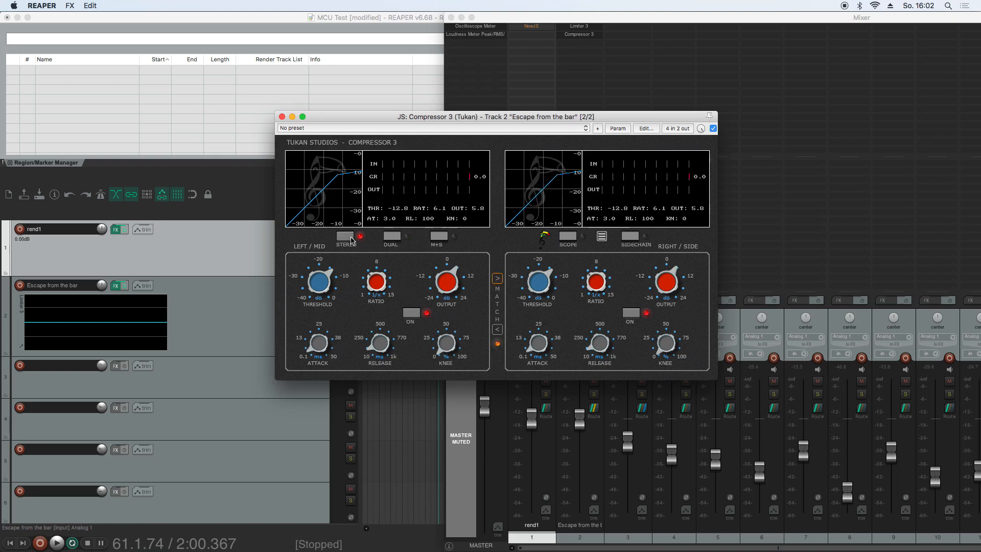
pyautogui.moveTo(315, 277); pyautogui.dragTo(315, 288)
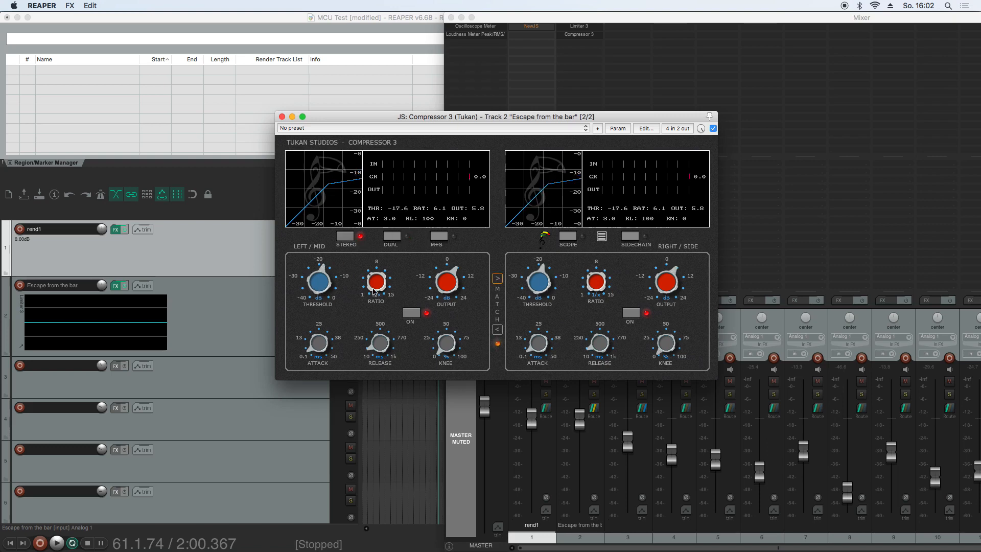
pyautogui.moveTo(376, 282); pyautogui.dragTo(376, 268)
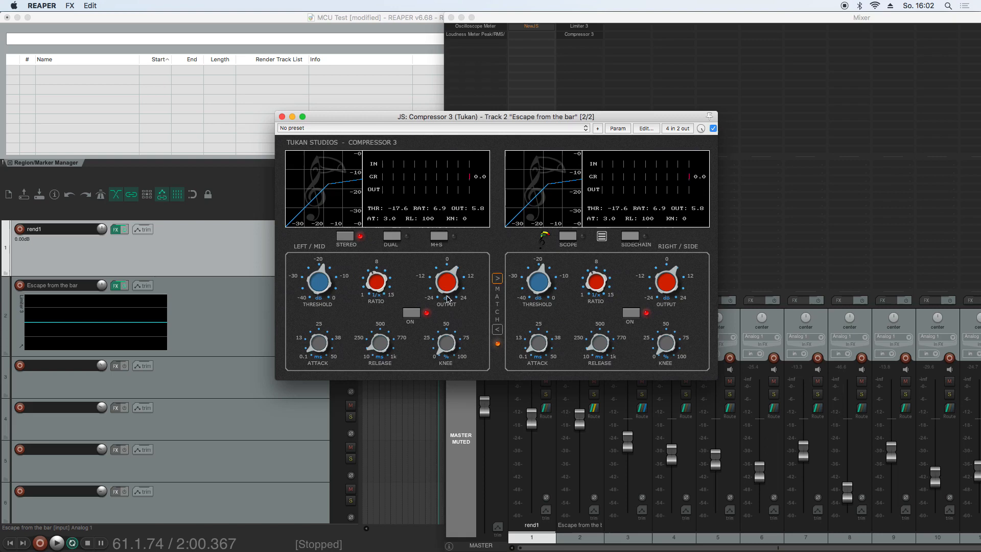
pyautogui.moveTo(410, 267)
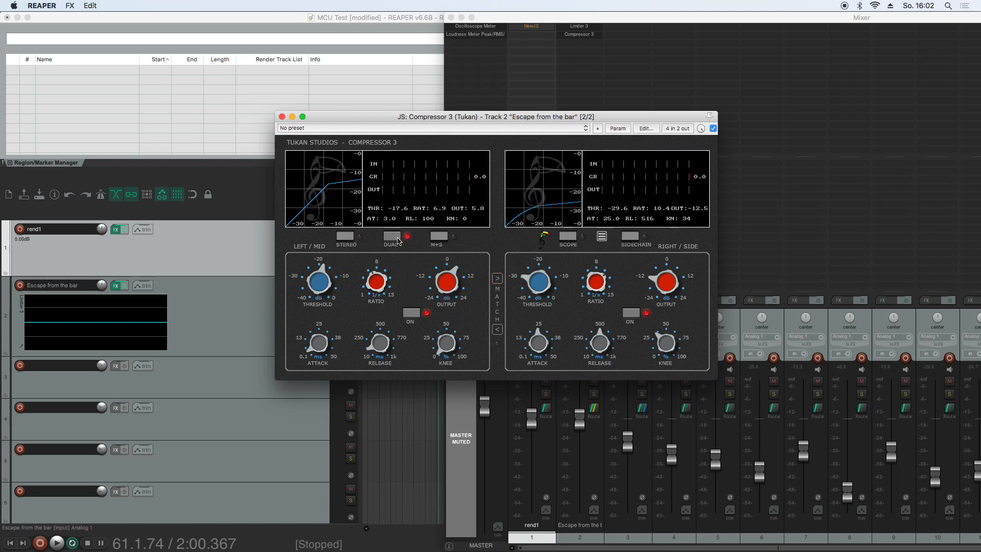
pyautogui.moveTo(630, 297)
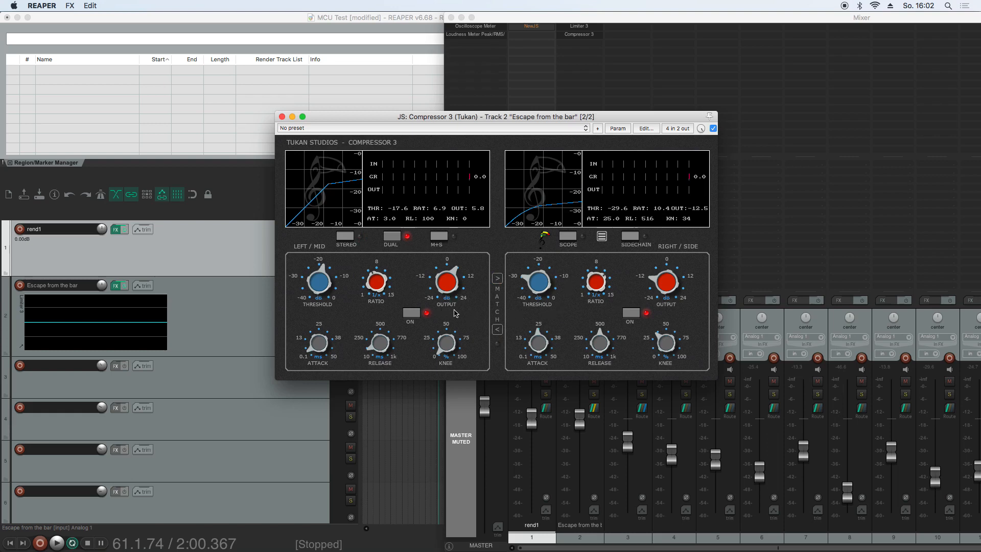
pyautogui.moveTo(491, 283)
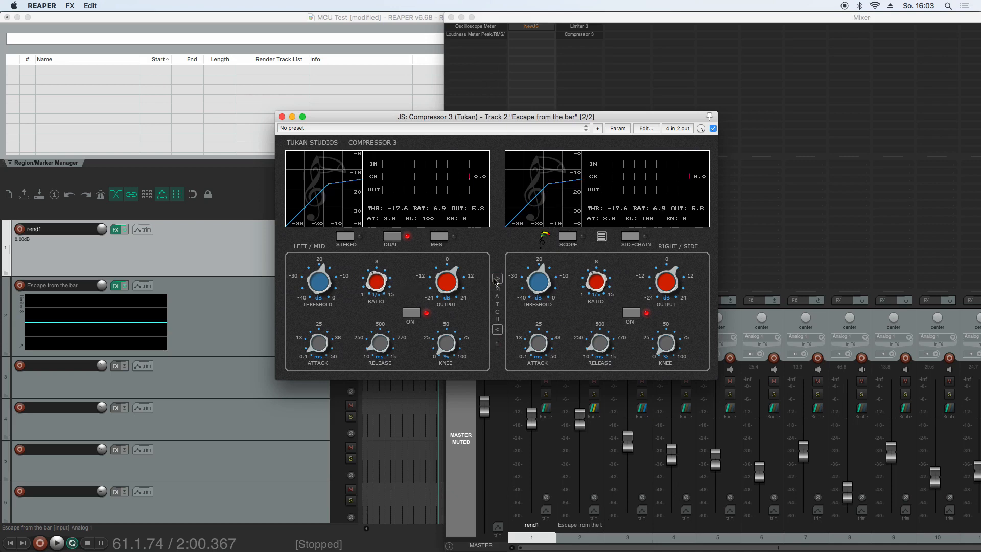
# Raise the left channel's ratio and threshold to -14 dB before matching it to the right side
pyautogui.moveTo(375, 280); pyautogui.dragTo(375, 268)
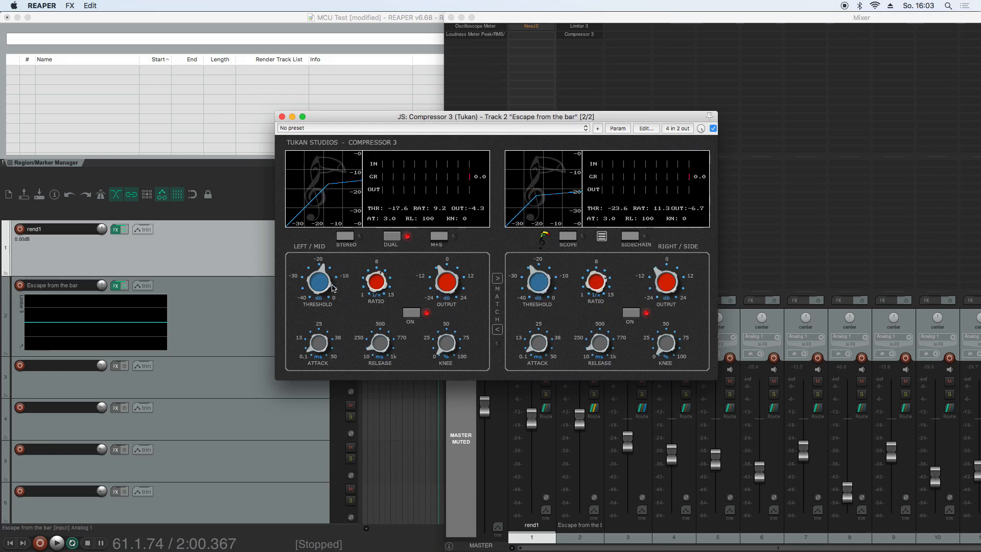
pyautogui.moveTo(318, 282); pyautogui.dragTo(325, 272)
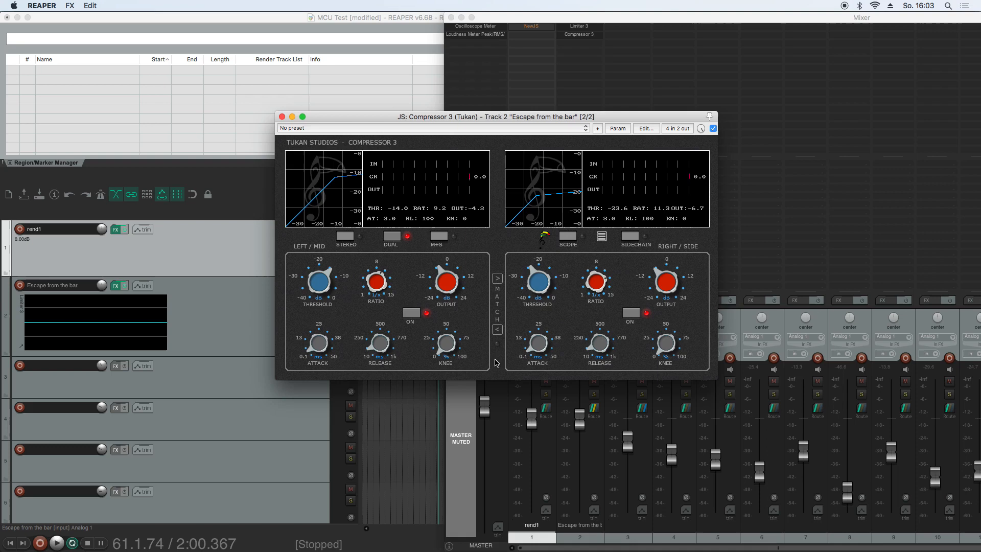
pyautogui.moveTo(506, 336)
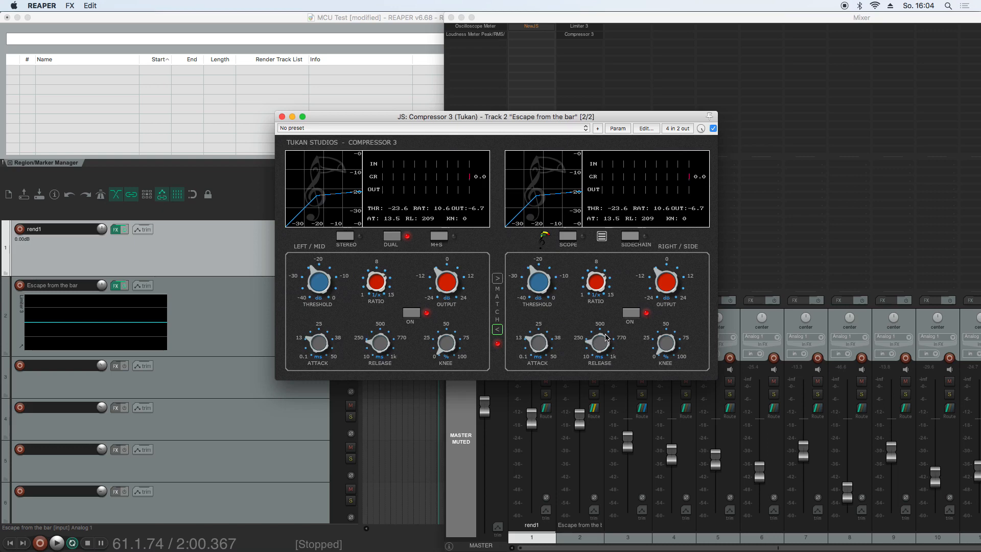
# Vary the knee amount on both Compressor 3 channels and bring the right channel back in line with the left
pyautogui.moveTo(665, 343); pyautogui.dragTo(669, 327)
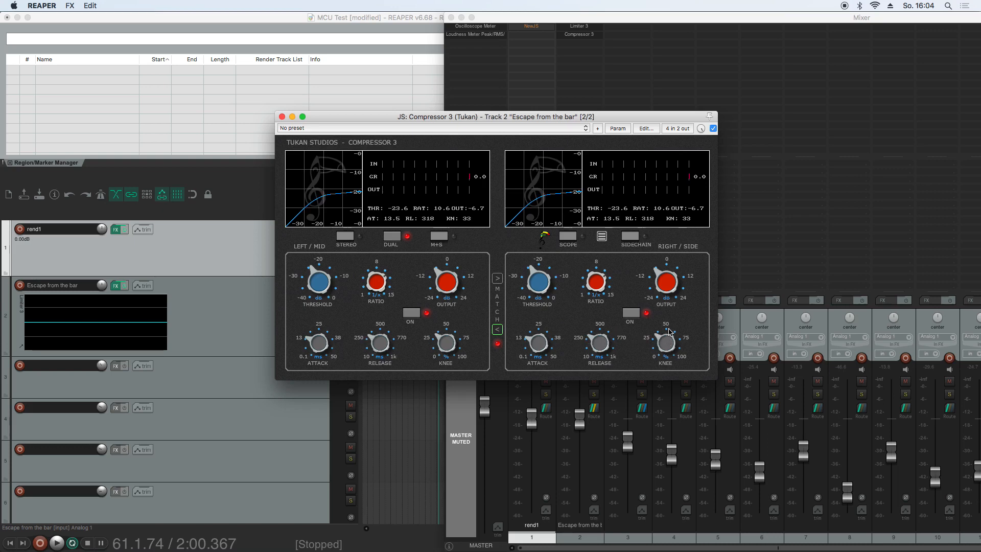
pyautogui.moveTo(665, 343); pyautogui.dragTo(665, 350)
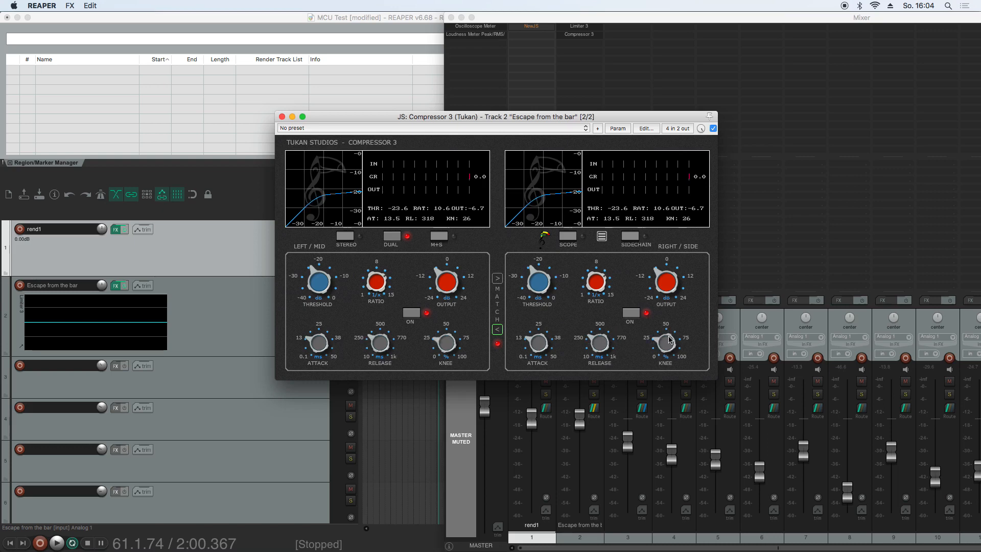
pyautogui.moveTo(665, 343); pyautogui.dragTo(668, 338)
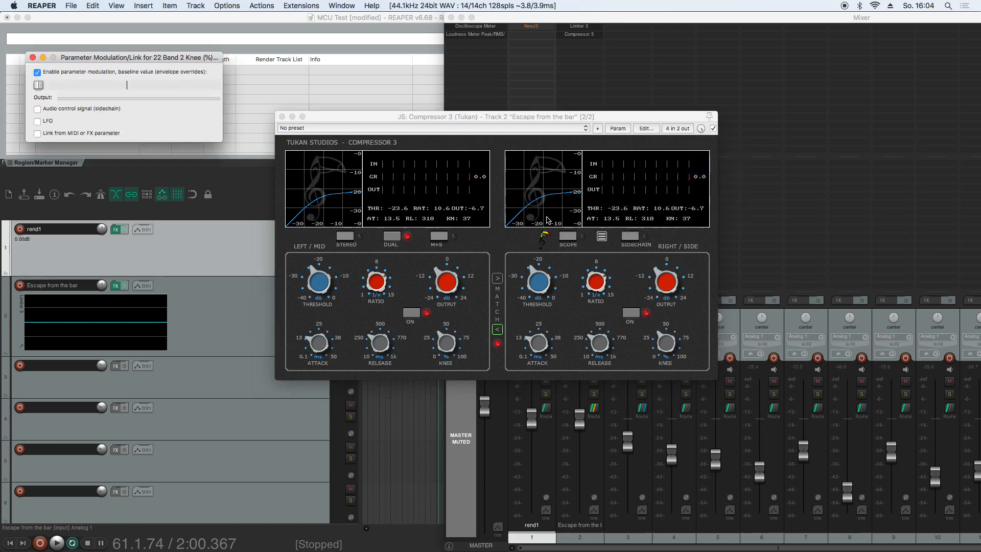
pyautogui.click(38, 120)
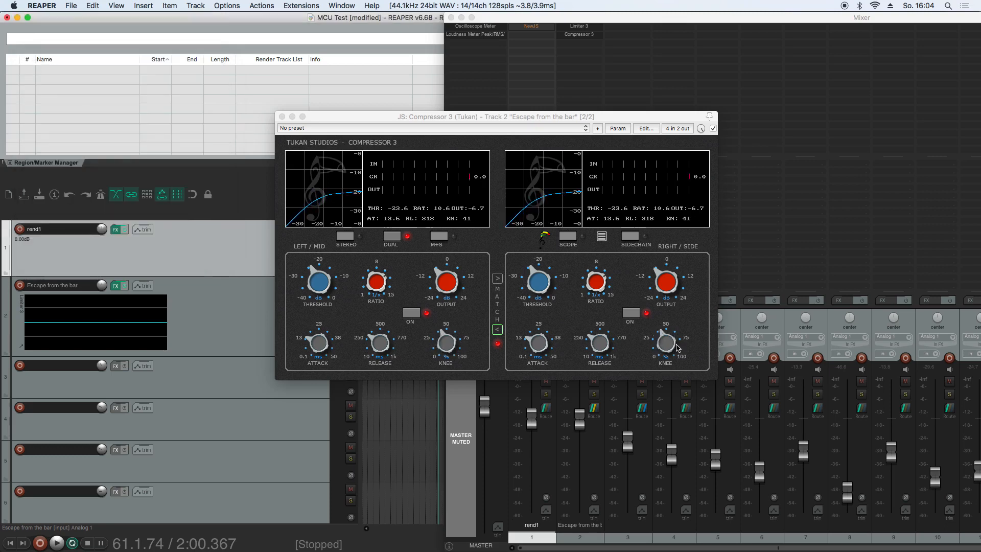
pyautogui.moveTo(666, 342); pyautogui.dragTo(666, 348)
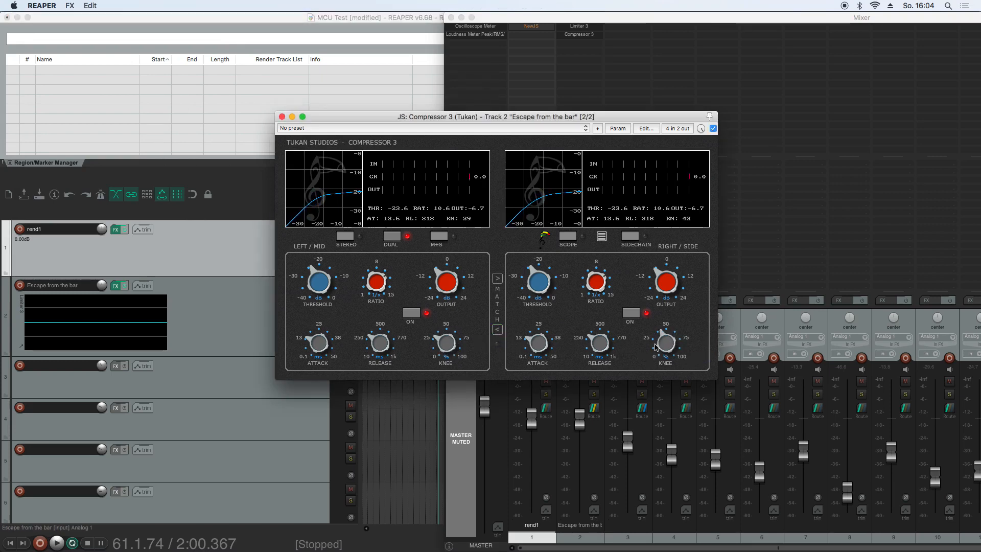
pyautogui.moveTo(665, 343); pyautogui.dragTo(638, 363)
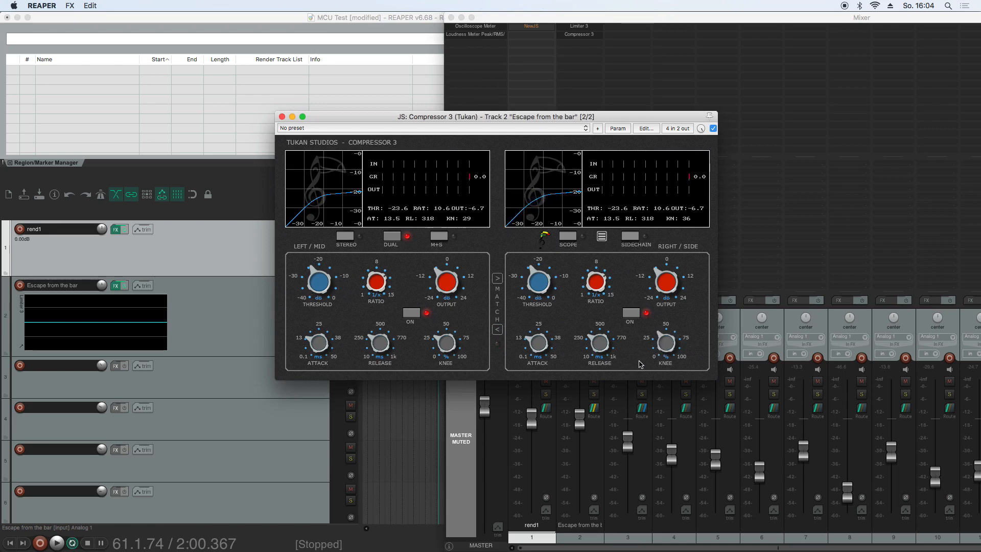
pyautogui.moveTo(665, 343); pyautogui.dragTo(665, 338)
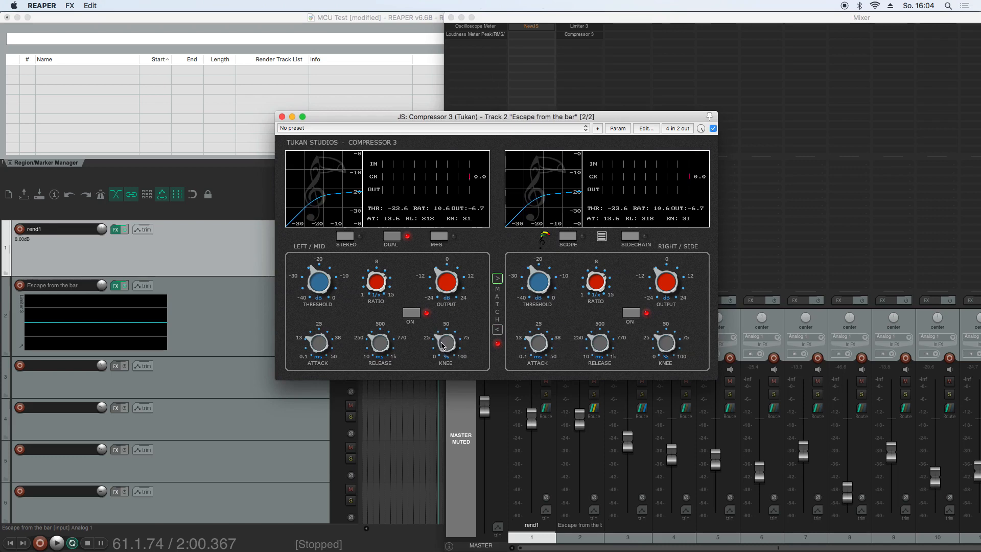
# Try knee values 42, 20, 37 and 32, reset to 0, settle on 49 and lengthen the left release
pyautogui.moveTo(445, 341); pyautogui.dragTo(446, 335)
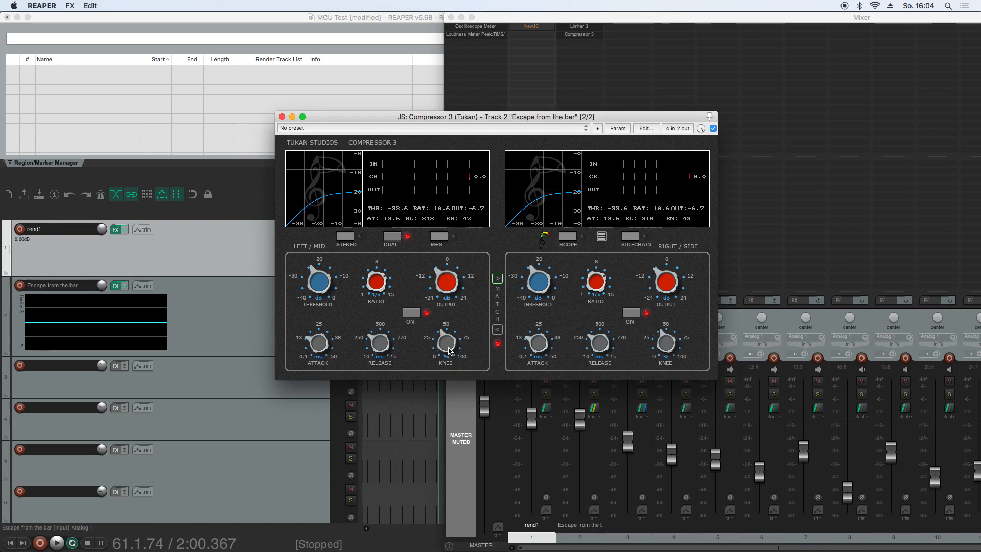
pyautogui.moveTo(444, 341); pyautogui.dragTo(444, 350)
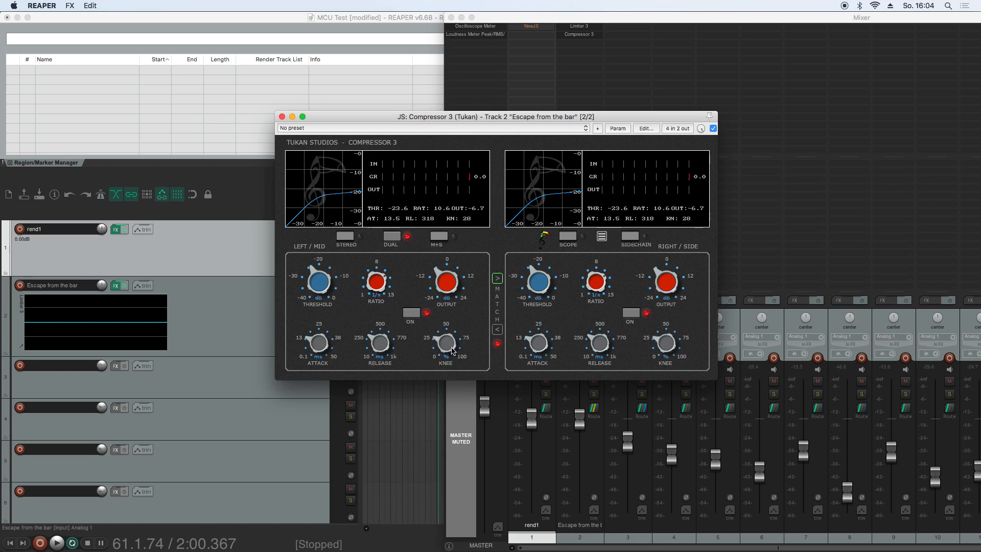
pyautogui.moveTo(446, 344); pyautogui.dragTo(450, 338)
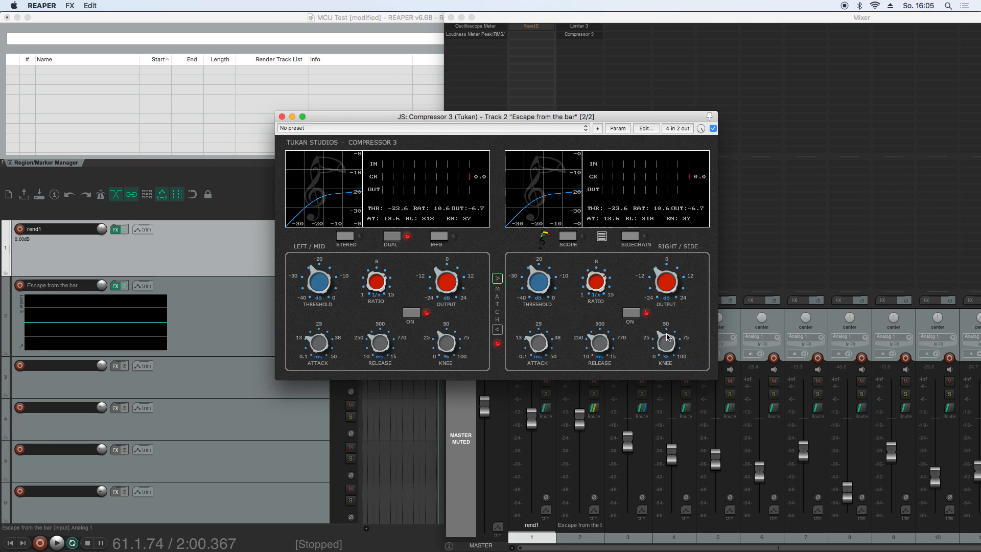
pyautogui.moveTo(665, 342); pyautogui.dragTo(665, 351)
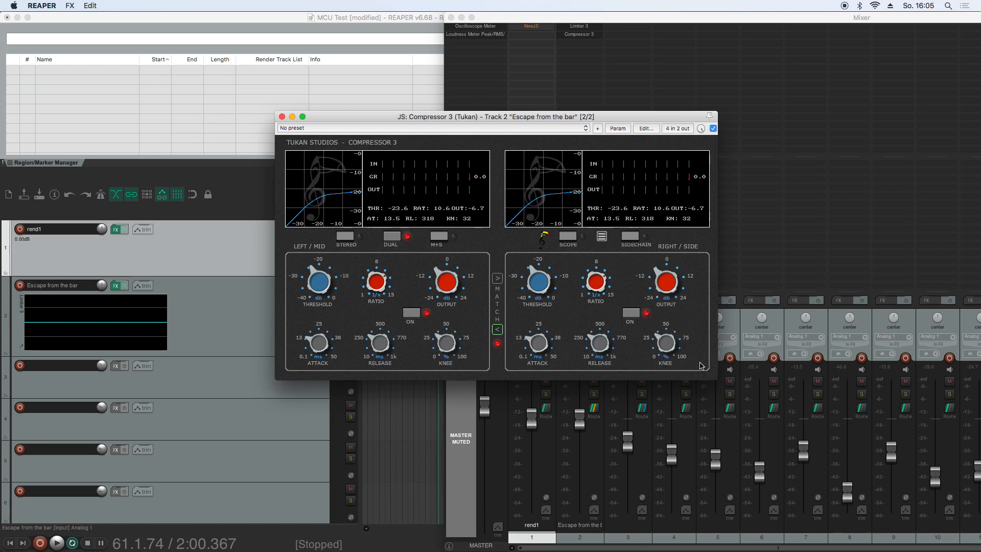
pyautogui.click(497, 277)
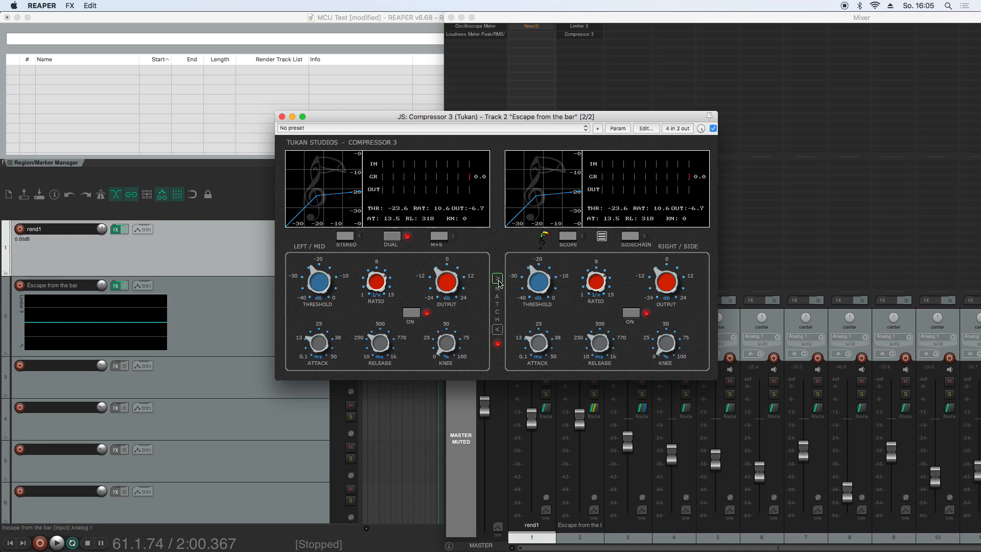
pyautogui.moveTo(445, 343); pyautogui.dragTo(447, 325)
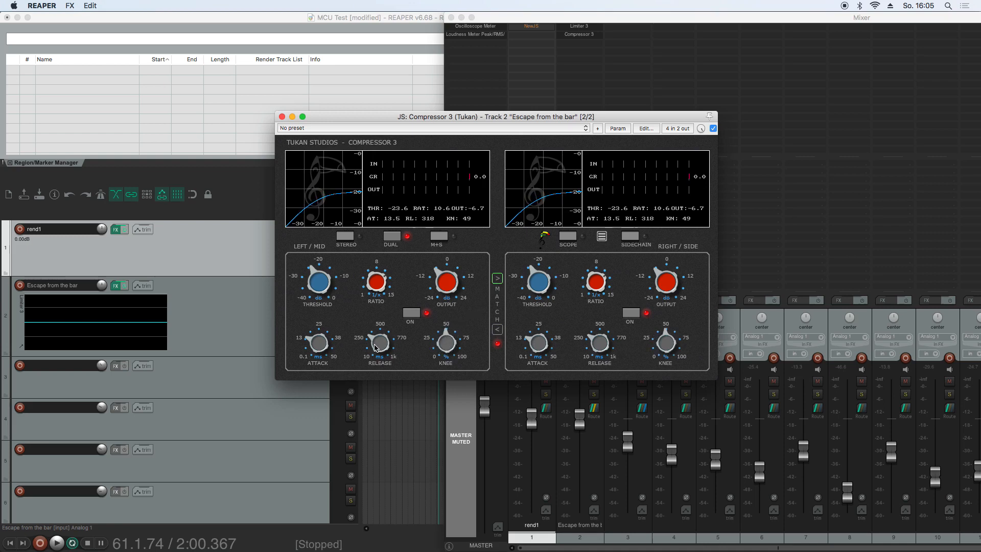
pyautogui.moveTo(378, 342); pyautogui.dragTo(378, 335)
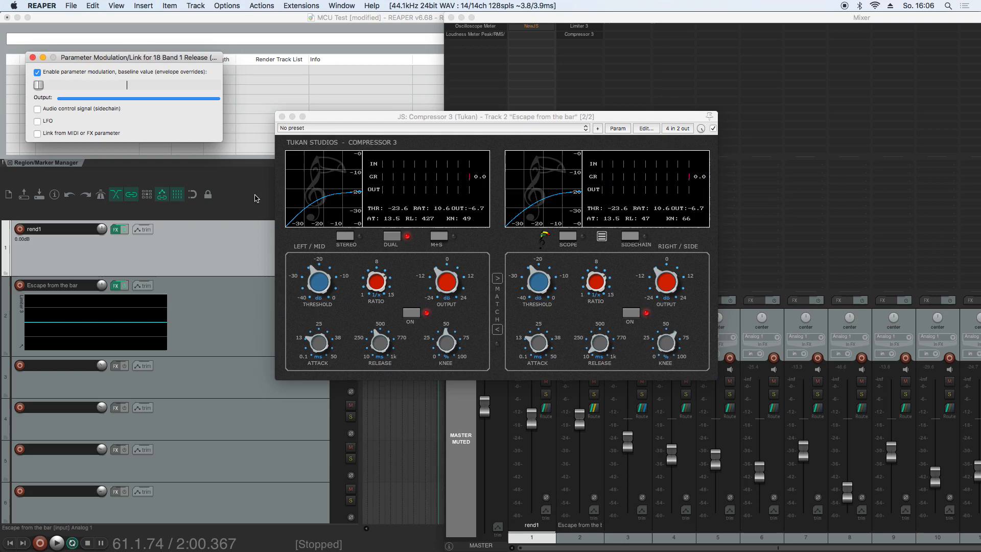
# Enable LFO modulation of the release time with a saw R shape and adjust the LFO speed
pyautogui.click(38, 121)
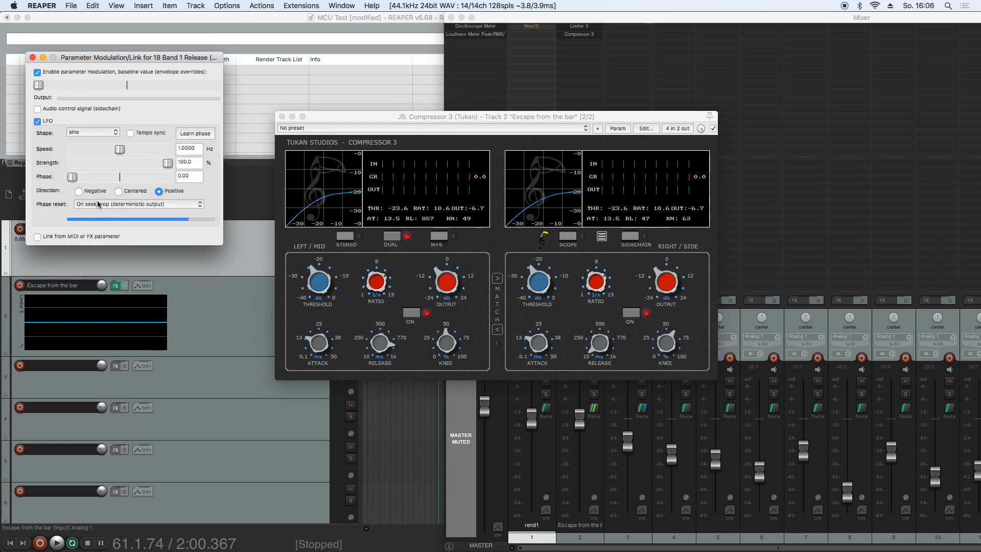
pyautogui.click(92, 132)
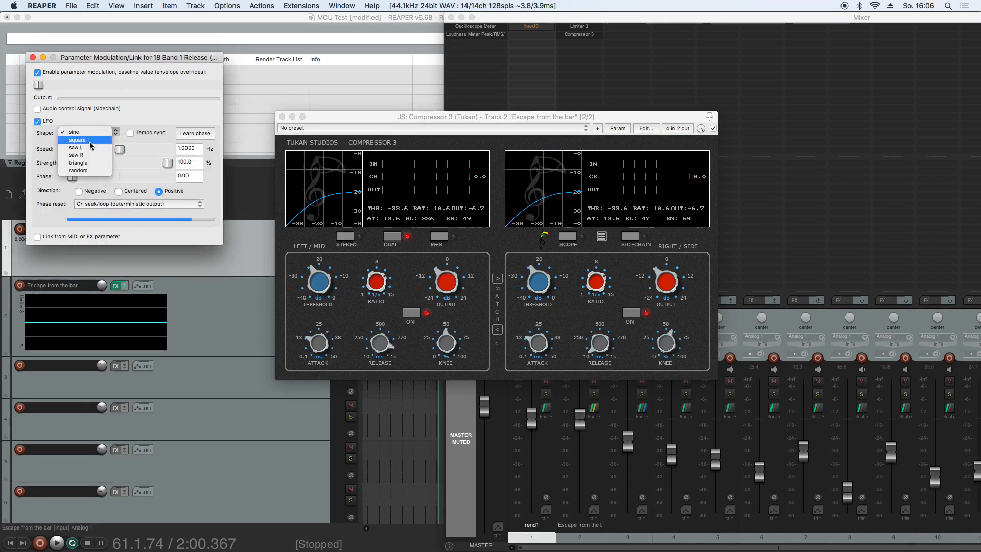
pyautogui.click(76, 154)
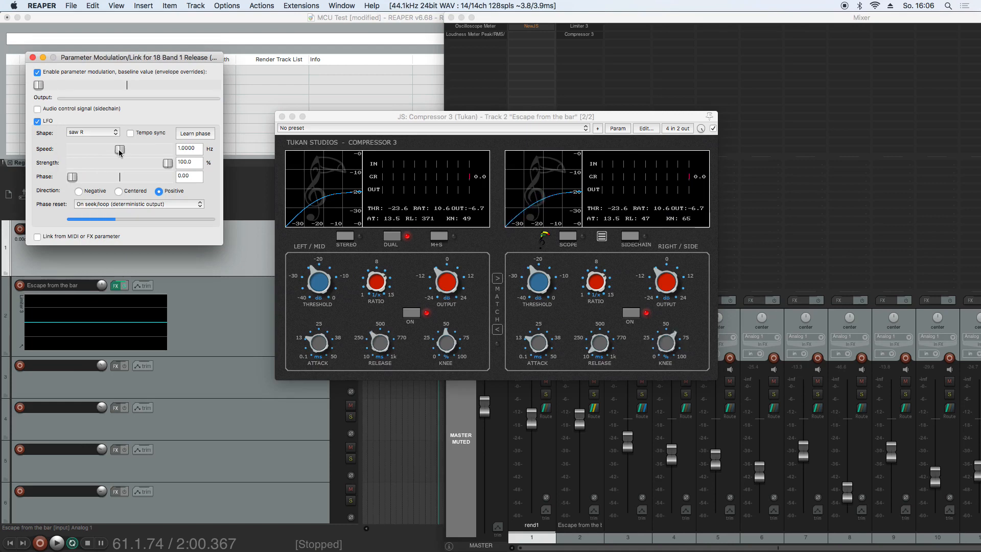
pyautogui.moveTo(120, 151); pyautogui.dragTo(131, 151)
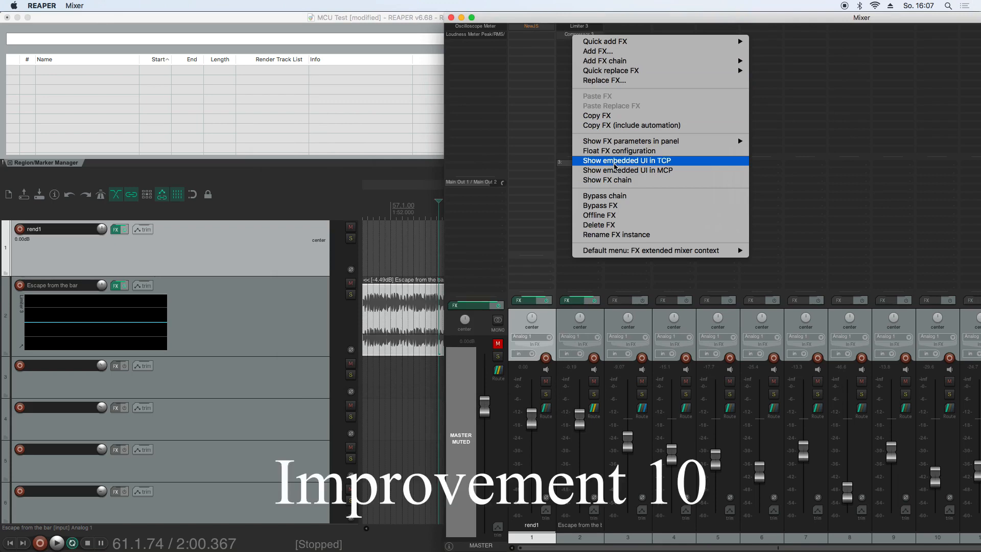
# Embed Compressor 3's curve display in track 2's control panel and start playback to watch it
pyautogui.click(625, 160)
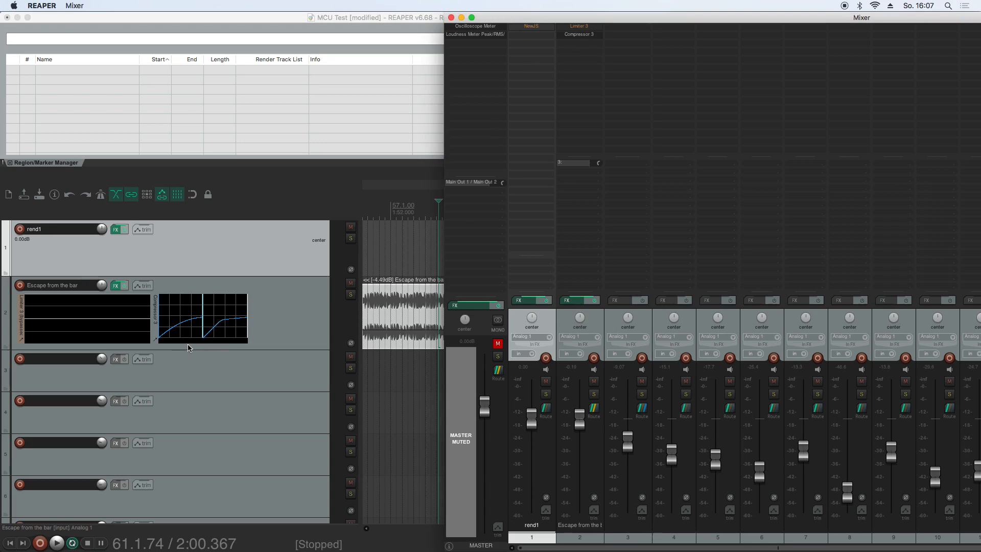
pyautogui.click(56, 543)
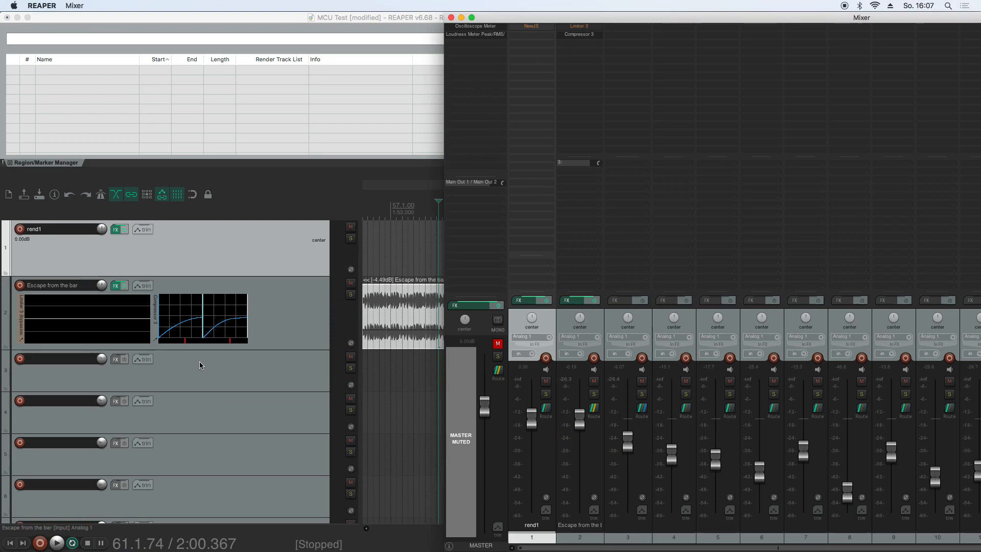
pyautogui.moveTo(283, 282)
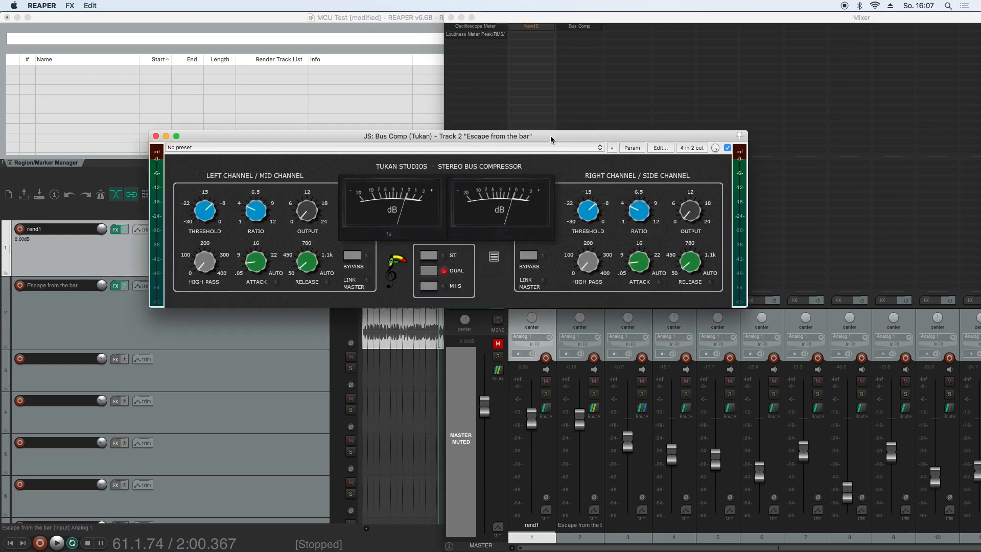
pyautogui.moveTo(477, 174)
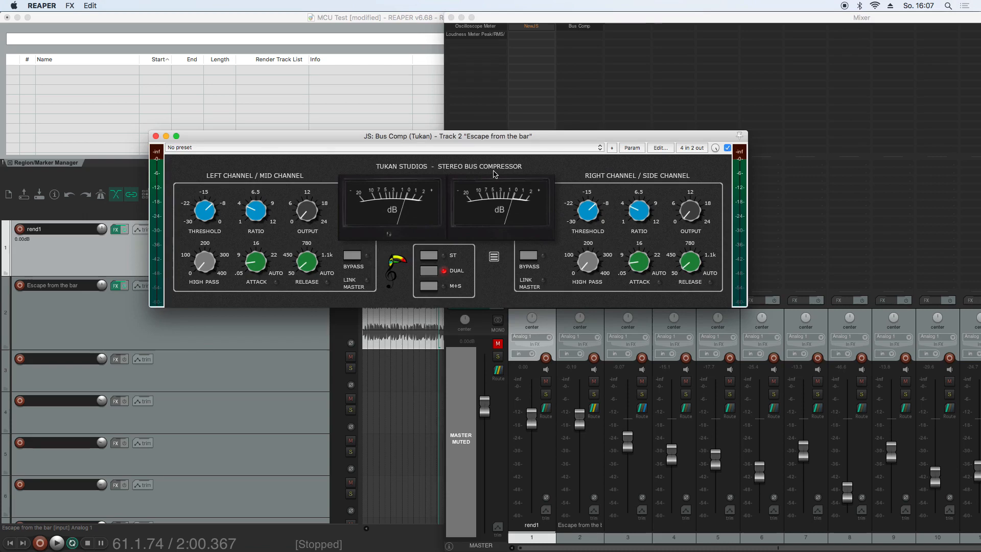
# Switch the Bus Comp to dual mode via its options menu and tweak the left channel output level
pyautogui.click(494, 256)
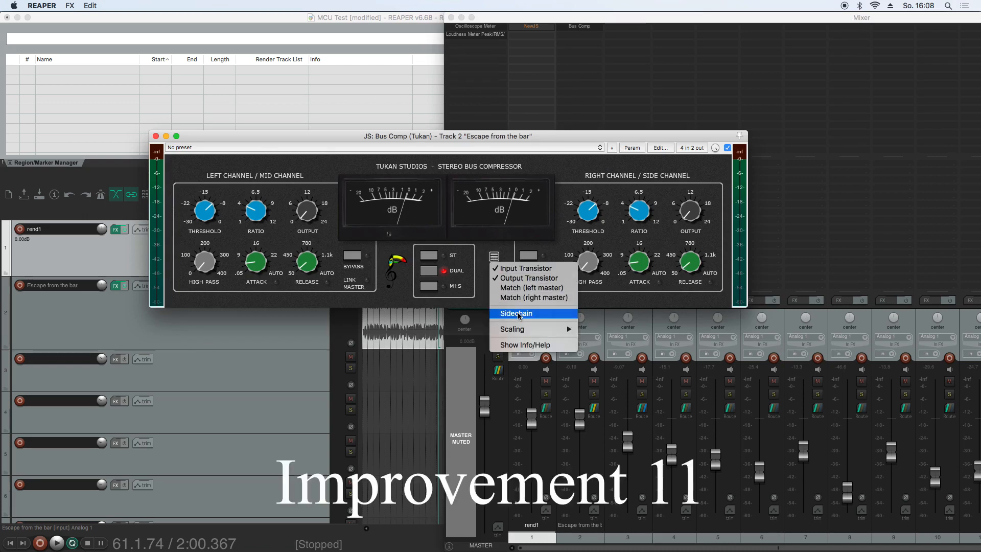
pyautogui.moveTo(532, 297)
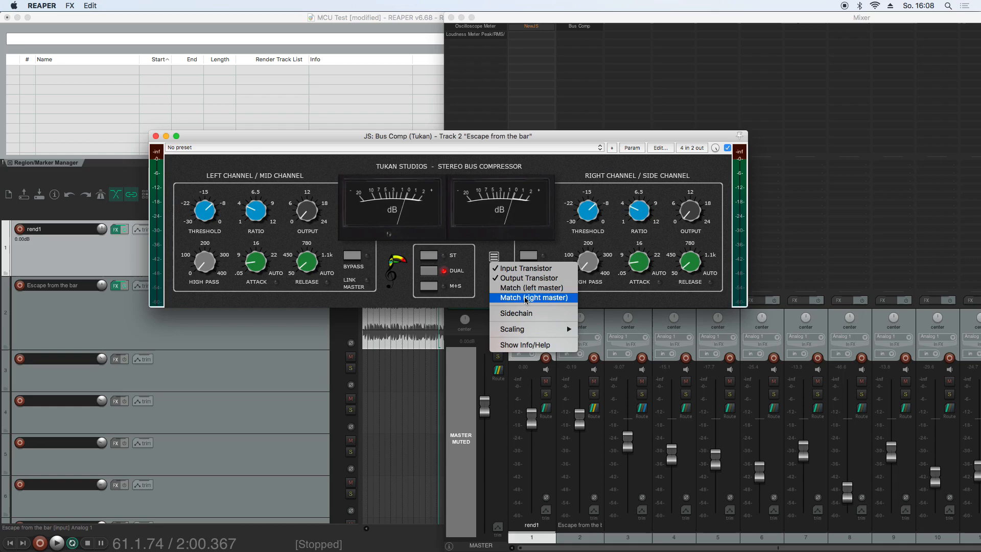
pyautogui.moveTo(531, 287)
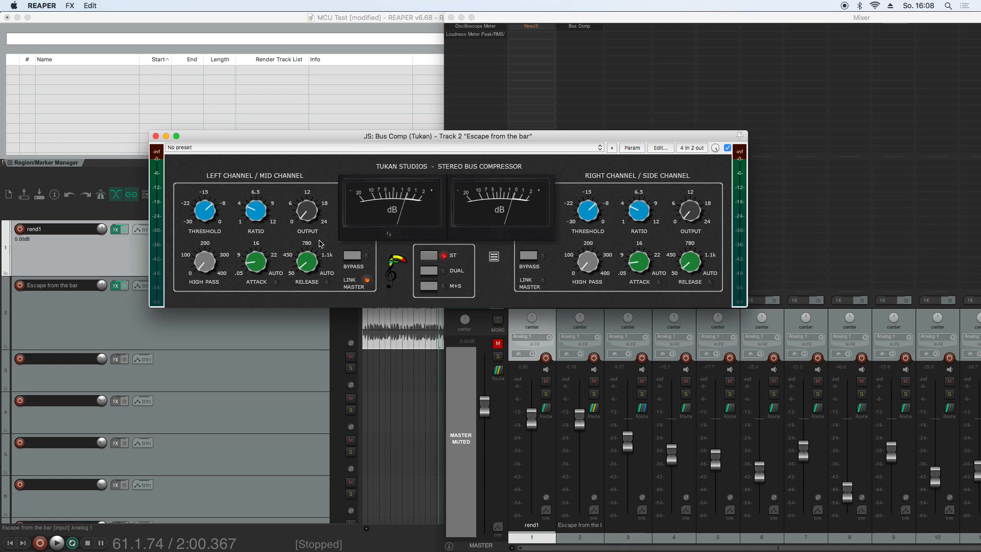
pyautogui.moveTo(249, 244)
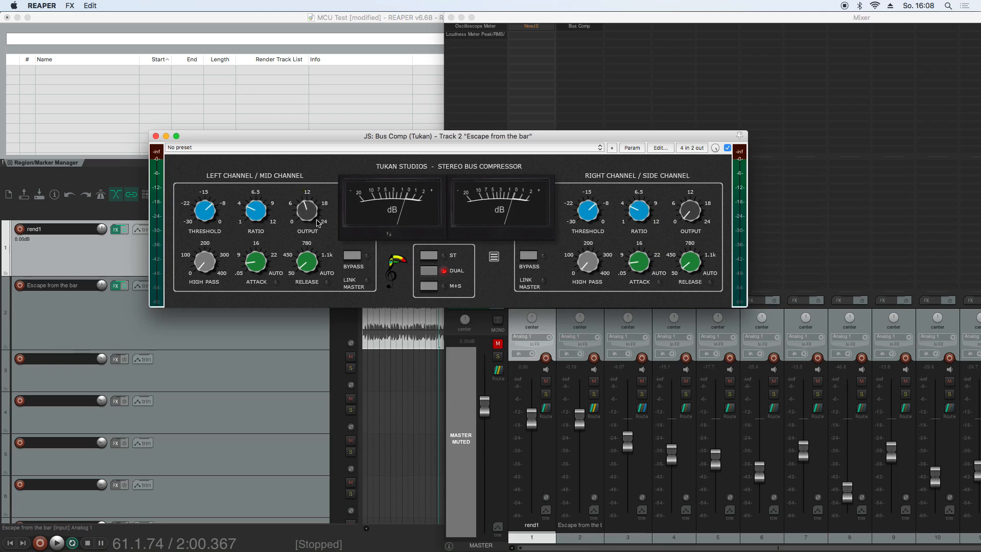
pyautogui.moveTo(368, 285)
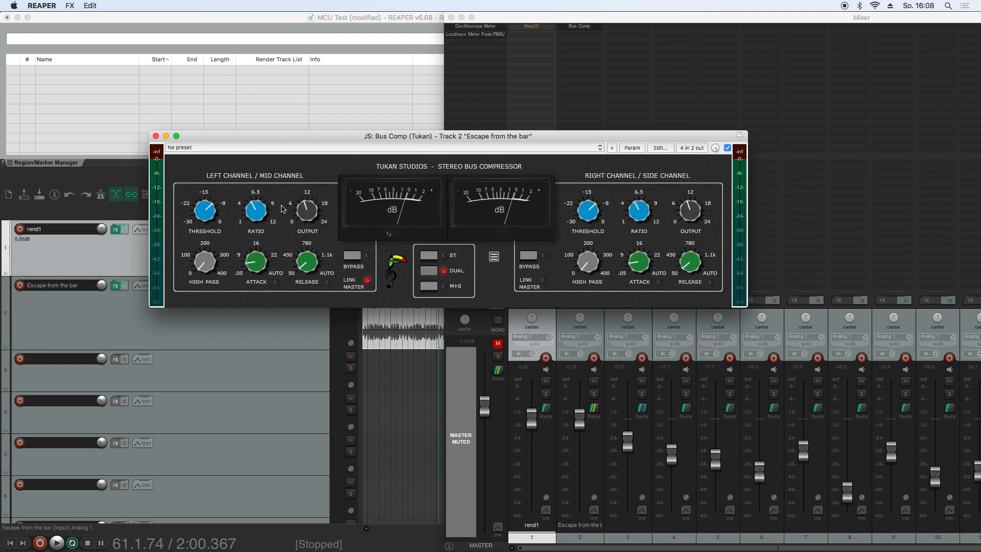
pyautogui.moveTo(254, 210); pyautogui.dragTo(267, 210)
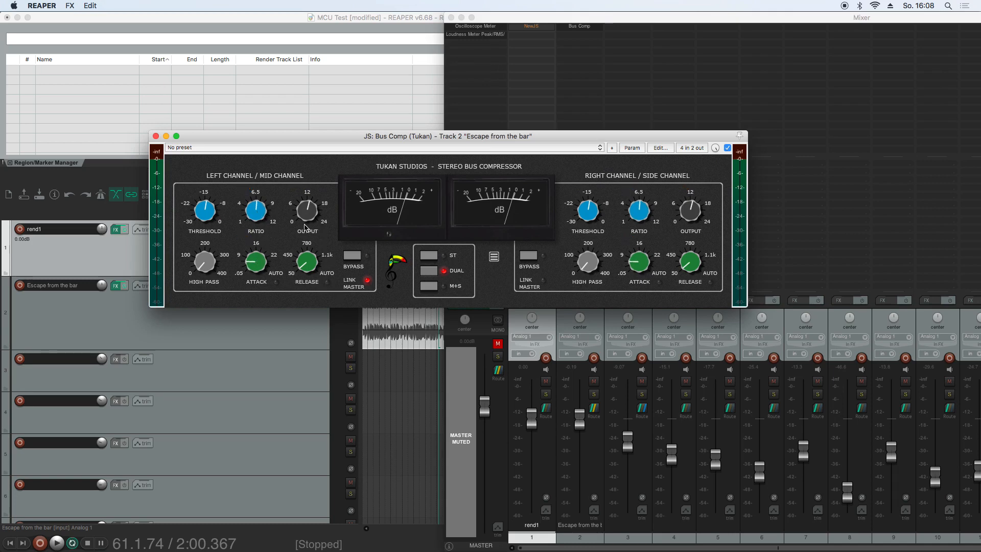
pyautogui.moveTo(307, 210); pyautogui.dragTo(307, 204)
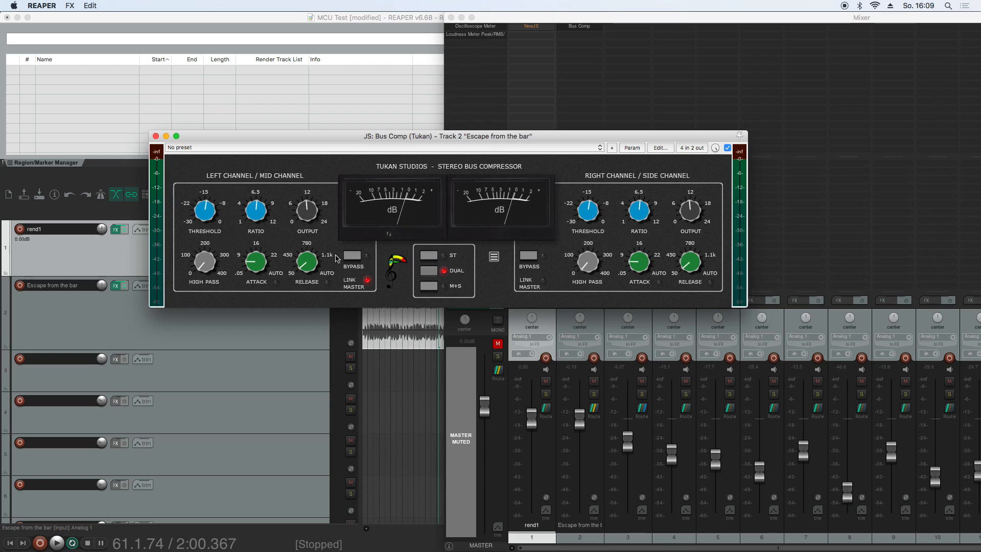
# Sweep the left Bus Comp ratio up and down with the linked right ratio following
pyautogui.moveTo(254, 209); pyautogui.dragTo(254, 201)
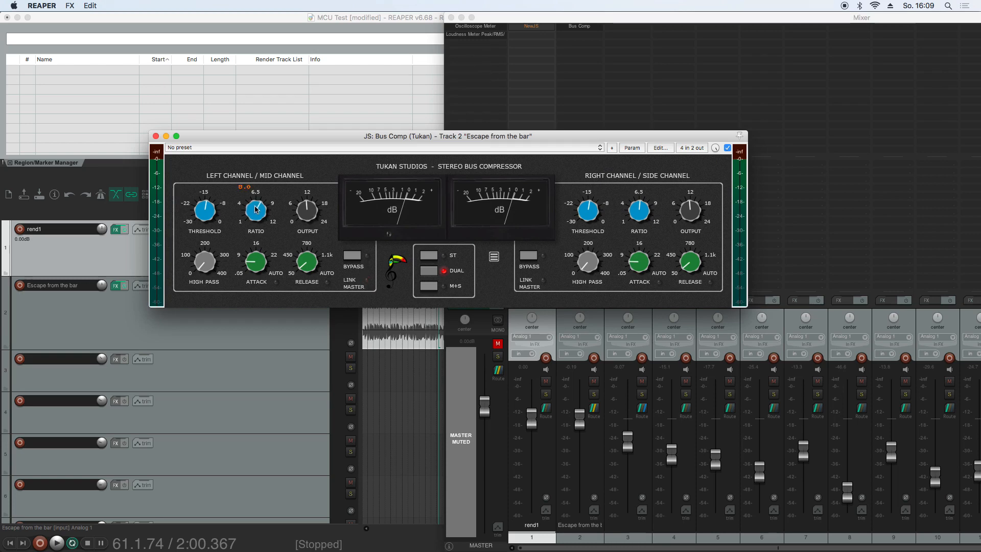
pyautogui.moveTo(255, 209); pyautogui.dragTo(256, 222)
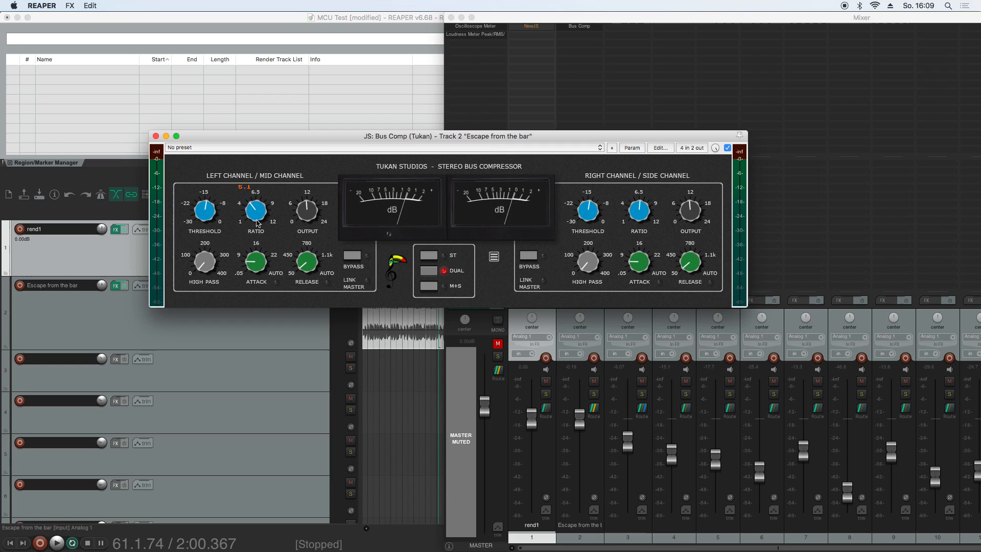
pyautogui.moveTo(254, 211); pyautogui.dragTo(254, 216)
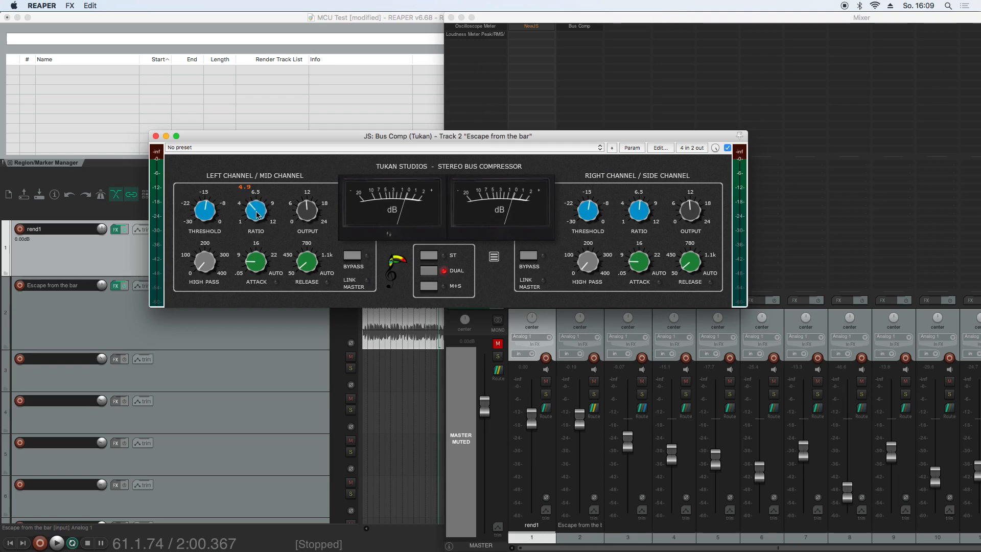
pyautogui.moveTo(254, 209); pyautogui.dragTo(254, 216)
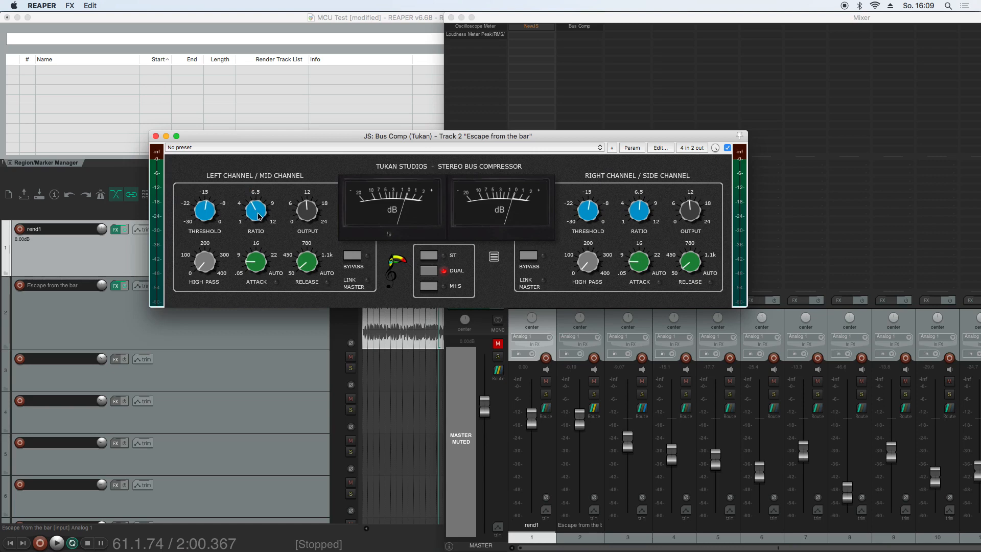
pyautogui.moveTo(255, 209); pyautogui.dragTo(257, 204)
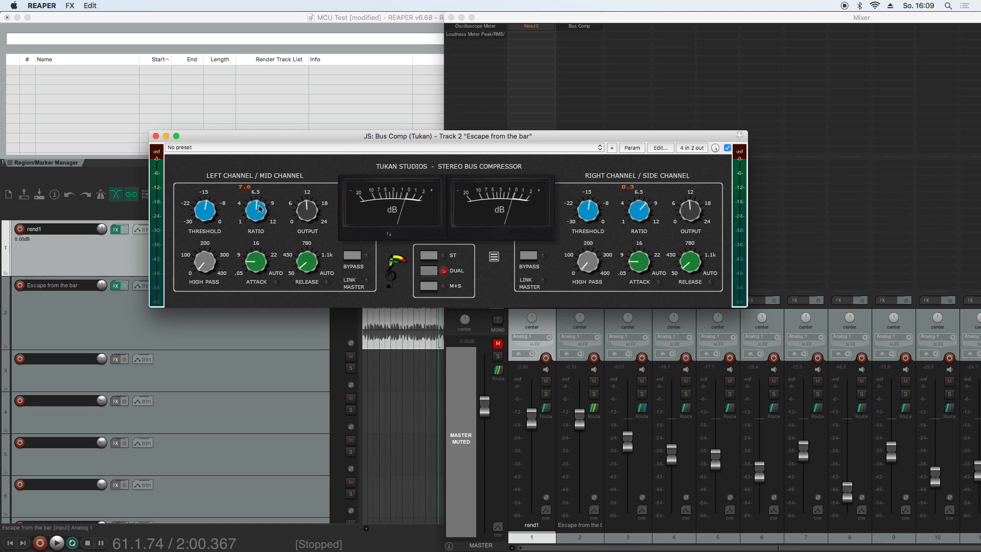
pyautogui.moveTo(255, 209); pyautogui.dragTo(255, 219)
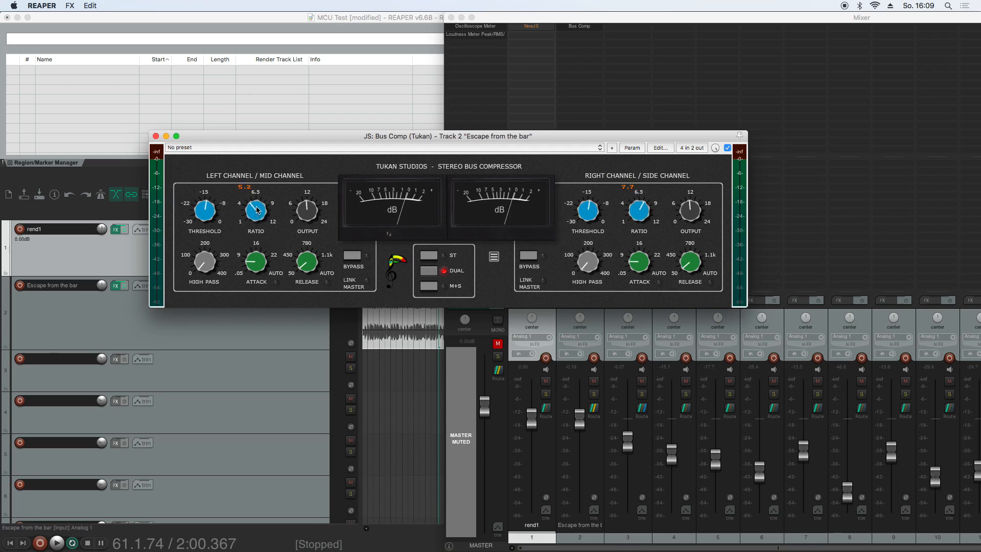
# Lower the linked ratio, then keep changing it while the Bus Comp is bypassed
pyautogui.moveTo(253, 208); pyautogui.dragTo(255, 215)
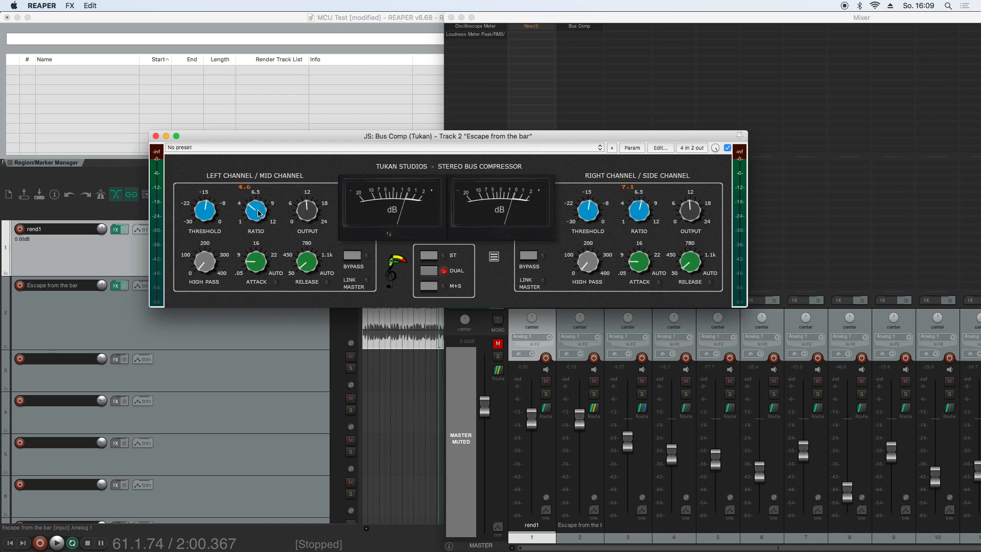
pyautogui.moveTo(253, 209); pyautogui.dragTo(260, 200)
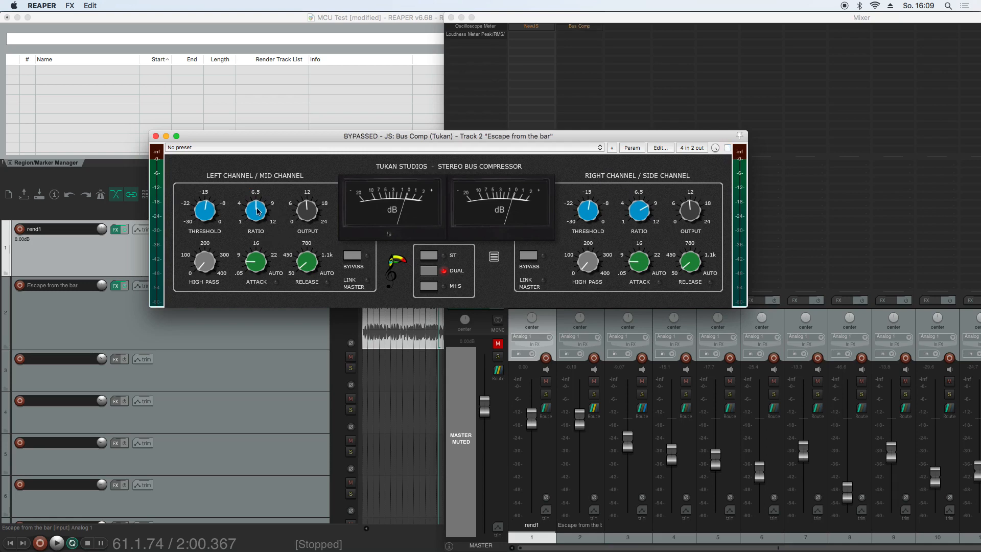
pyautogui.moveTo(255, 211); pyautogui.dragTo(260, 219)
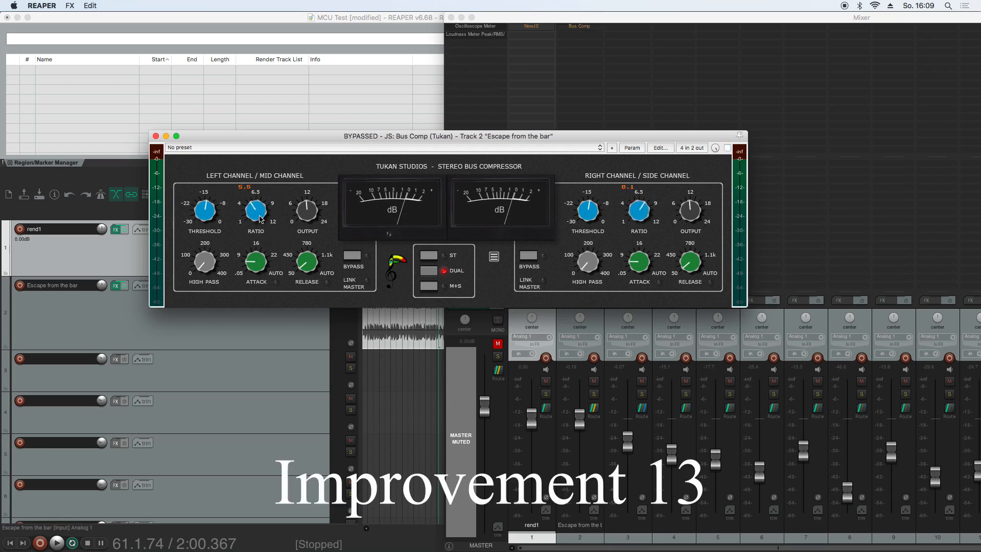
pyautogui.moveTo(254, 210); pyautogui.dragTo(254, 213)
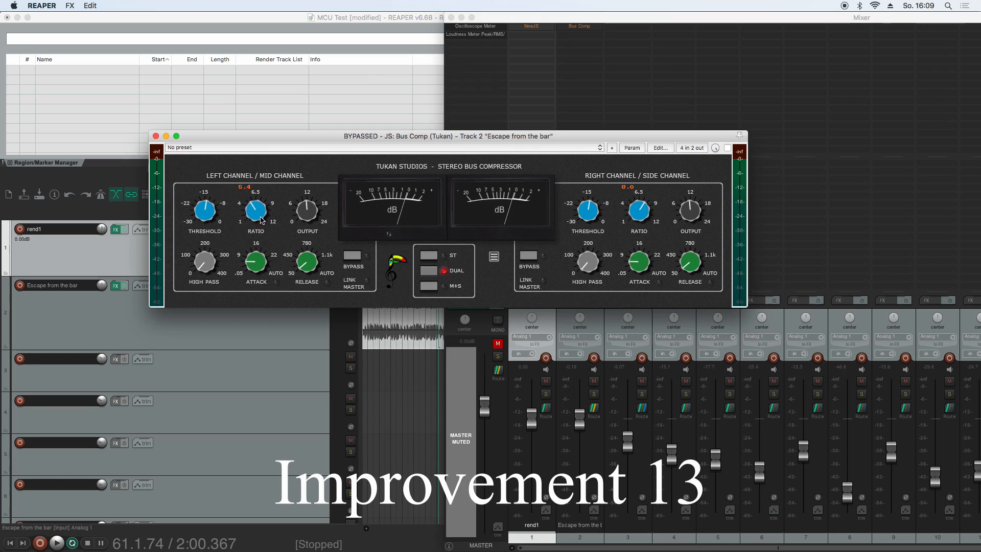
pyautogui.moveTo(254, 208); pyautogui.dragTo(255, 215)
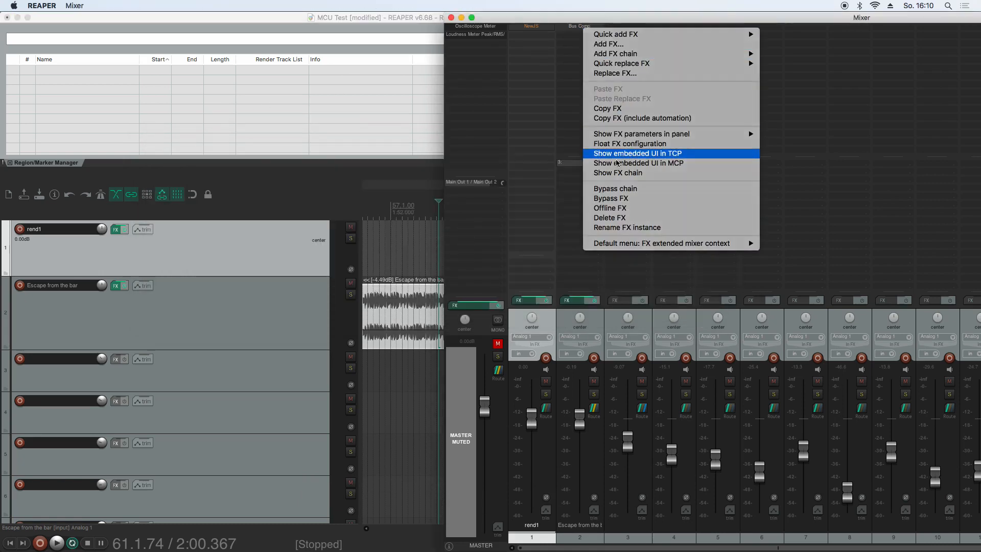
# Embed the Bus Comp VU meters in track 2's control panel and start playback
pyautogui.click(636, 154)
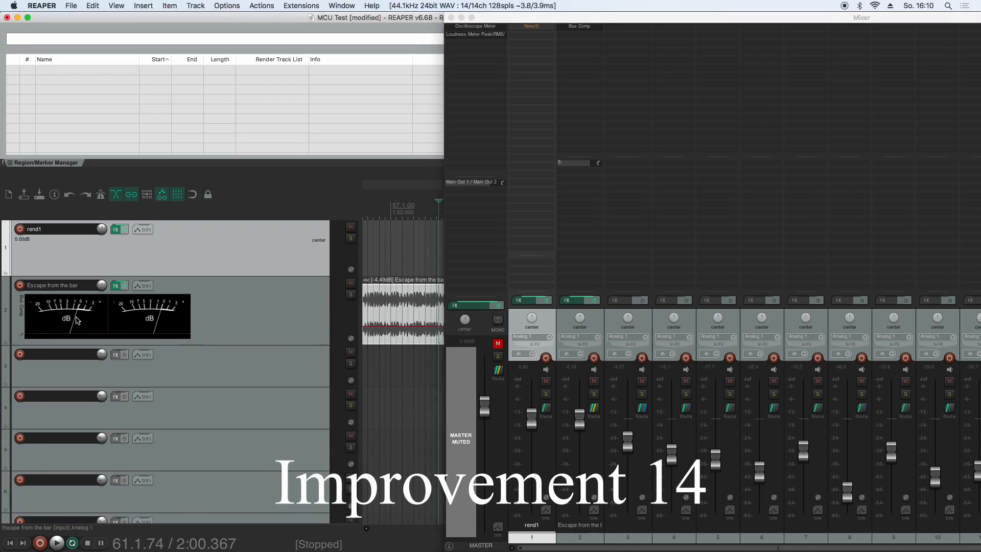
pyautogui.click(55, 541)
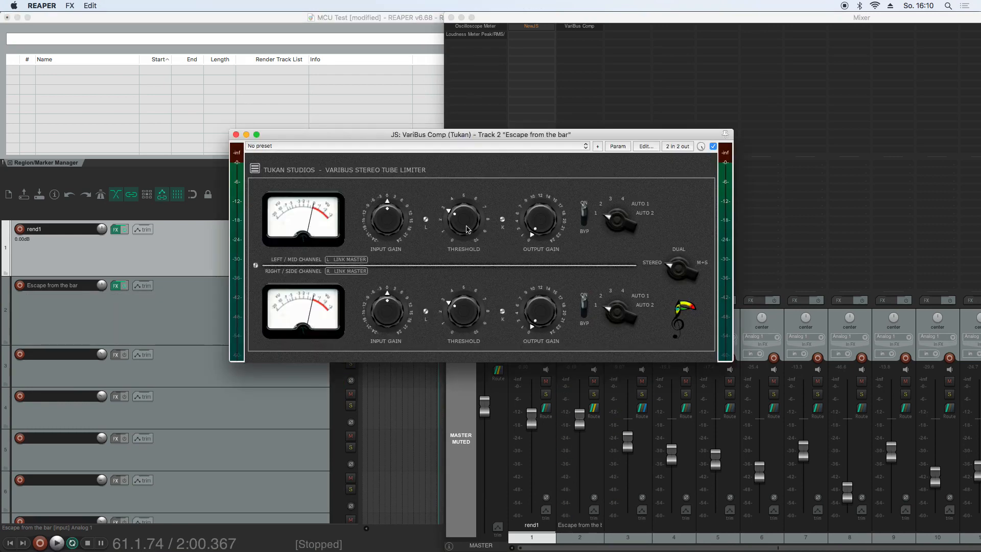
# Raise the VariBus Comp threshold on both channels (left/mid to about 6), bypass it briefly and re-enable it
pyautogui.moveTo(463, 215); pyautogui.dragTo(463, 210)
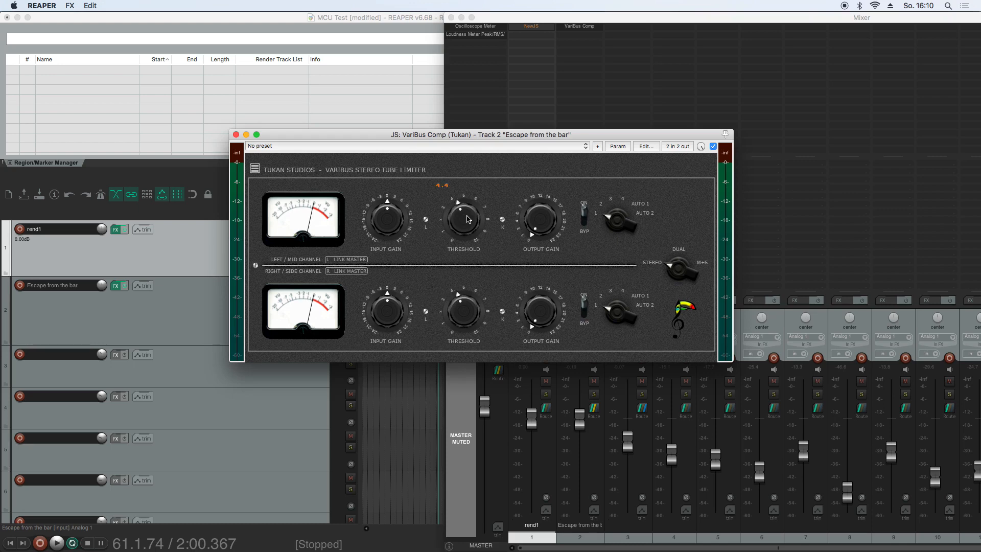
pyautogui.moveTo(463, 219); pyautogui.dragTo(466, 207)
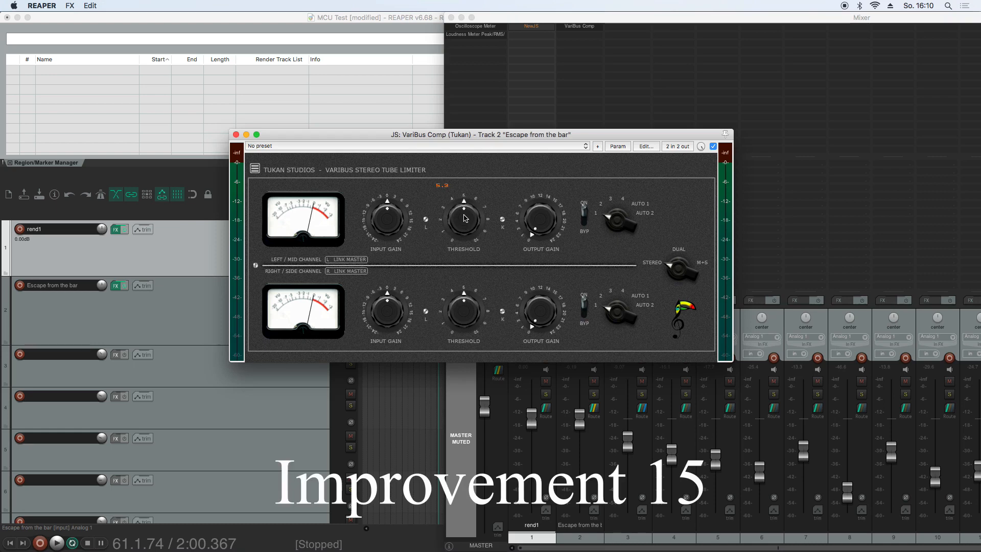
pyautogui.moveTo(462, 219); pyautogui.dragTo(463, 228)
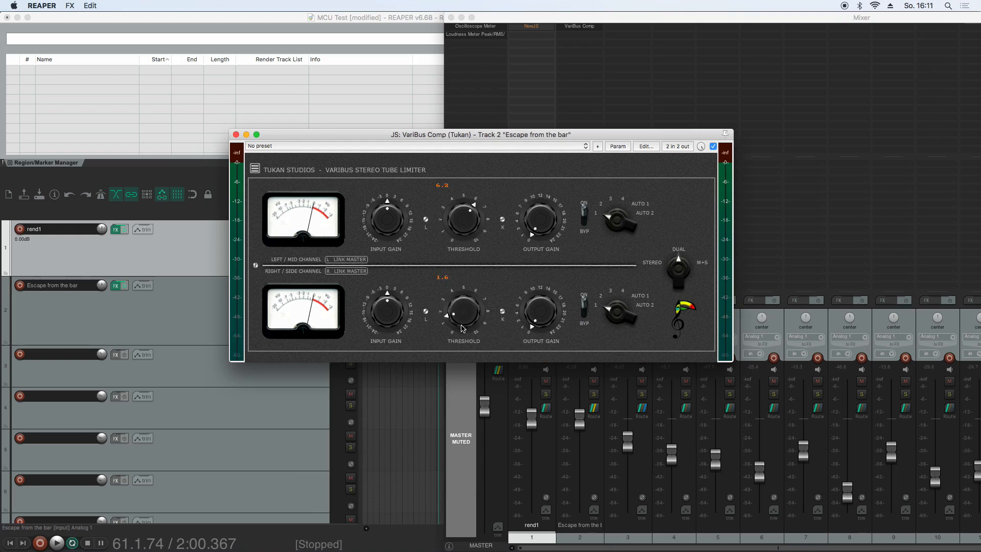
pyautogui.moveTo(463, 315); pyautogui.dragTo(466, 304)
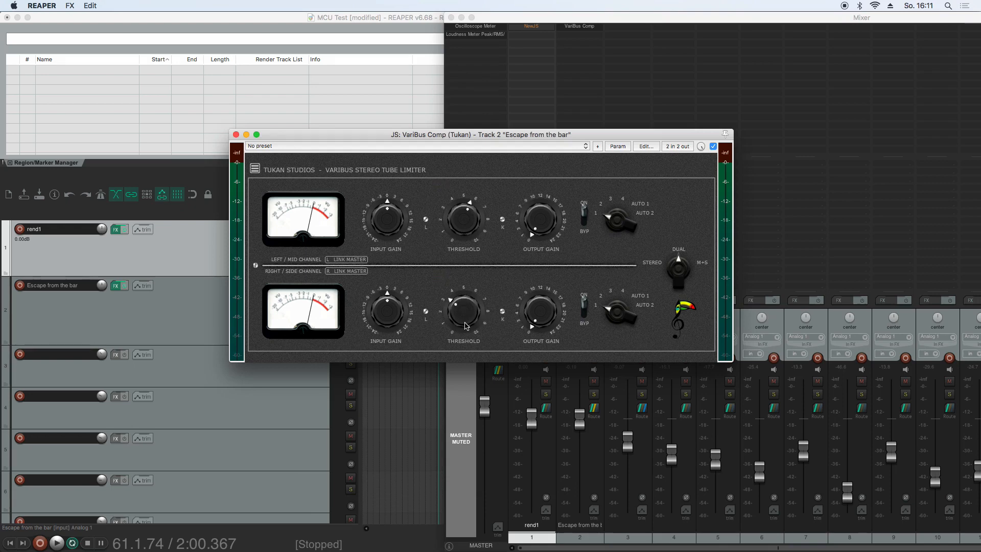
pyautogui.click(712, 146)
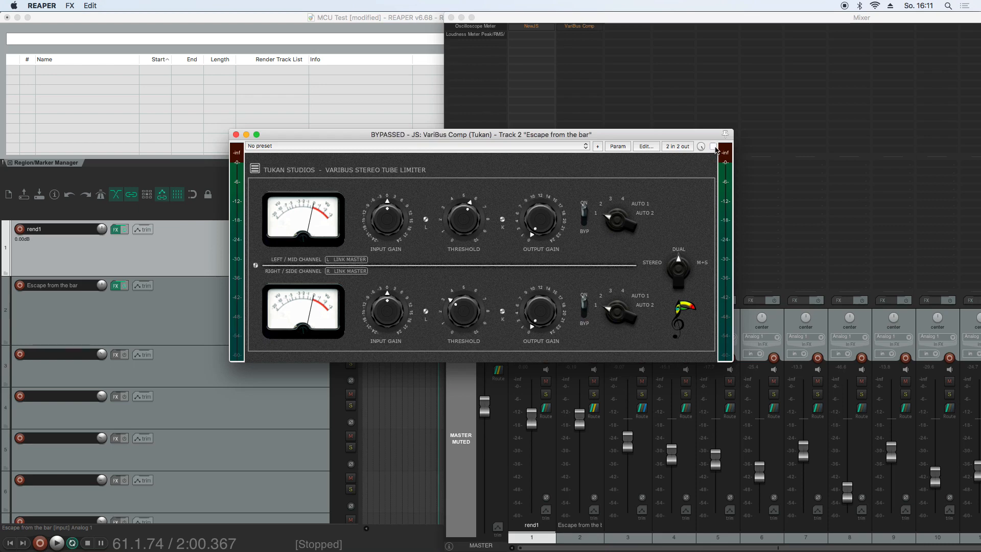
pyautogui.click(712, 145)
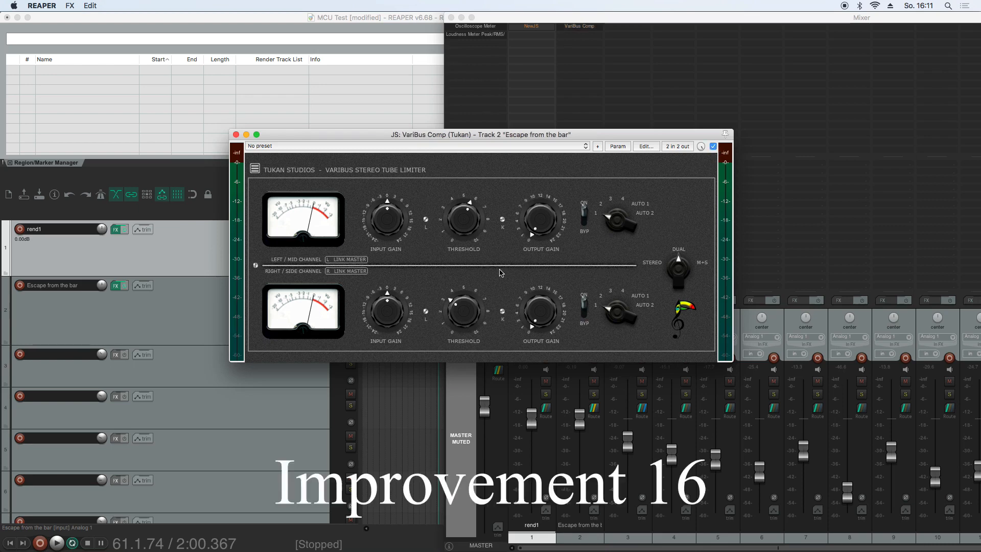
pyautogui.moveTo(494, 275)
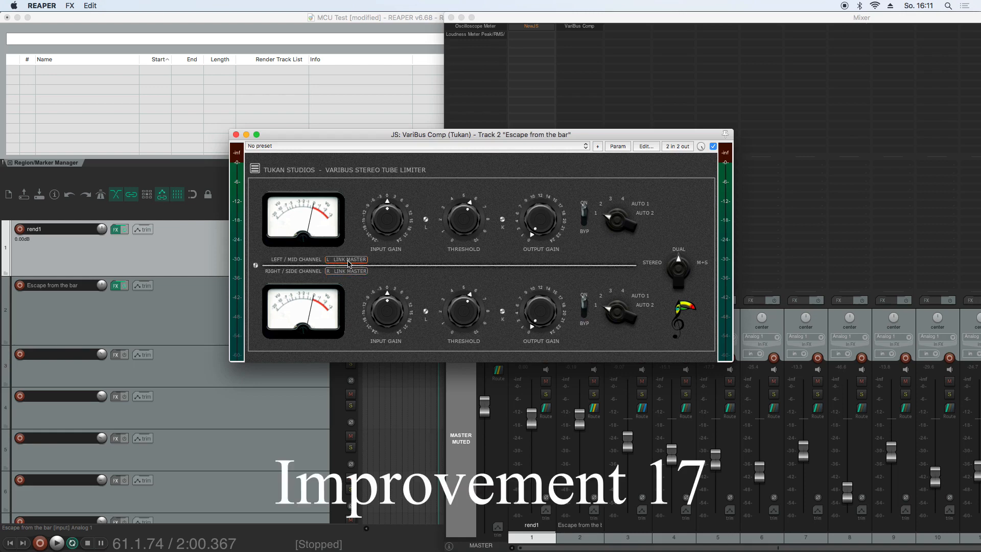
# Set LINK MASTER on both VariBus Comp channels, then toggle the left/mid link again after testing the threshold
pyautogui.click(346, 270)
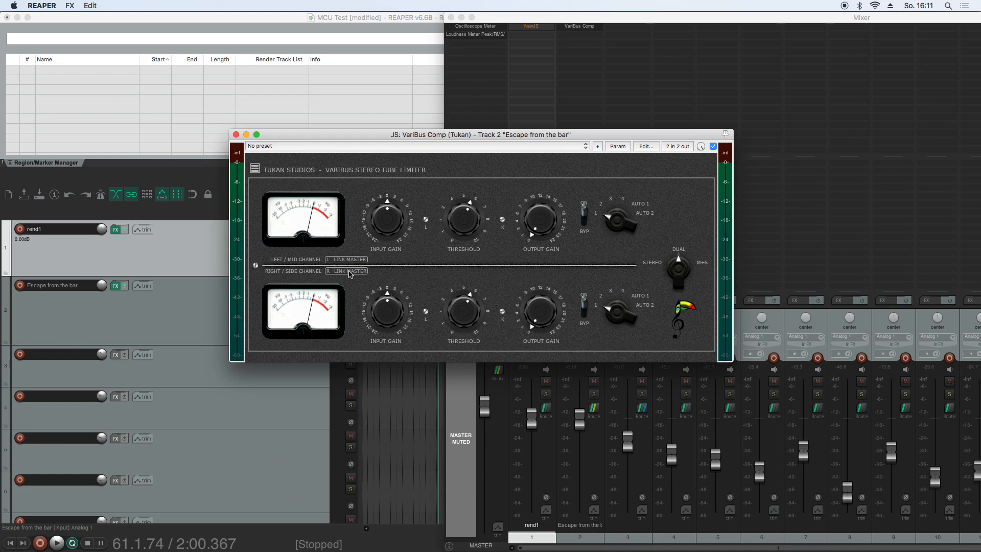
pyautogui.click(346, 258)
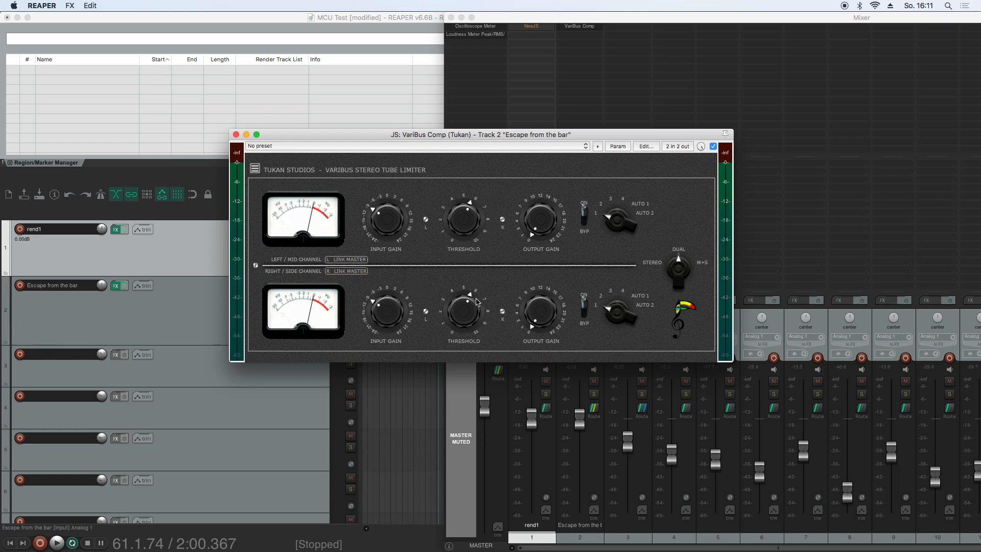
pyautogui.moveTo(491, 243)
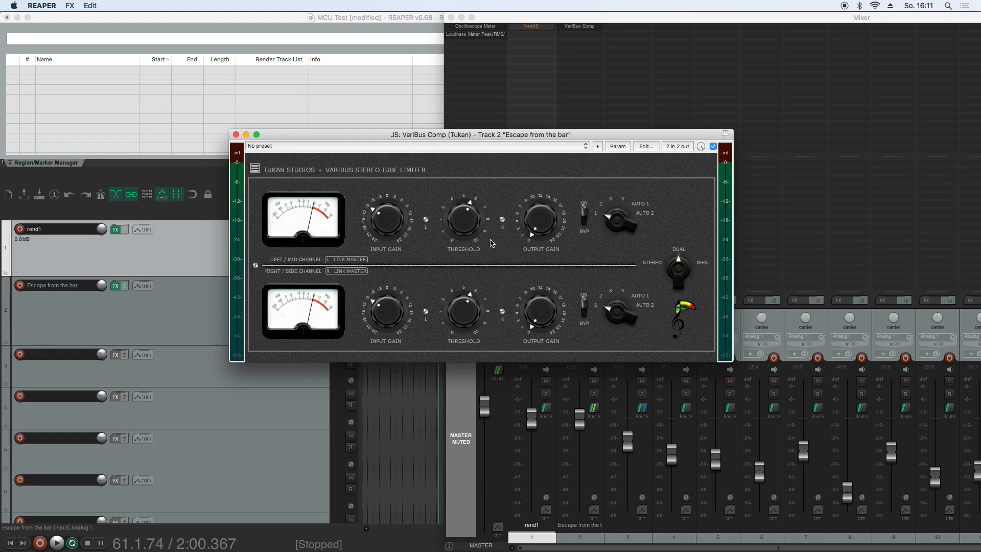
pyautogui.moveTo(503, 269)
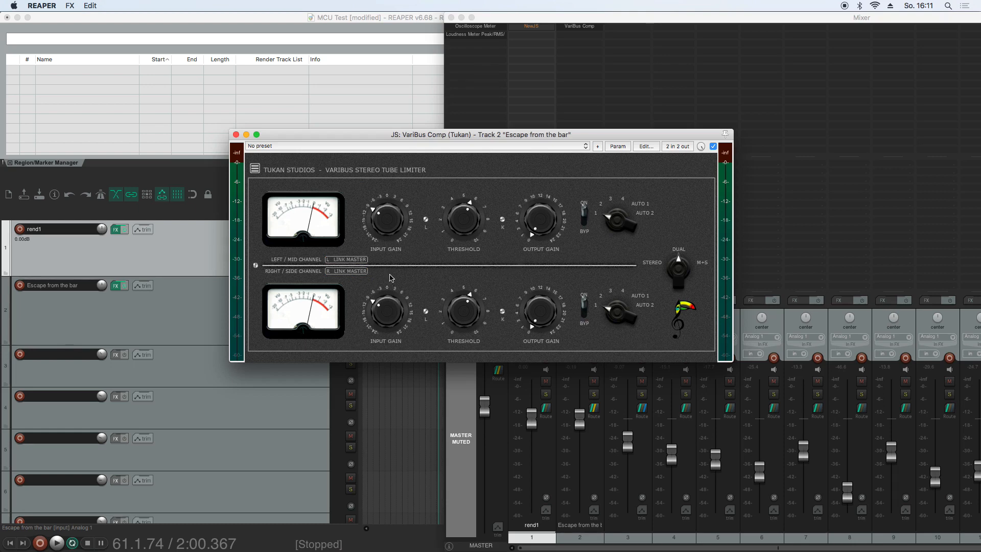
pyautogui.moveTo(394, 260)
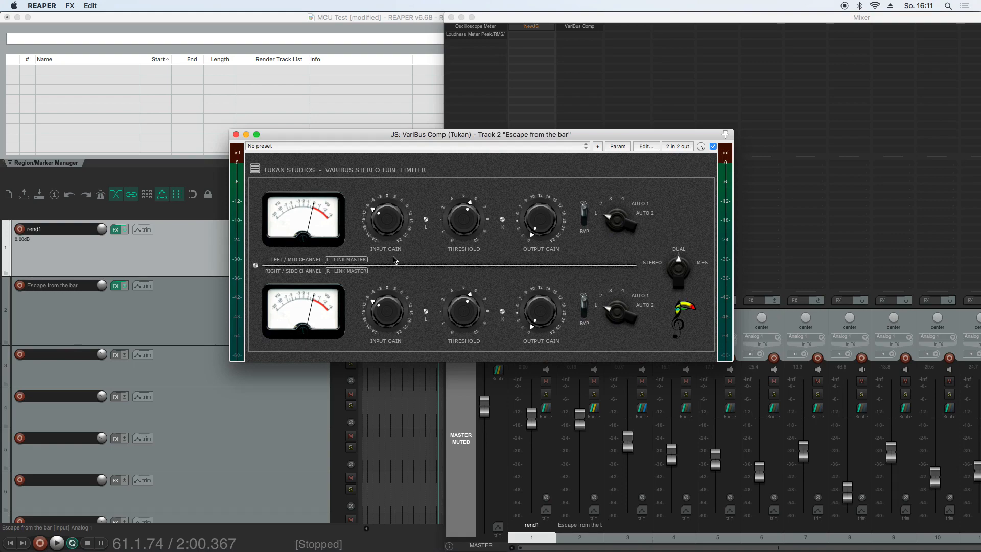
pyautogui.click(236, 135)
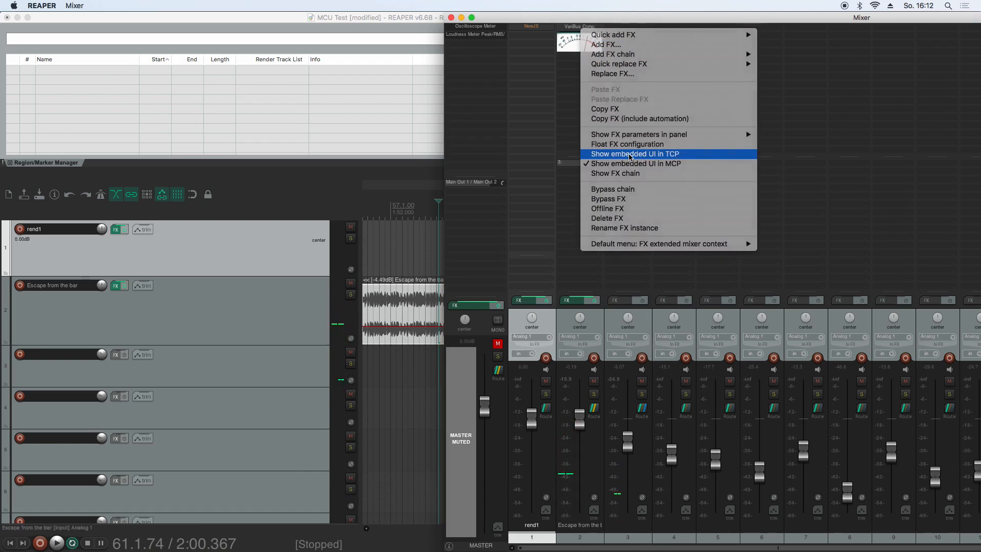
# Embed the VariBus Comp meter in track 2's panel, reset the play position and play the song
pyautogui.click(635, 154)
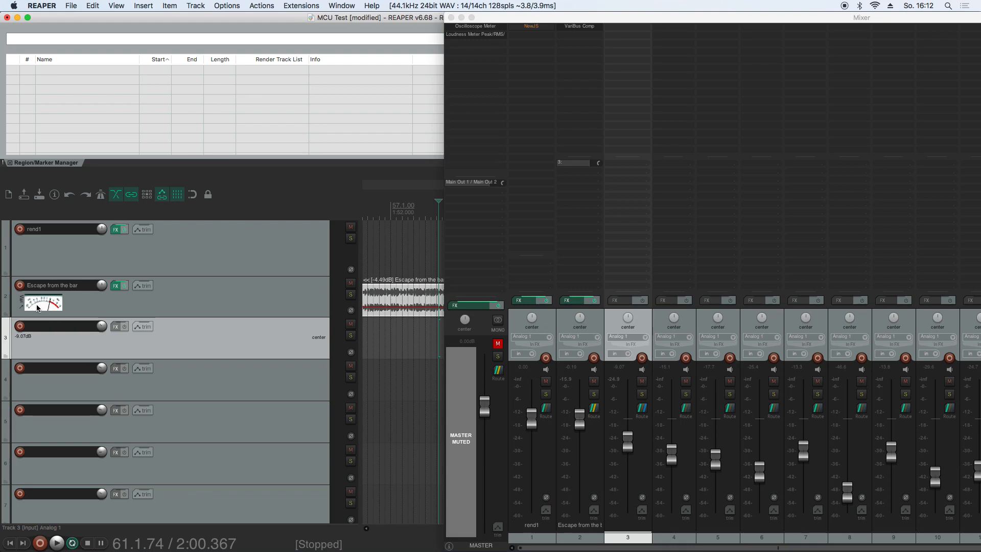
pyautogui.moveTo(102, 311)
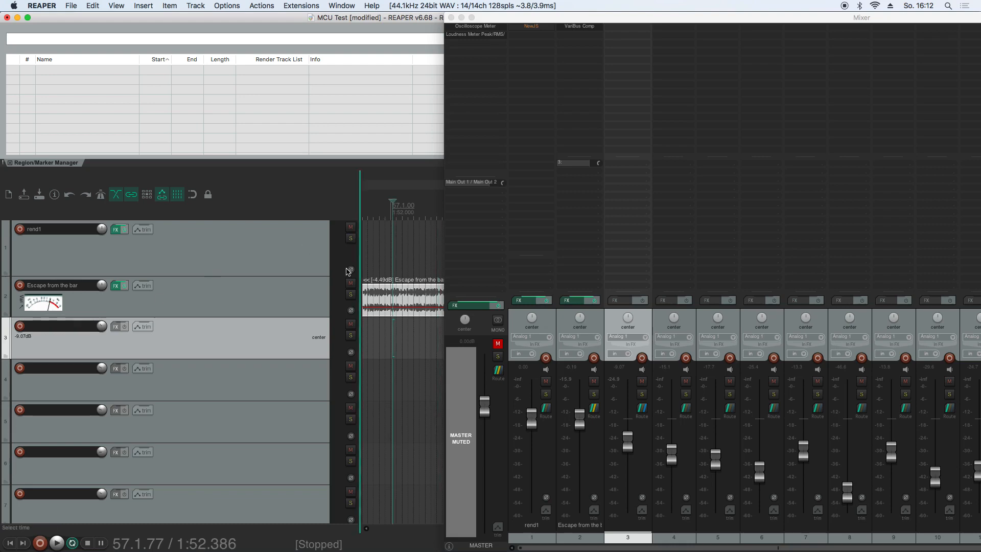
pyautogui.click(56, 542)
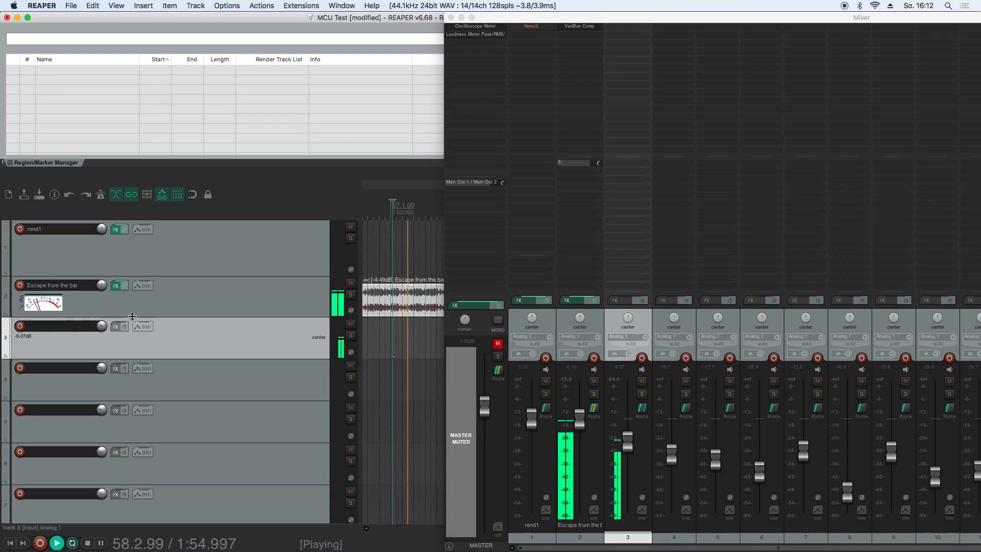
pyautogui.click(86, 542)
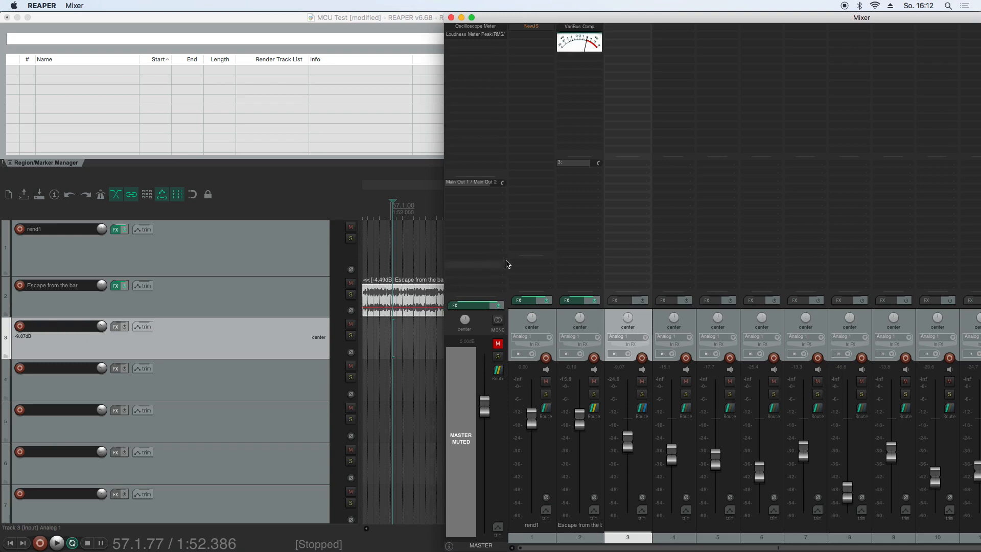
pyautogui.moveTo(491, 86)
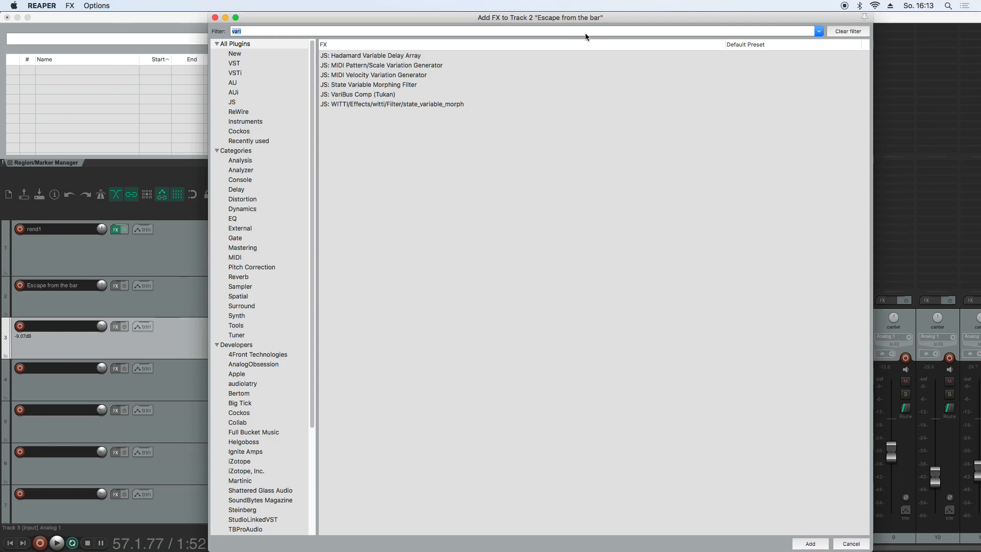
# Filter the Add FX dialog for 'multiba' and add JS: Multiband Processor (Tukan) to track 2
pyautogui.write('mi')
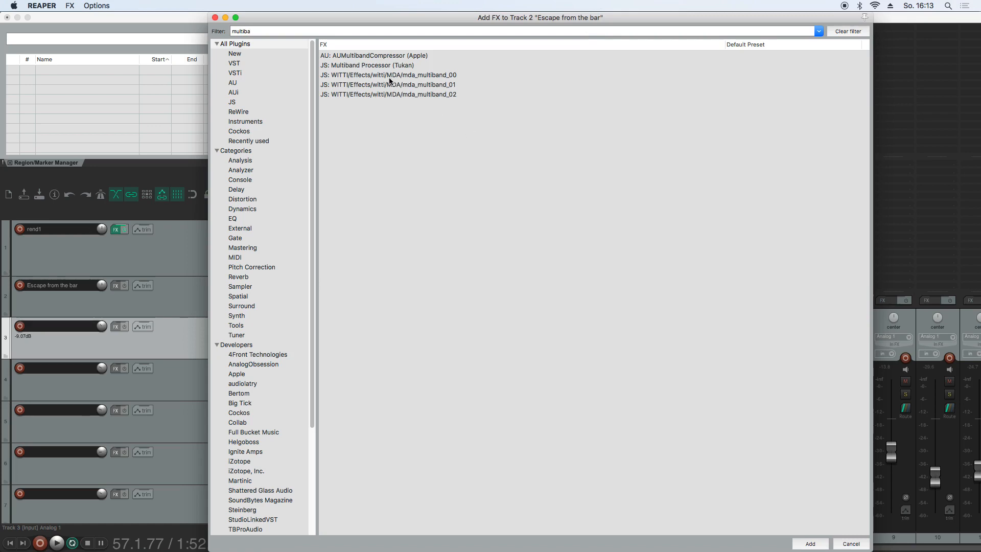
pyautogui.doubleClick(368, 65)
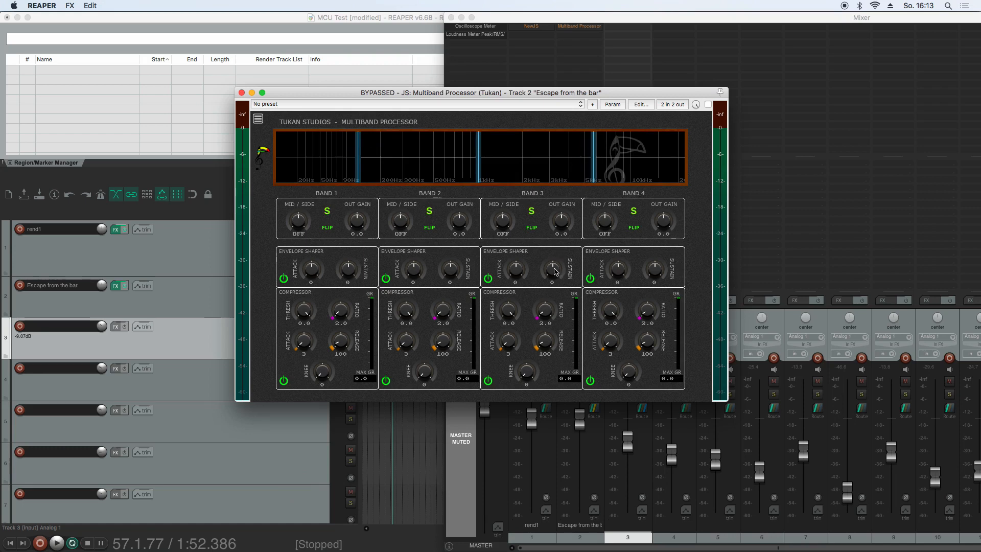
# Adjust the Envelope Shaper attack/sustain and the band 1 compressor threshold
pyautogui.moveTo(550, 269); pyautogui.dragTo(551, 278)
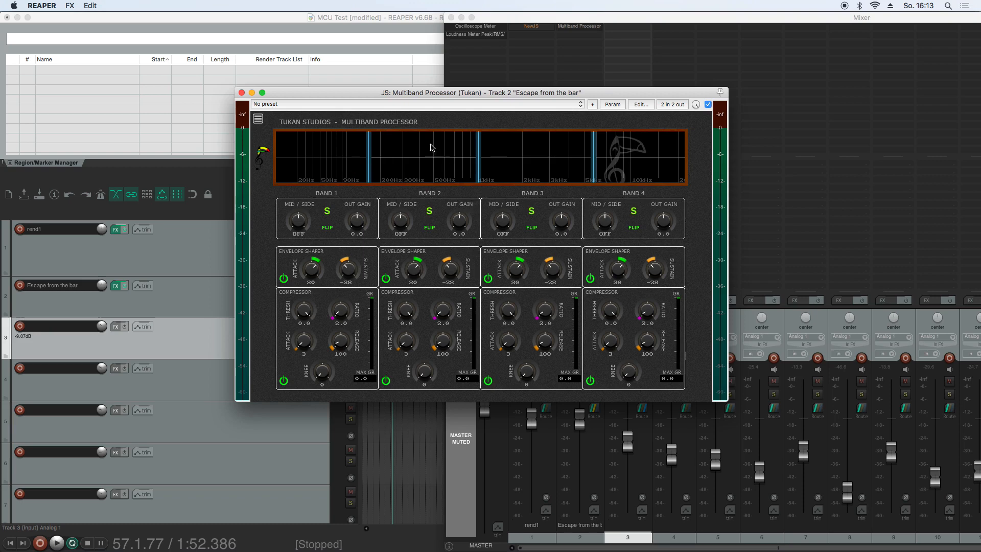
pyautogui.moveTo(428, 144)
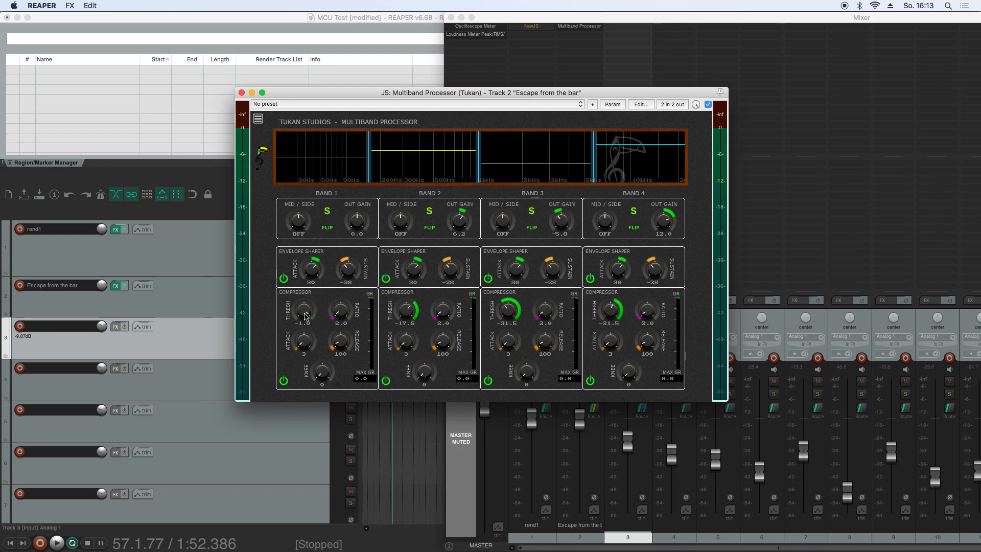
pyautogui.click(242, 93)
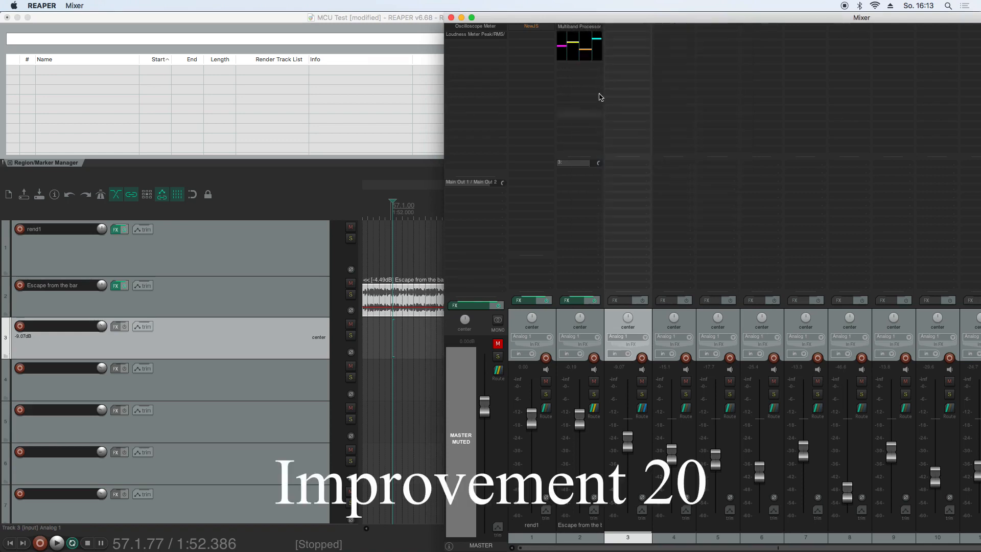
# Embed the band display in track 2's control panel and start playback
pyautogui.click(55, 542)
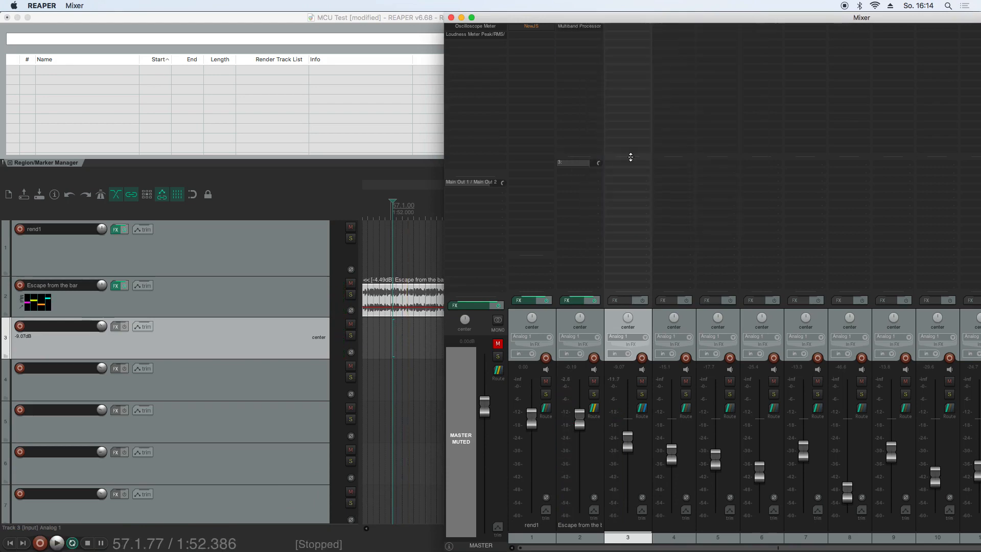
pyautogui.click(57, 542)
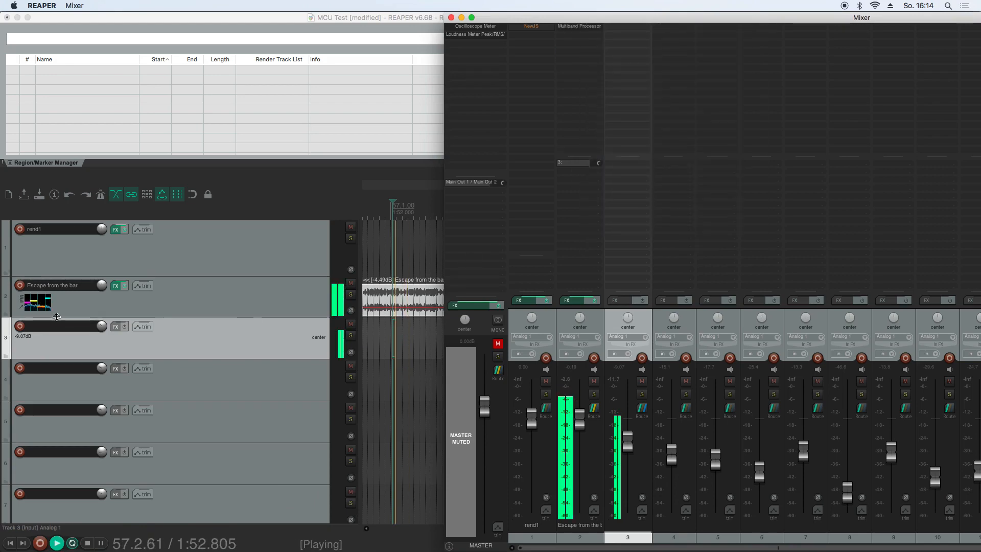